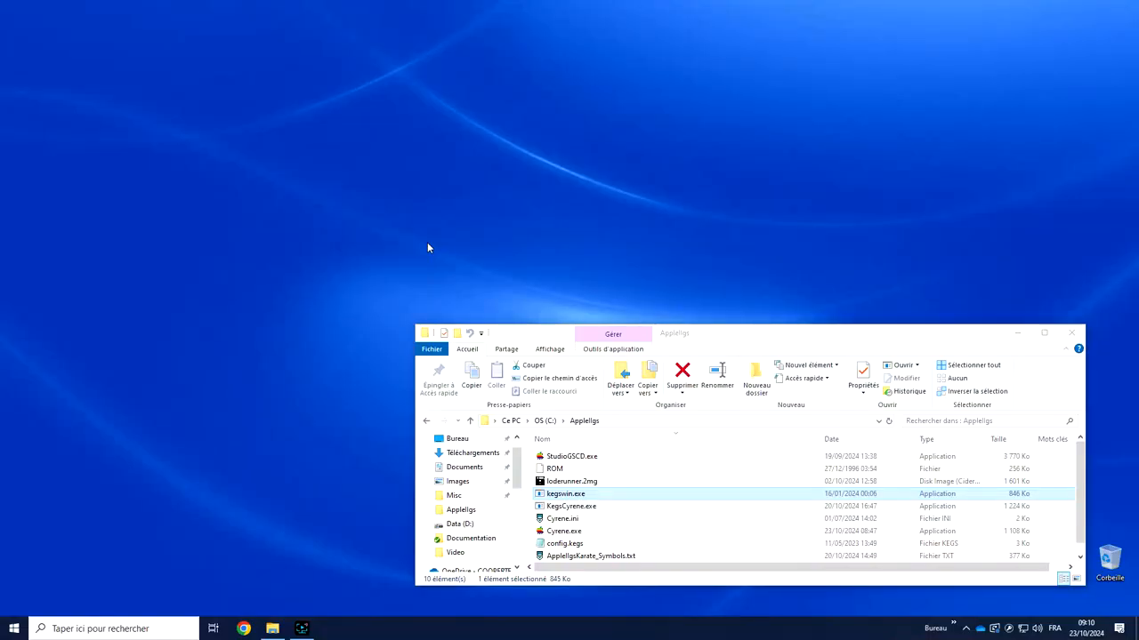
Step: Launch the plain KEGS emulator executable from the folder
{"action": "double_click", "coordinate": [566, 494]}
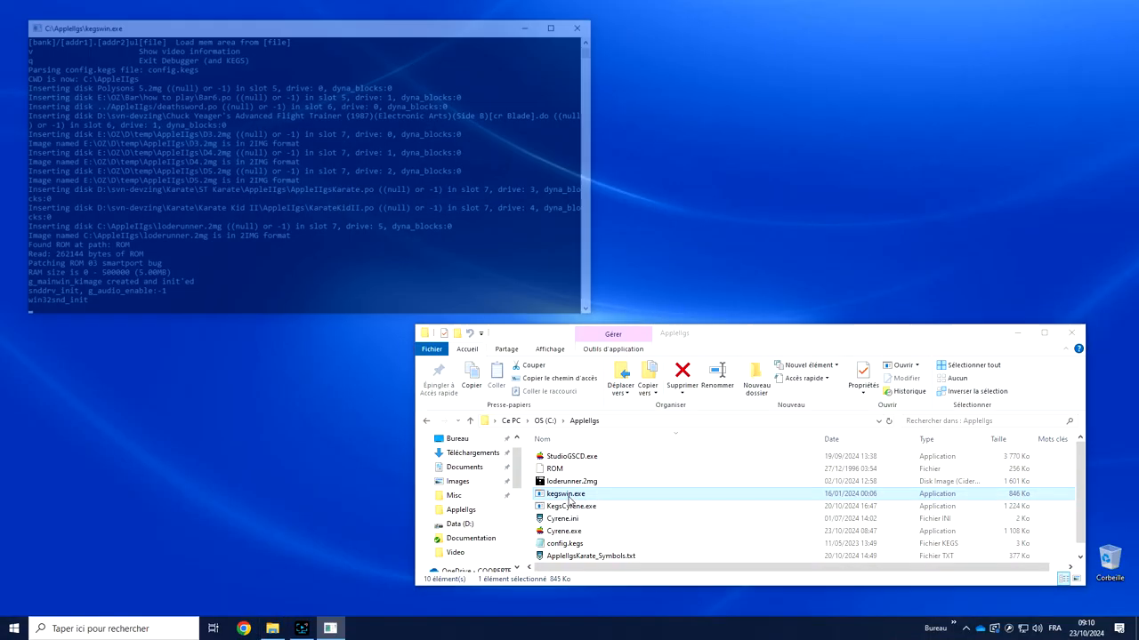
{"action": "double_click", "coordinate": [565, 494]}
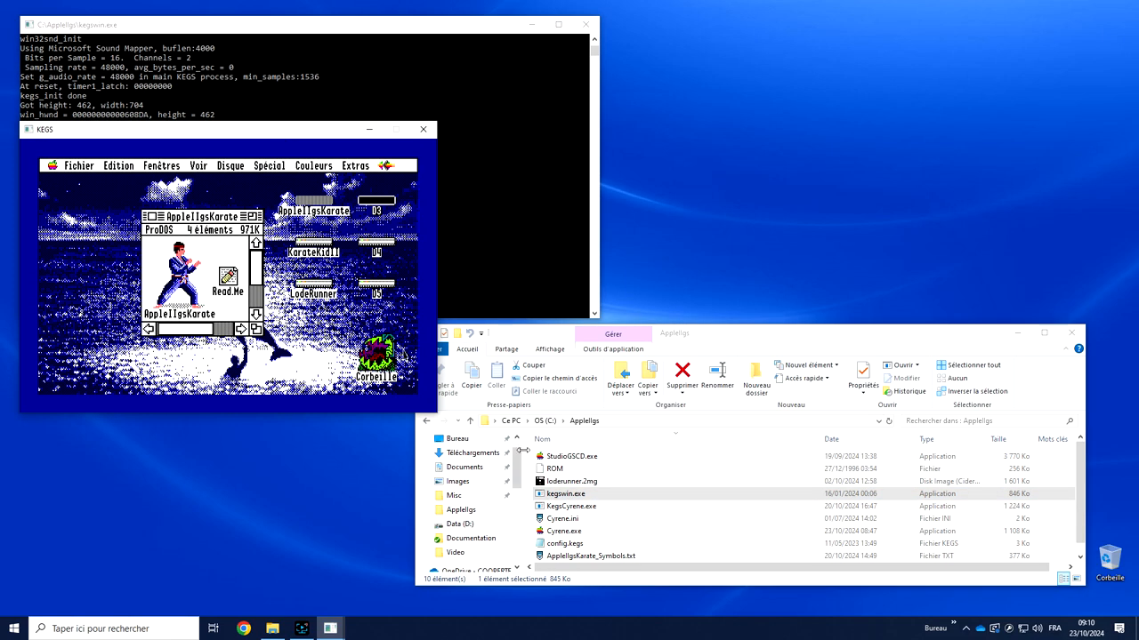
{"action": "left_click", "coordinate": [566, 494]}
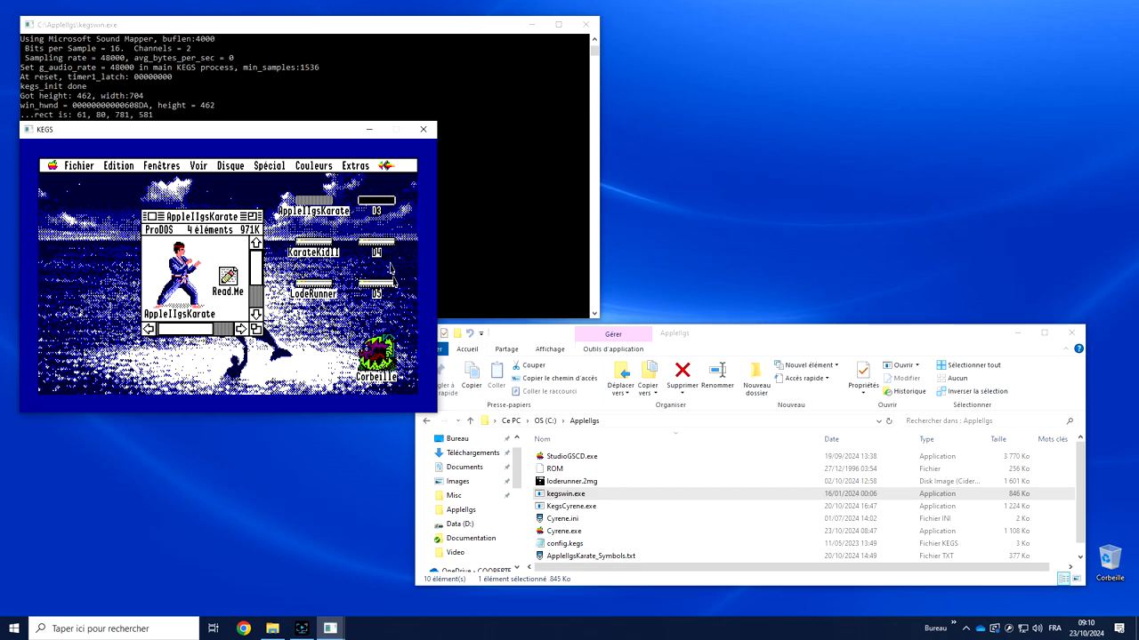
{"action": "mouse_move", "coordinate": [430, 144]}
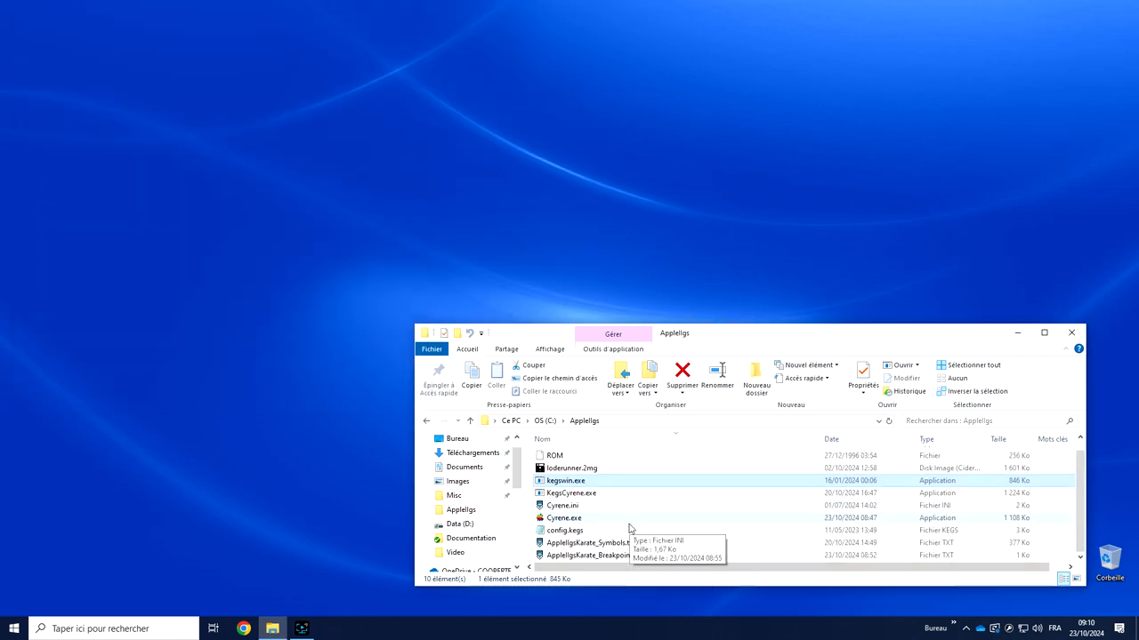
{"action": "mouse_move", "coordinate": [634, 578]}
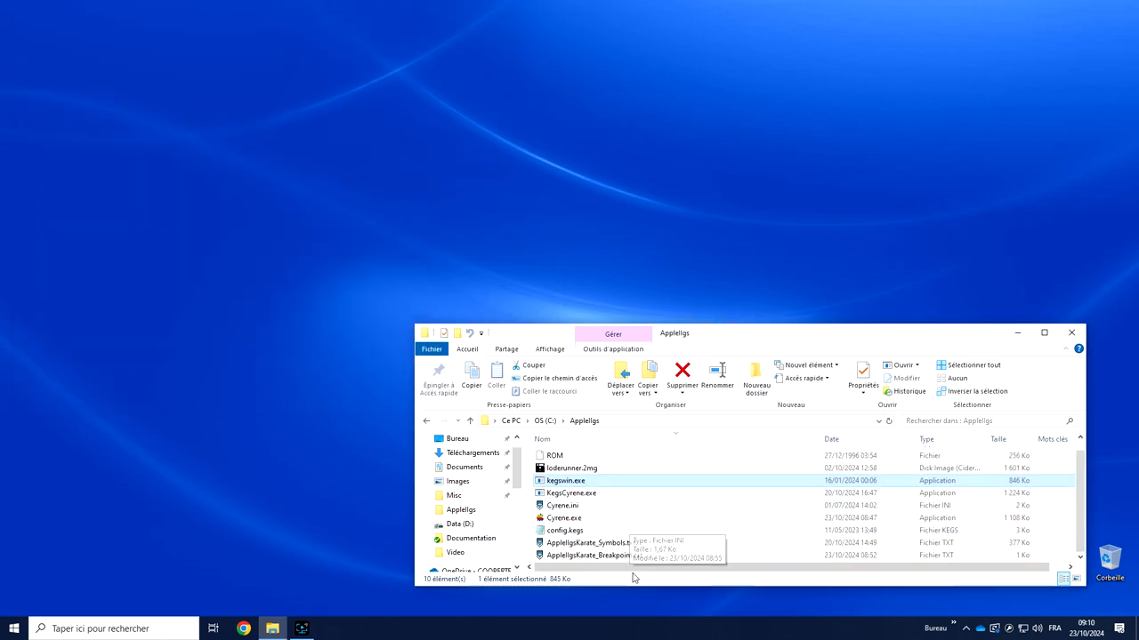
Step: Launch the Cyrene-enabled KegsCyrene.exe build and boot the karate disk to its menu
{"action": "left_click", "coordinate": [571, 493]}
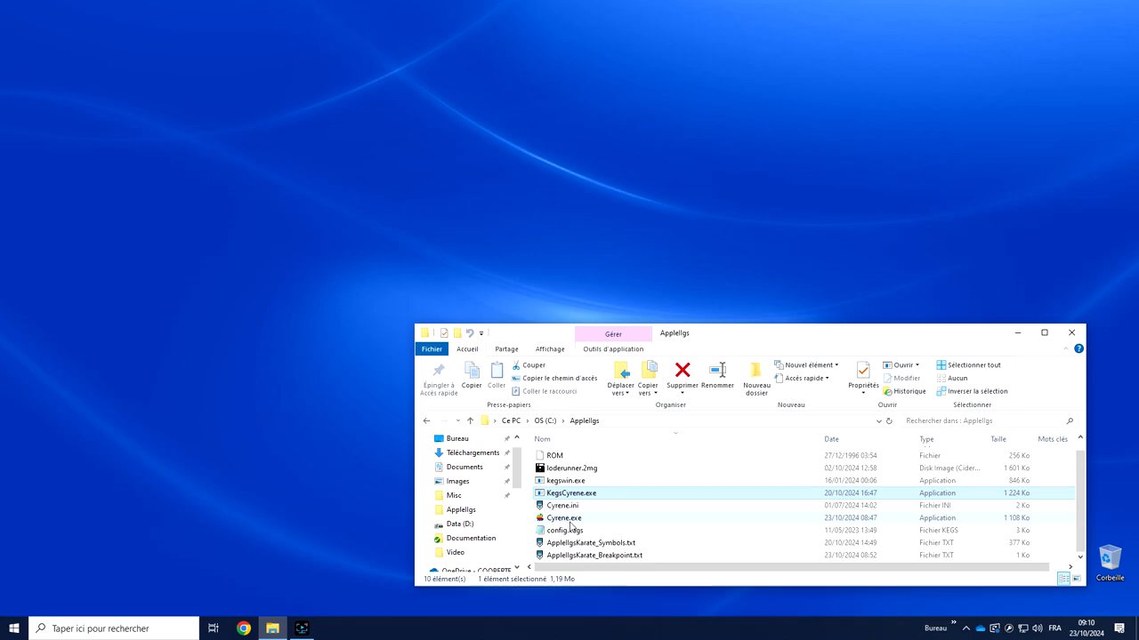
{"action": "left_click", "coordinate": [562, 505]}
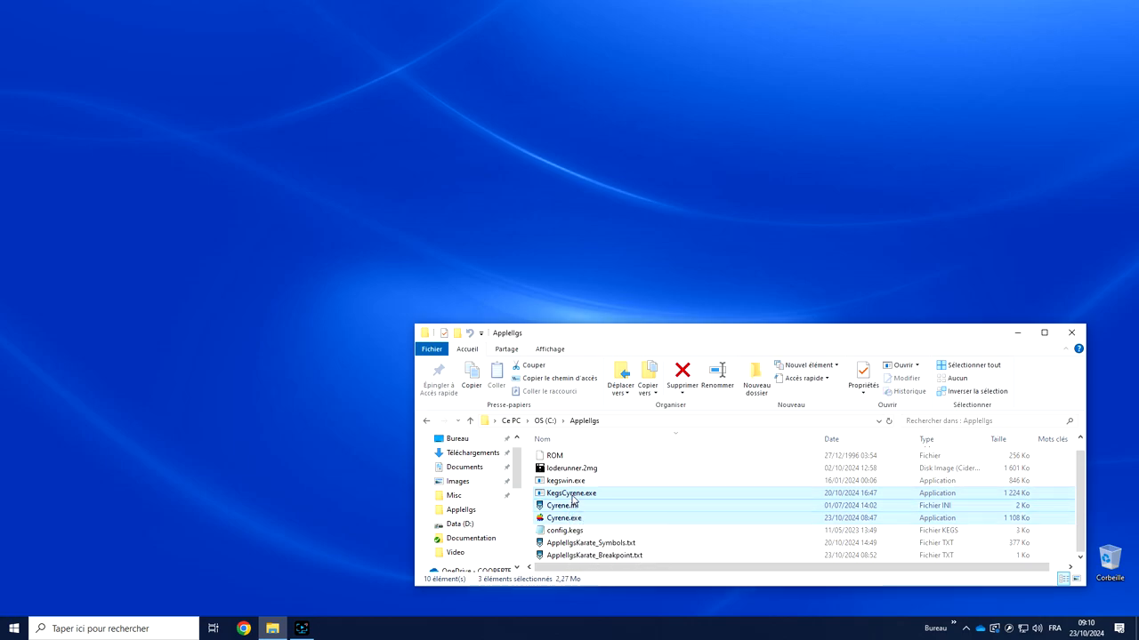
{"action": "left_click", "coordinate": [564, 517]}
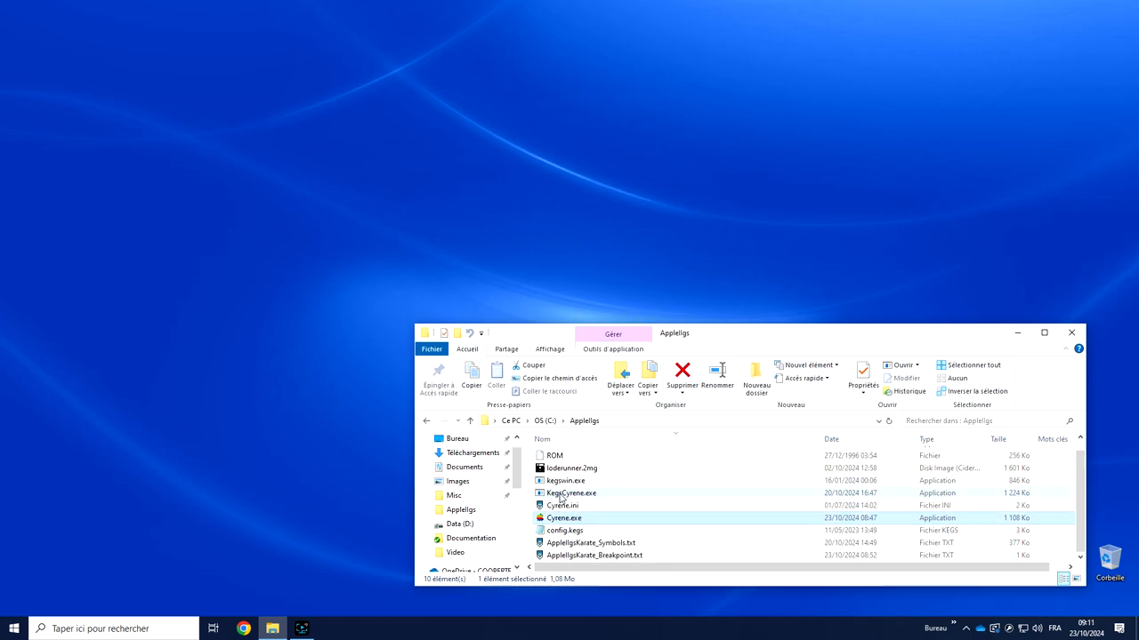
{"action": "double_click", "coordinate": [571, 493]}
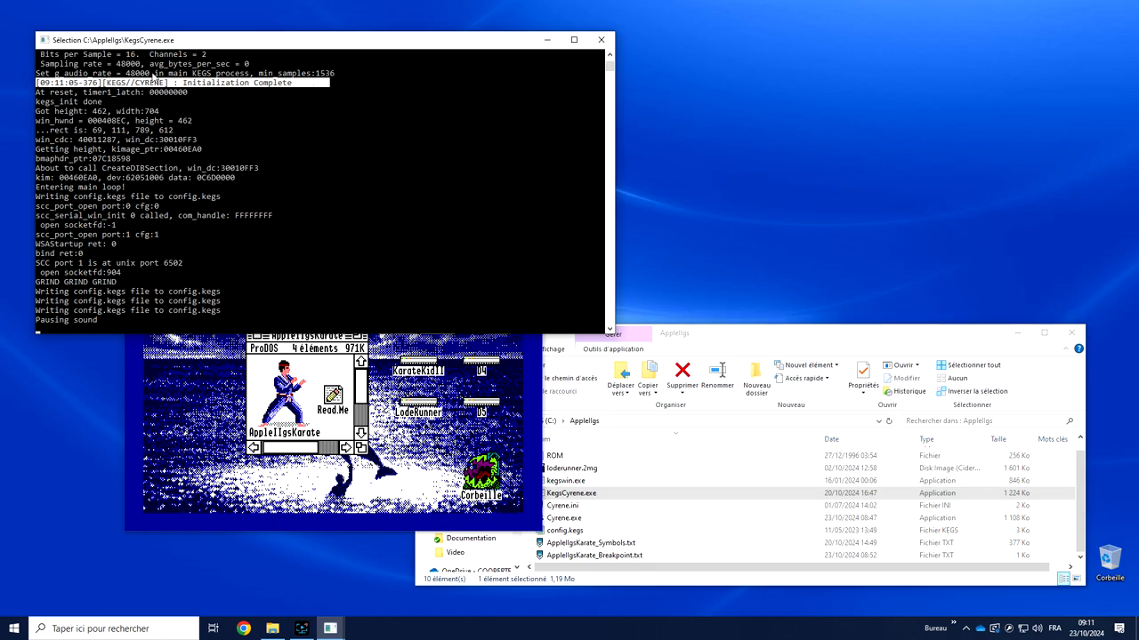
{"action": "mouse_move", "coordinate": [246, 112]}
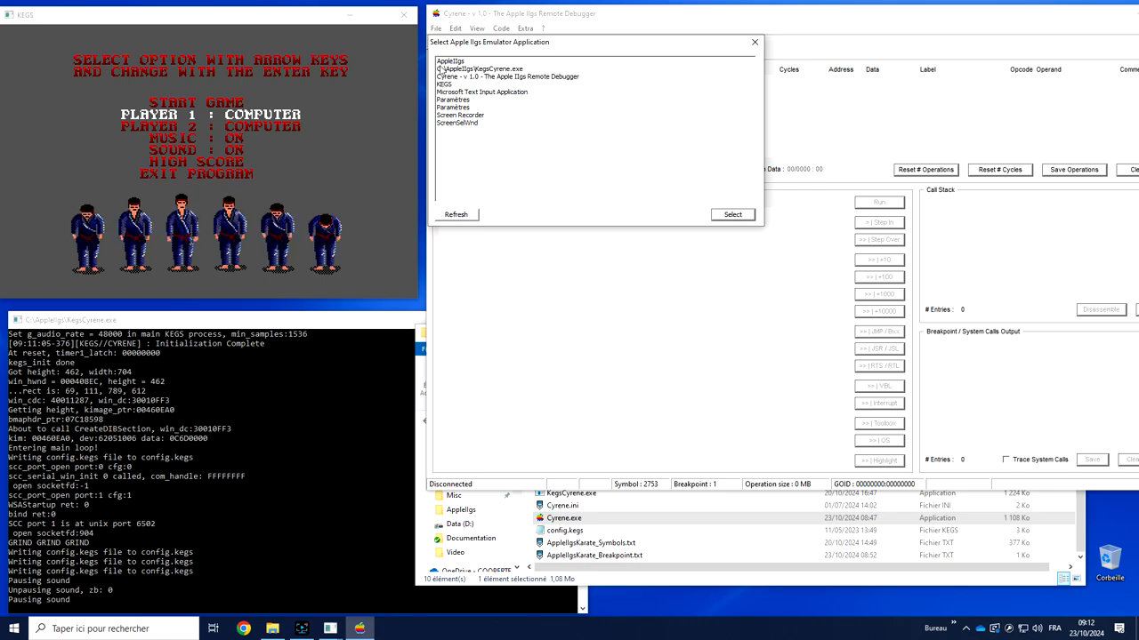
Step: Choose KEGS as the target emulator and connect the debugger to it
{"action": "left_click", "coordinate": [444, 83]}
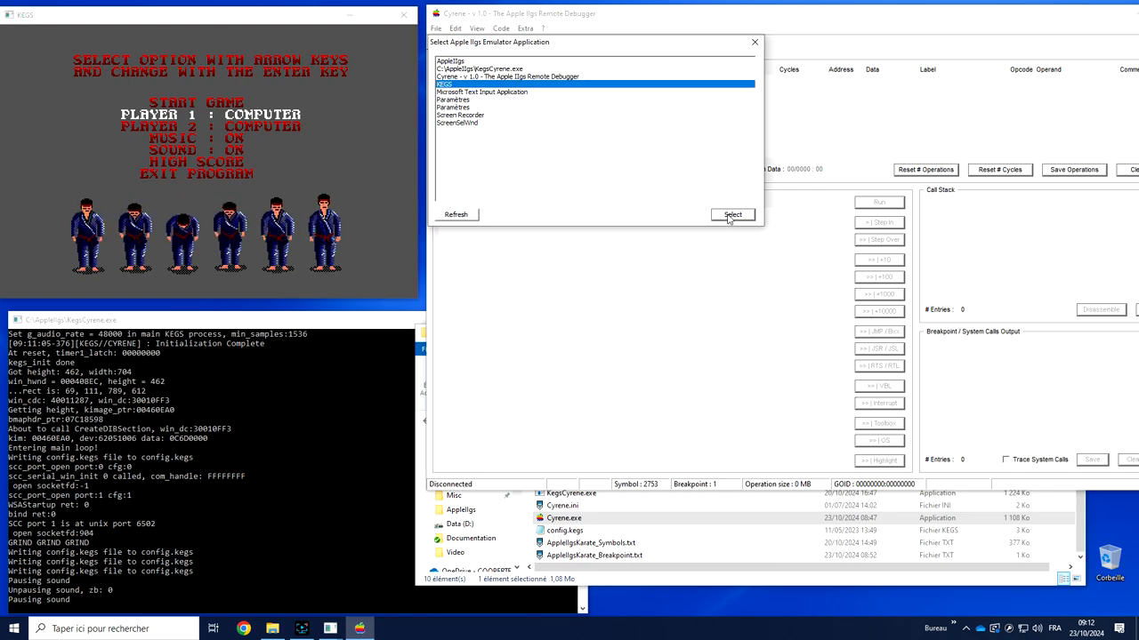
{"action": "left_click", "coordinate": [731, 214]}
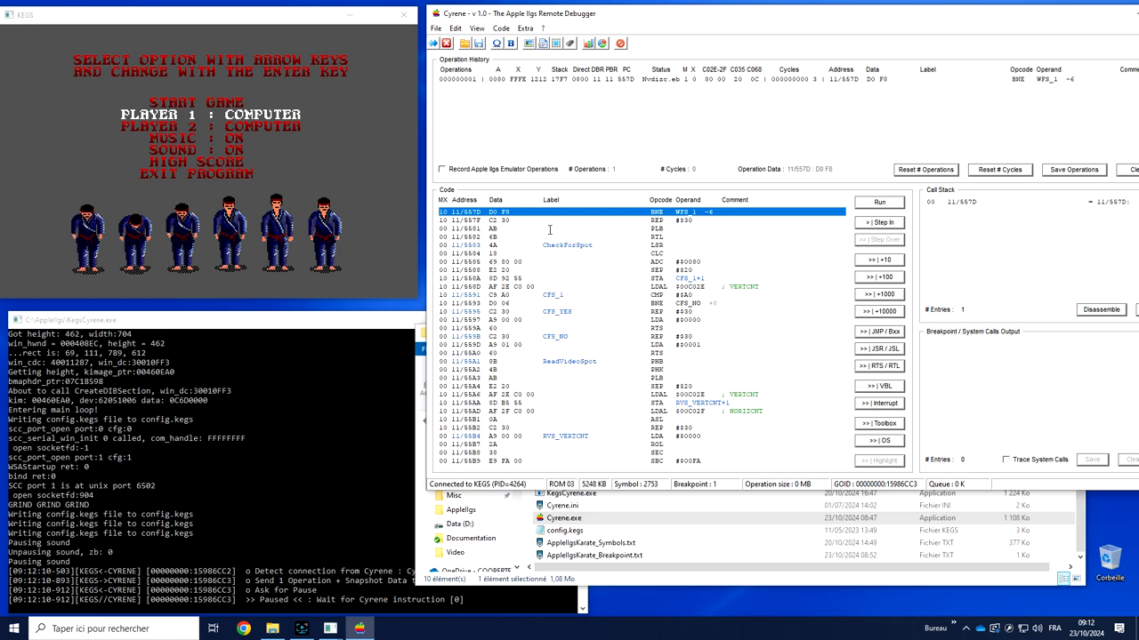
{"action": "mouse_move", "coordinate": [211, 203]}
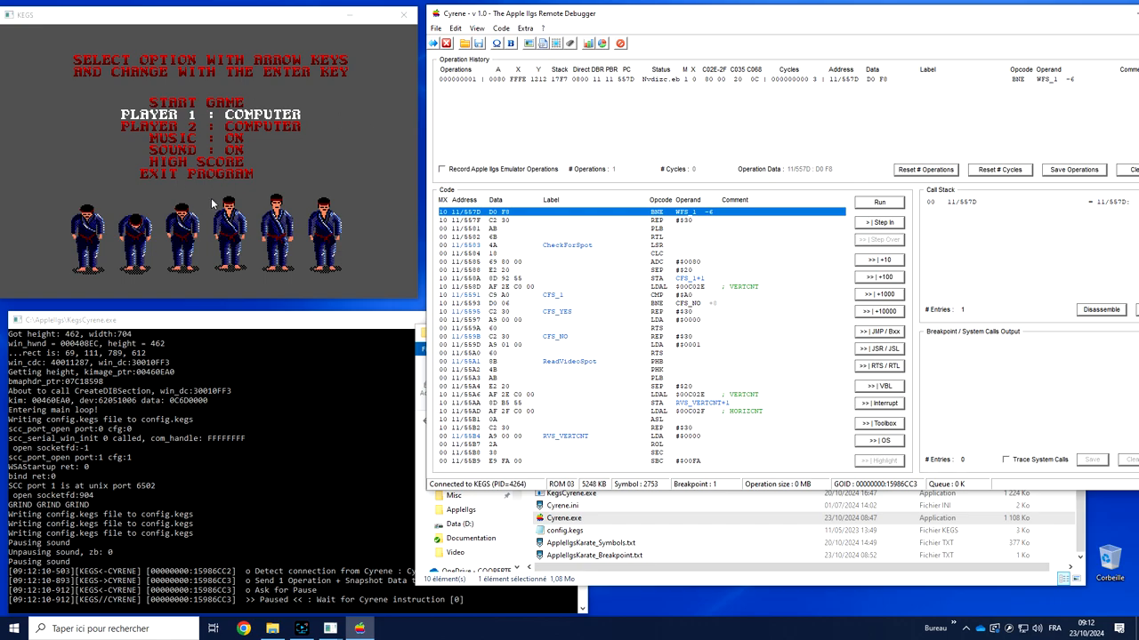
{"action": "mouse_move", "coordinate": [819, 309]}
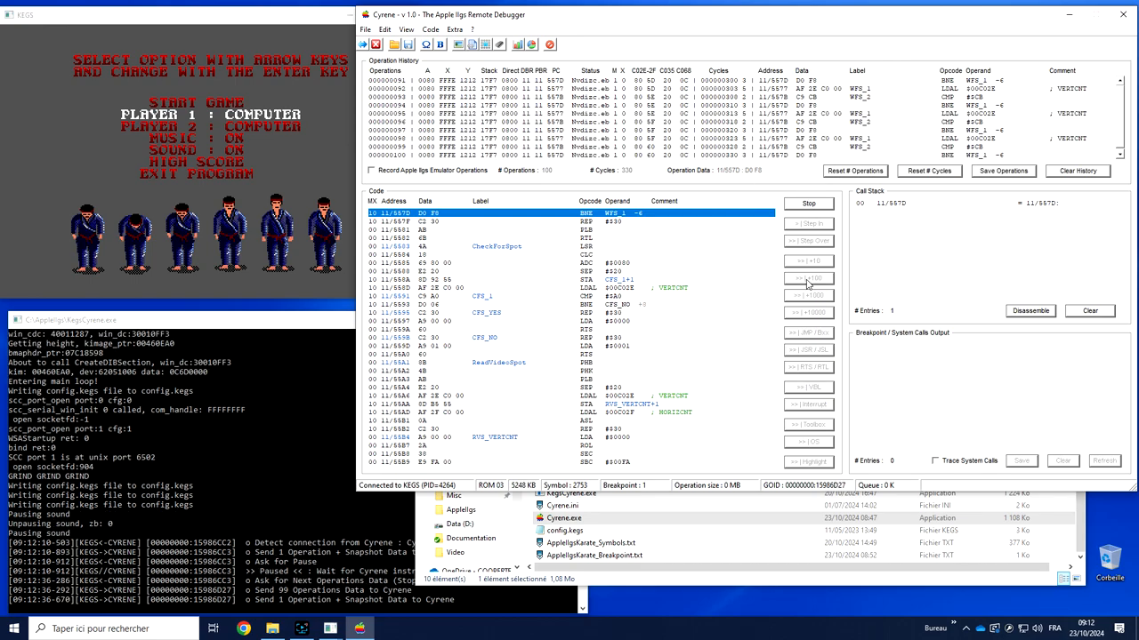
Step: Pause the running game so about a hundred operations fill the history
{"action": "left_click", "coordinate": [808, 223]}
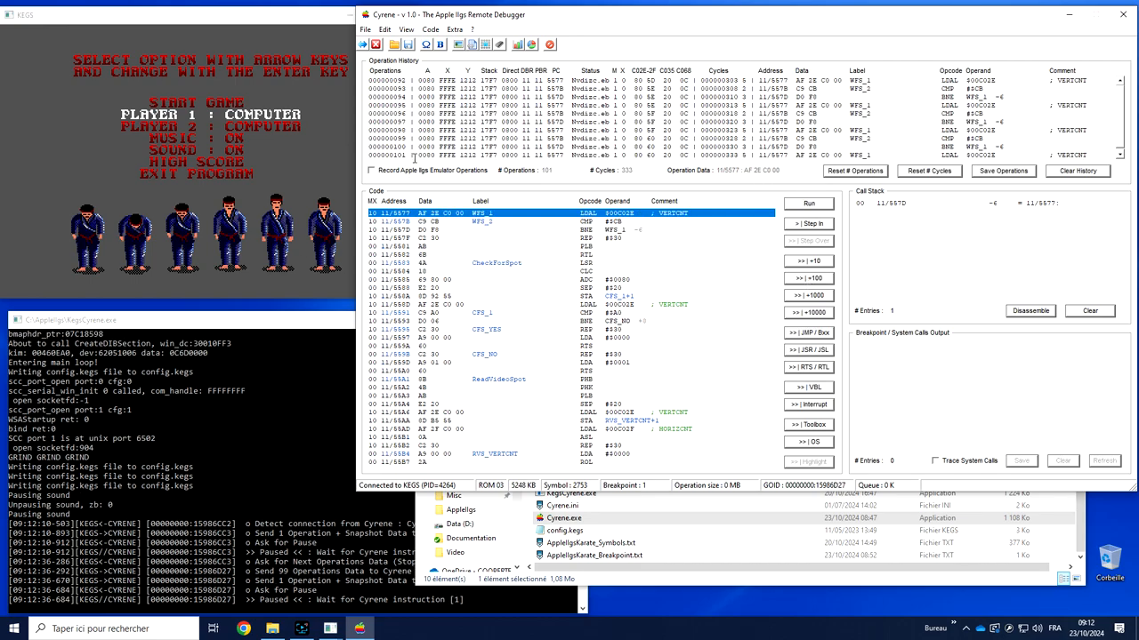
{"action": "left_click", "coordinate": [454, 30]}
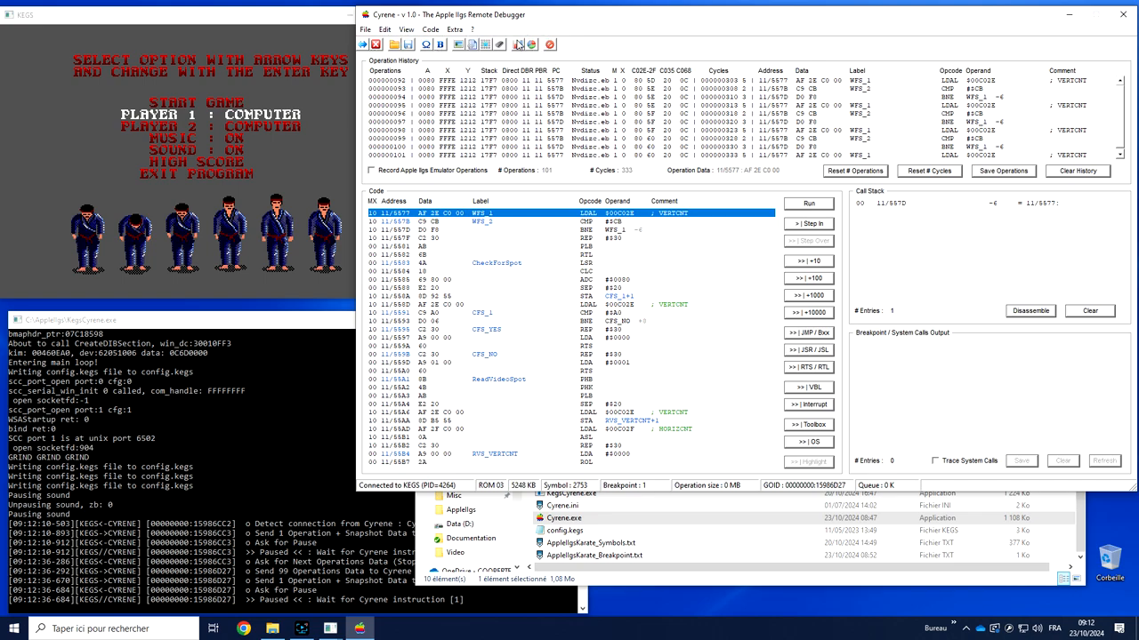
{"action": "mouse_move", "coordinate": [523, 23]}
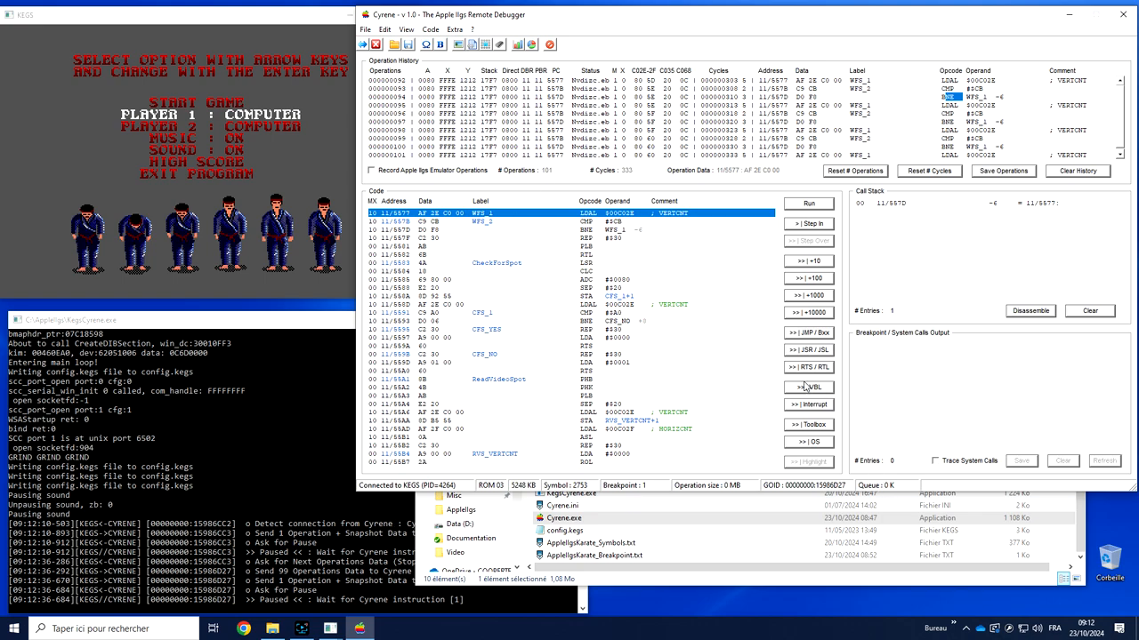
{"action": "mouse_move", "coordinate": [616, 331]}
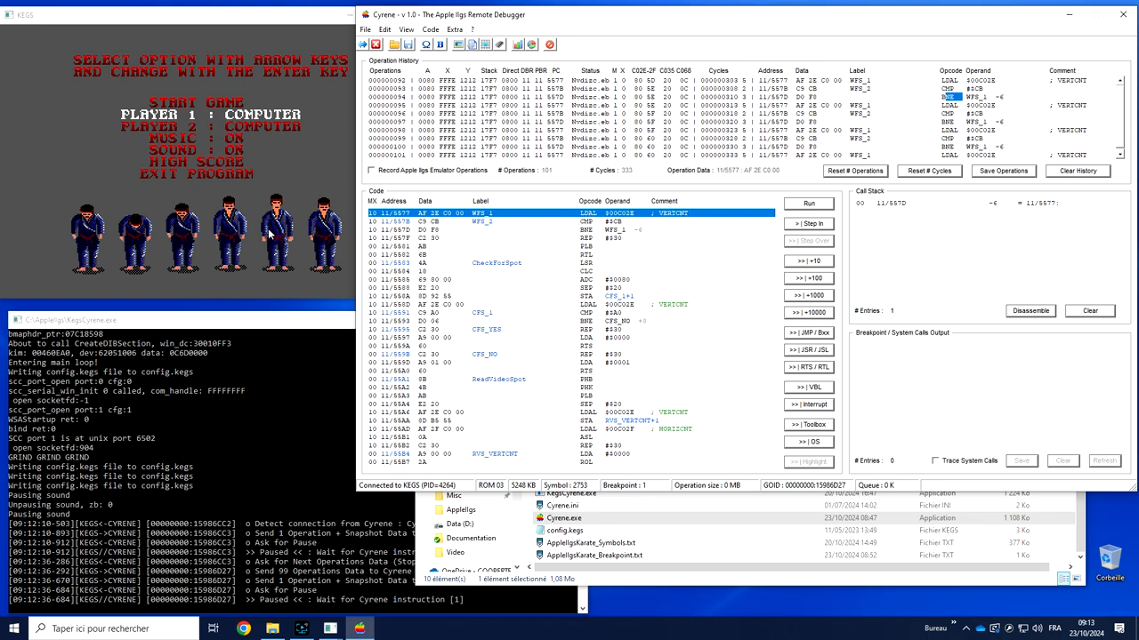
{"action": "mouse_move", "coordinate": [784, 223]}
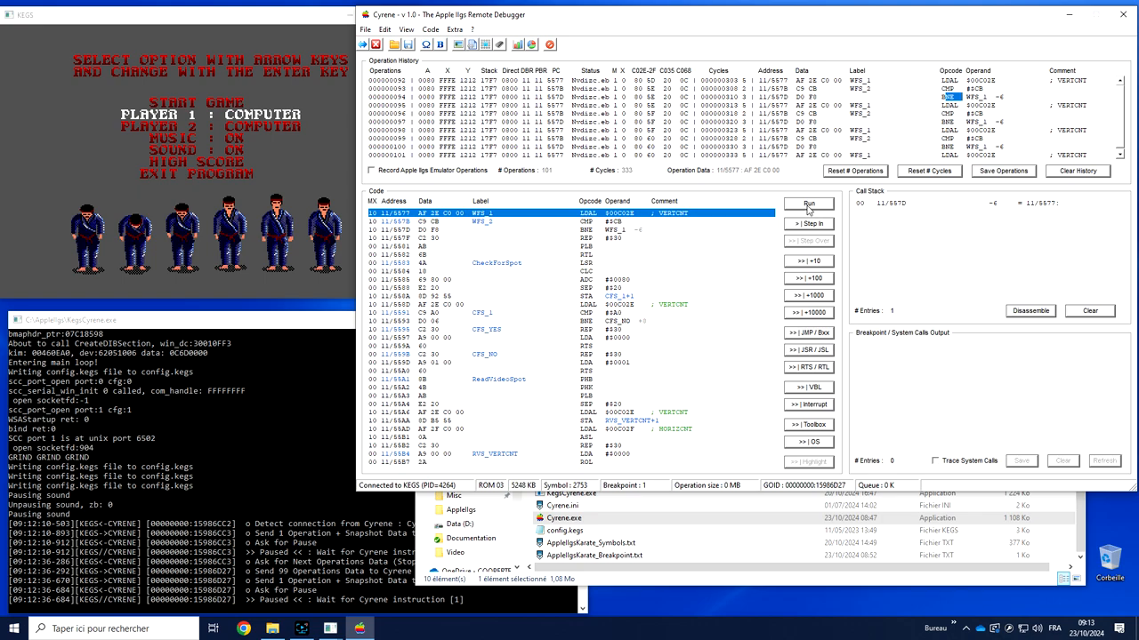
{"action": "left_click", "coordinate": [808, 203]}
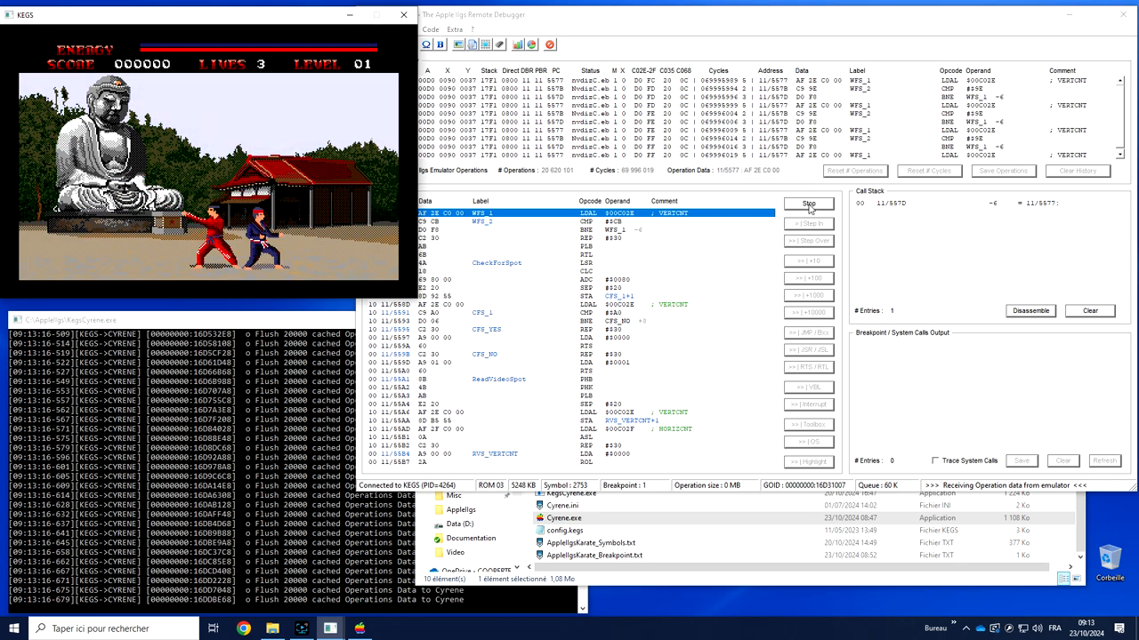
{"action": "left_click", "coordinate": [807, 204]}
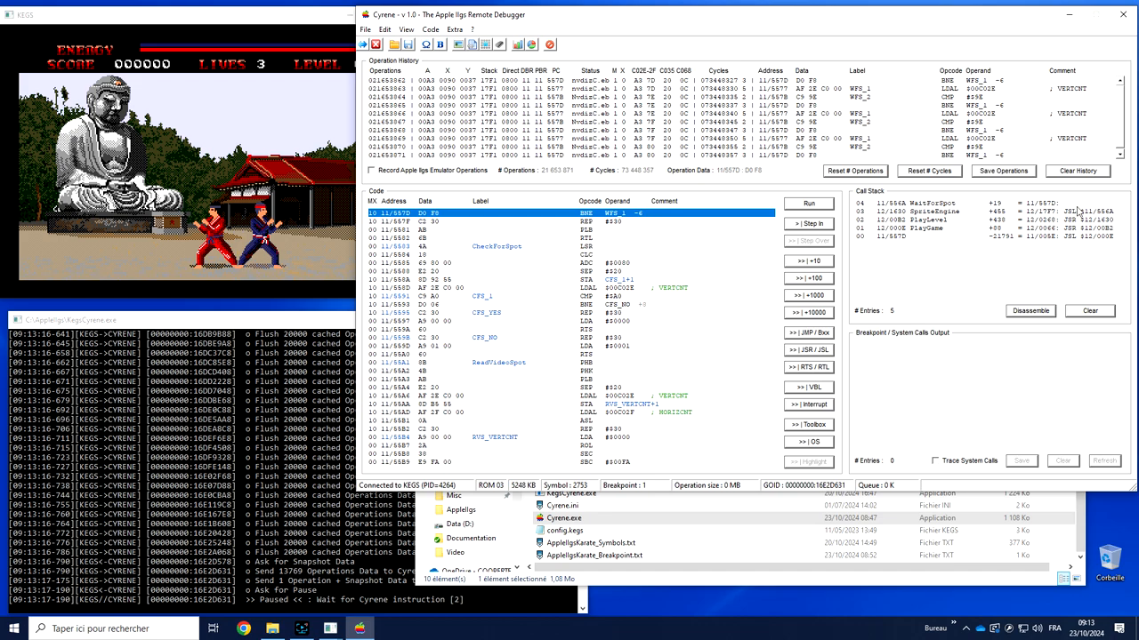
{"action": "left_click", "coordinate": [935, 461]}
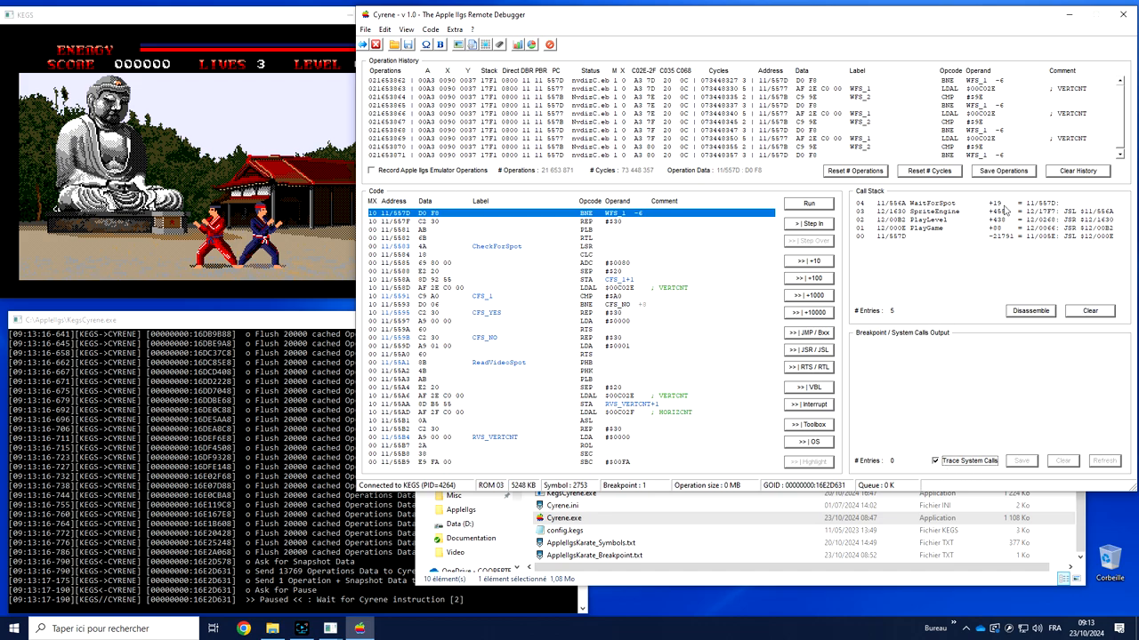
{"action": "mouse_move", "coordinate": [211, 197]}
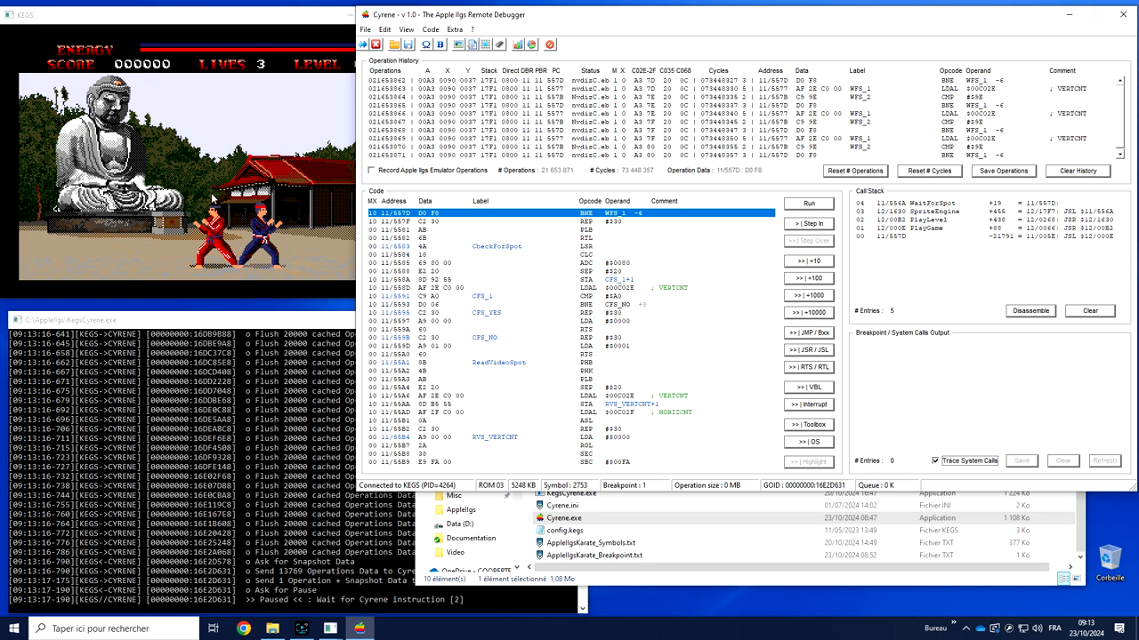
{"action": "mouse_move", "coordinate": [927, 232]}
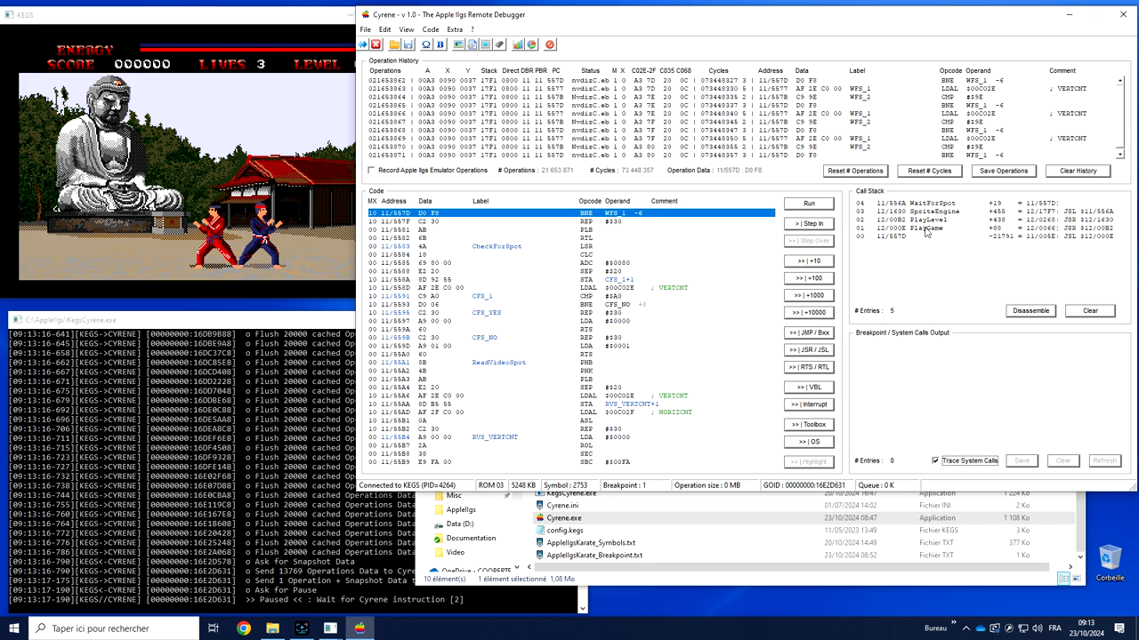
{"action": "mouse_move", "coordinate": [925, 230]}
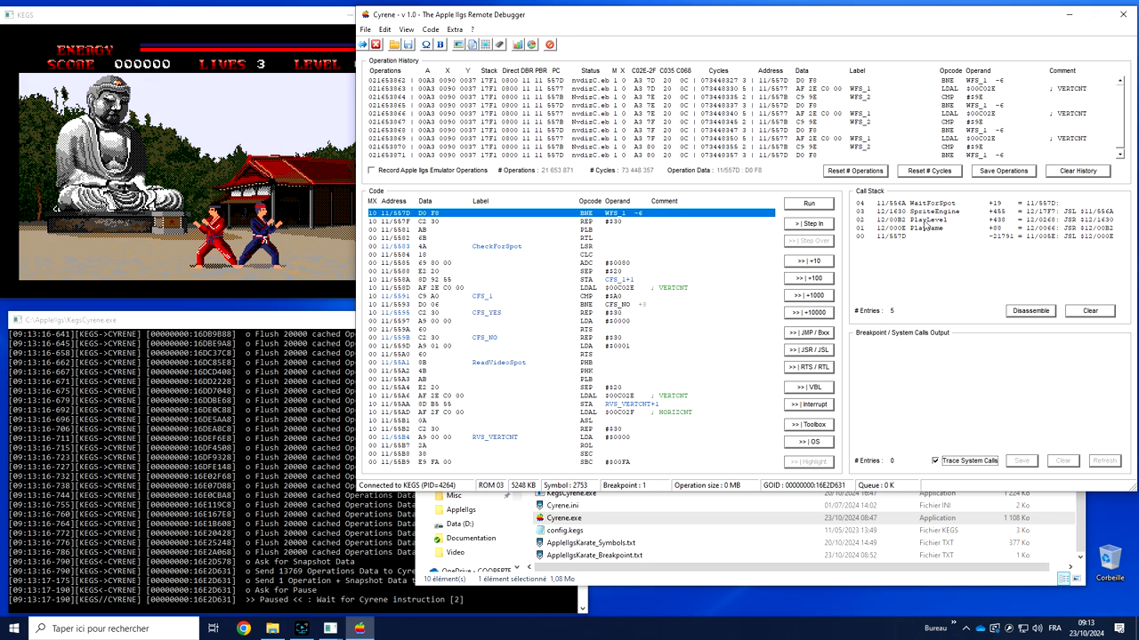
{"action": "mouse_move", "coordinate": [928, 224]}
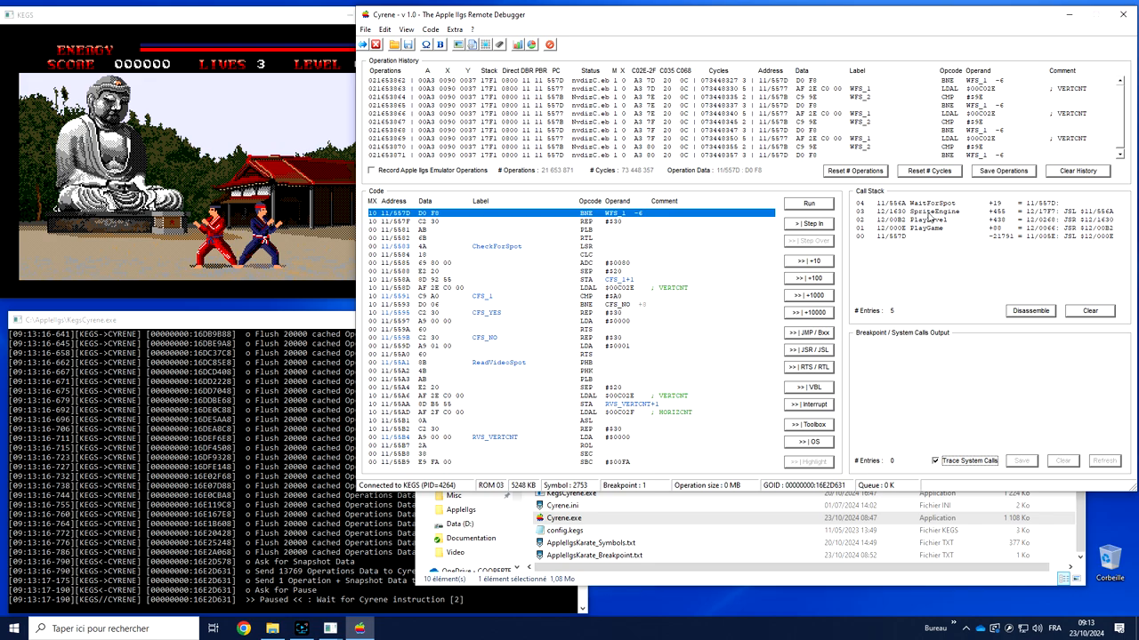
{"action": "mouse_move", "coordinate": [1046, 405]}
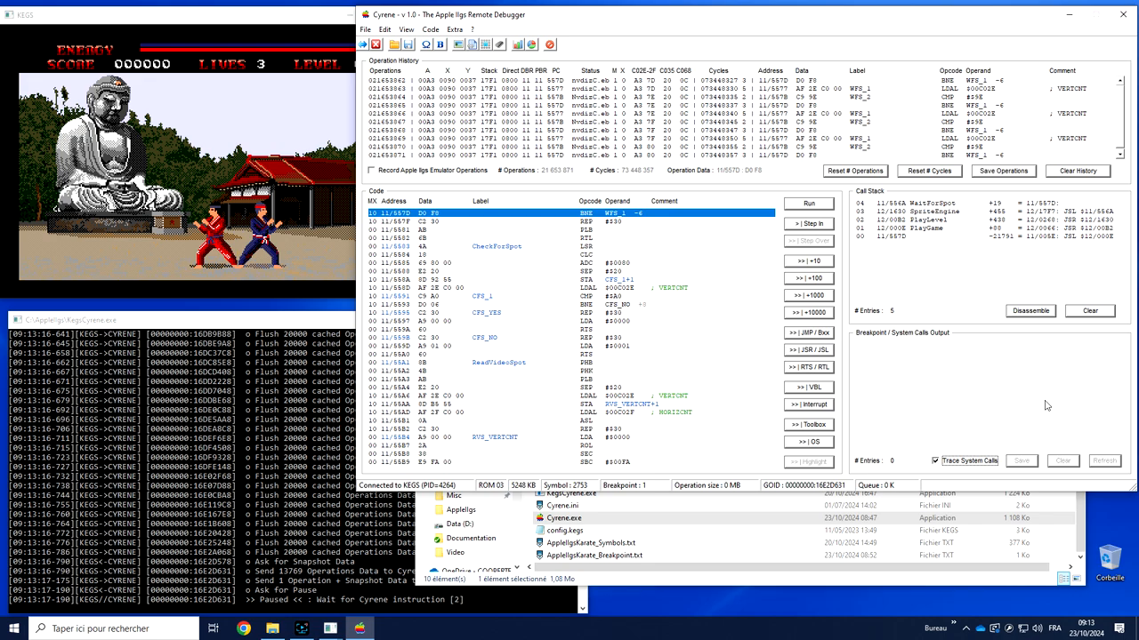
{"action": "mouse_move", "coordinate": [997, 439]}
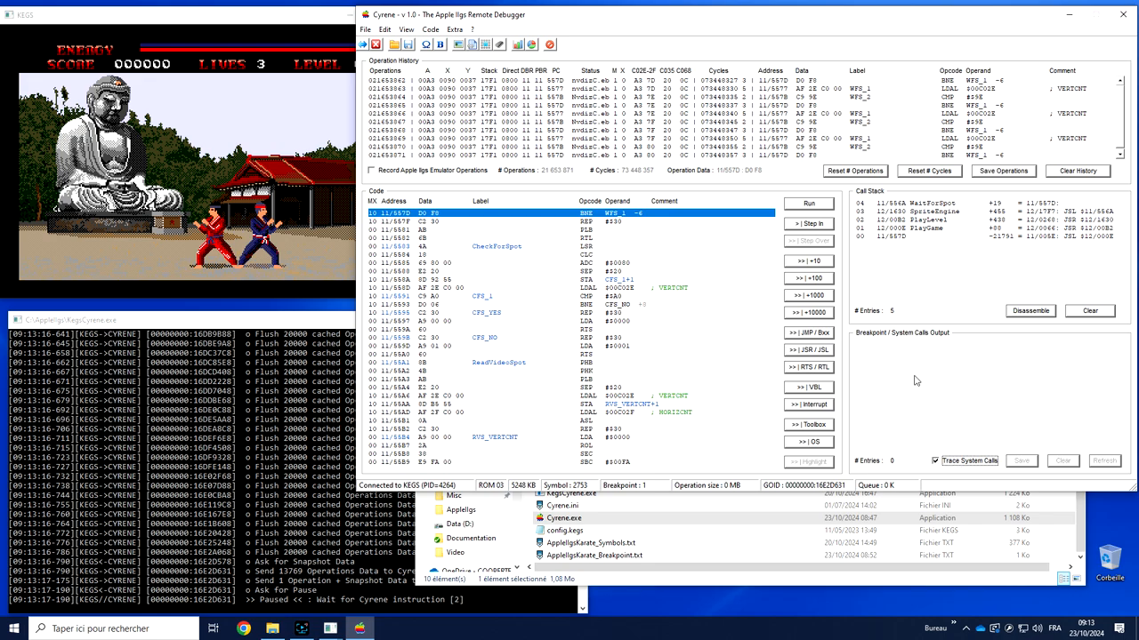
{"action": "mouse_move", "coordinate": [955, 369]}
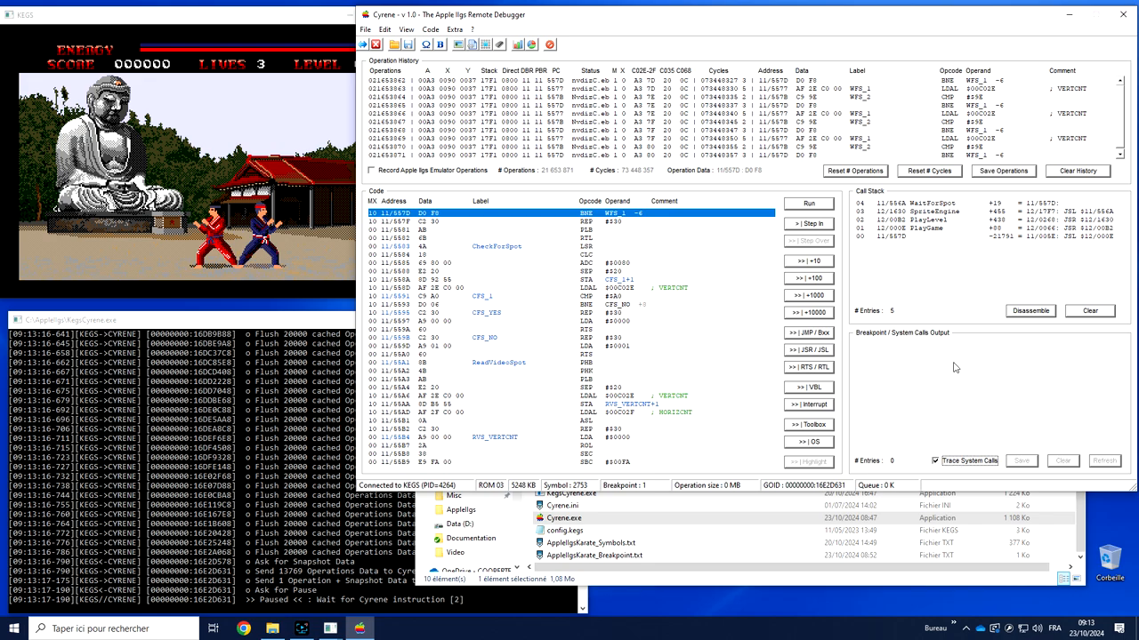
{"action": "mouse_move", "coordinate": [412, 492]}
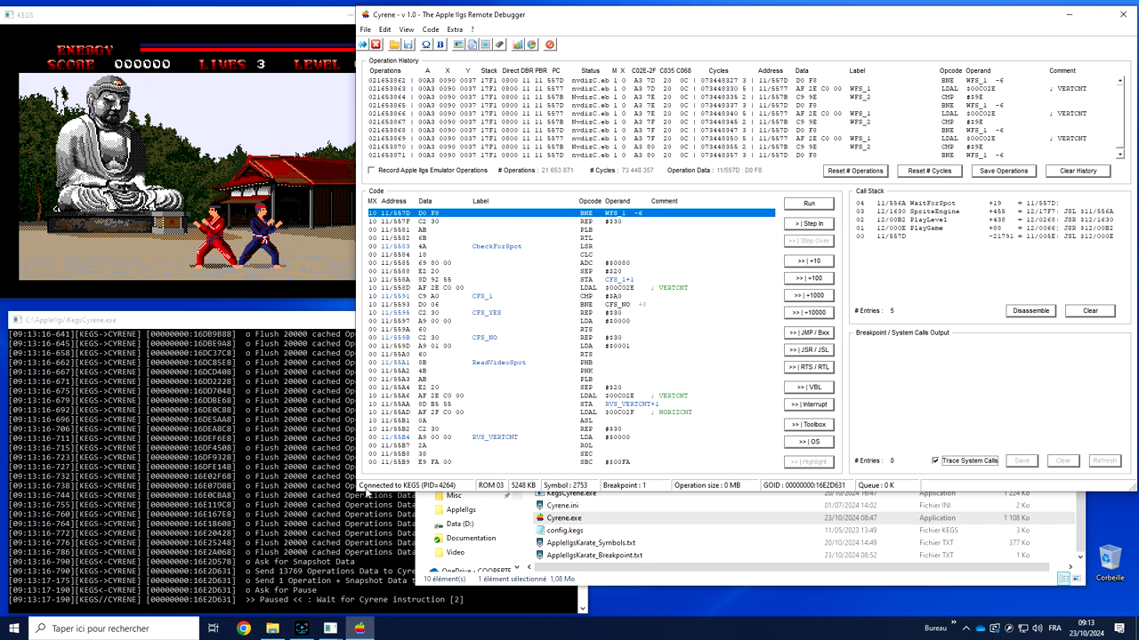
{"action": "mouse_move", "coordinate": [378, 480]}
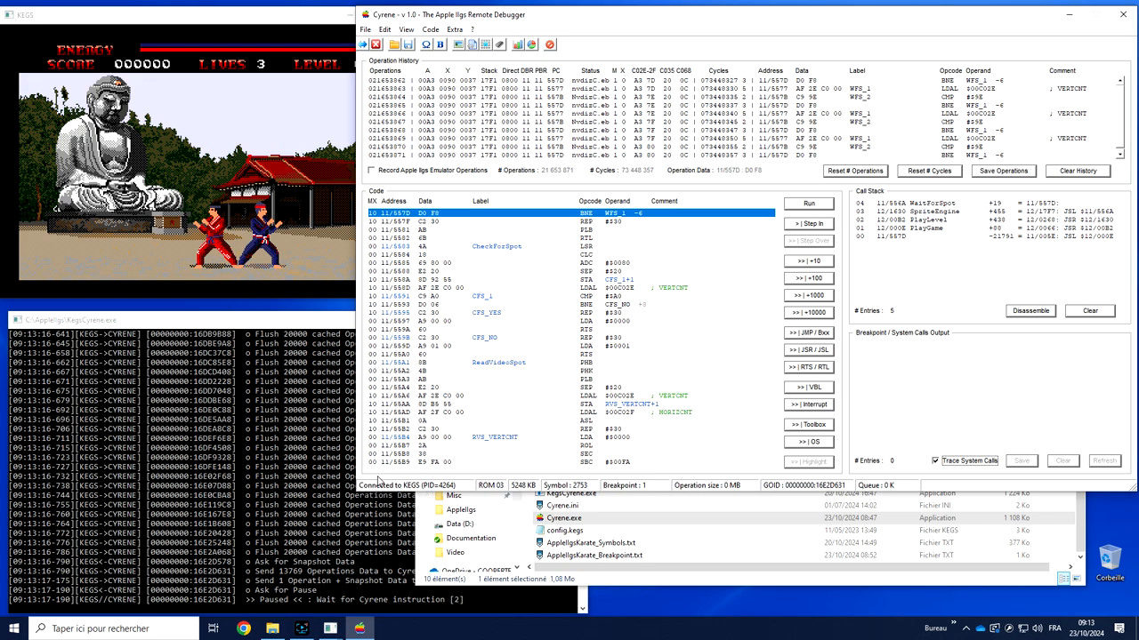
{"action": "mouse_move", "coordinate": [405, 466]}
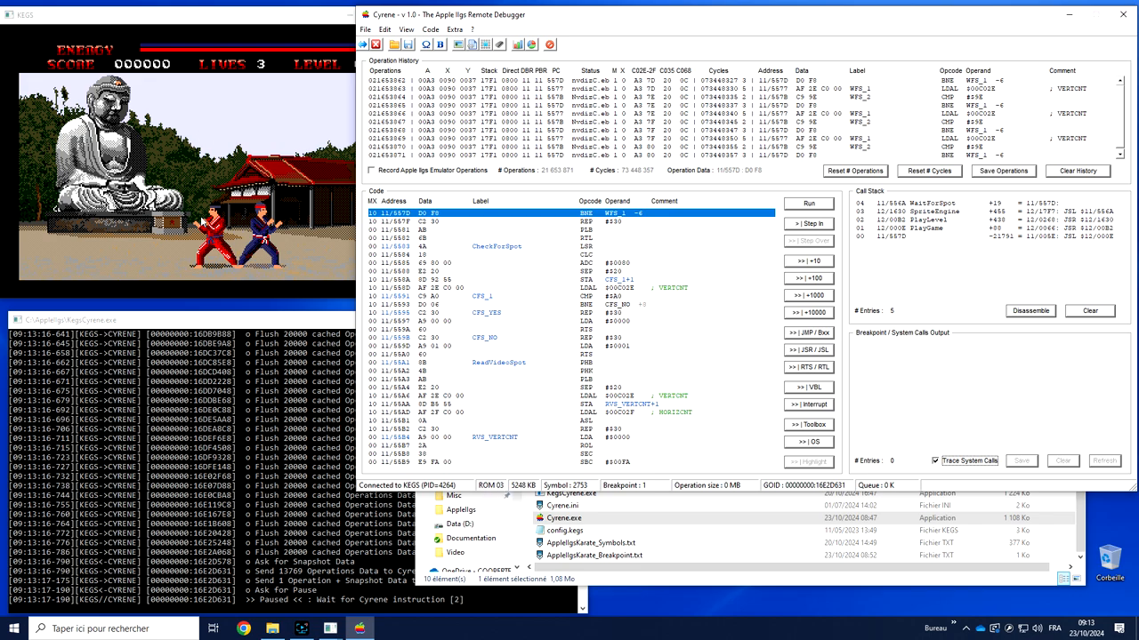
{"action": "mouse_move", "coordinate": [499, 461]}
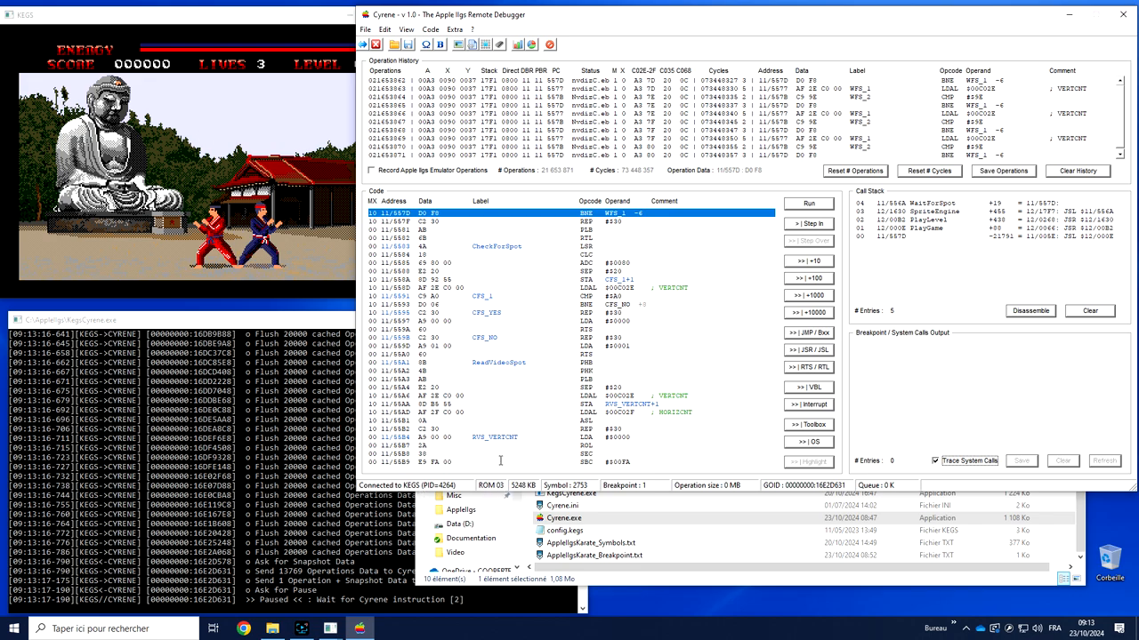
{"action": "mouse_move", "coordinate": [512, 491]}
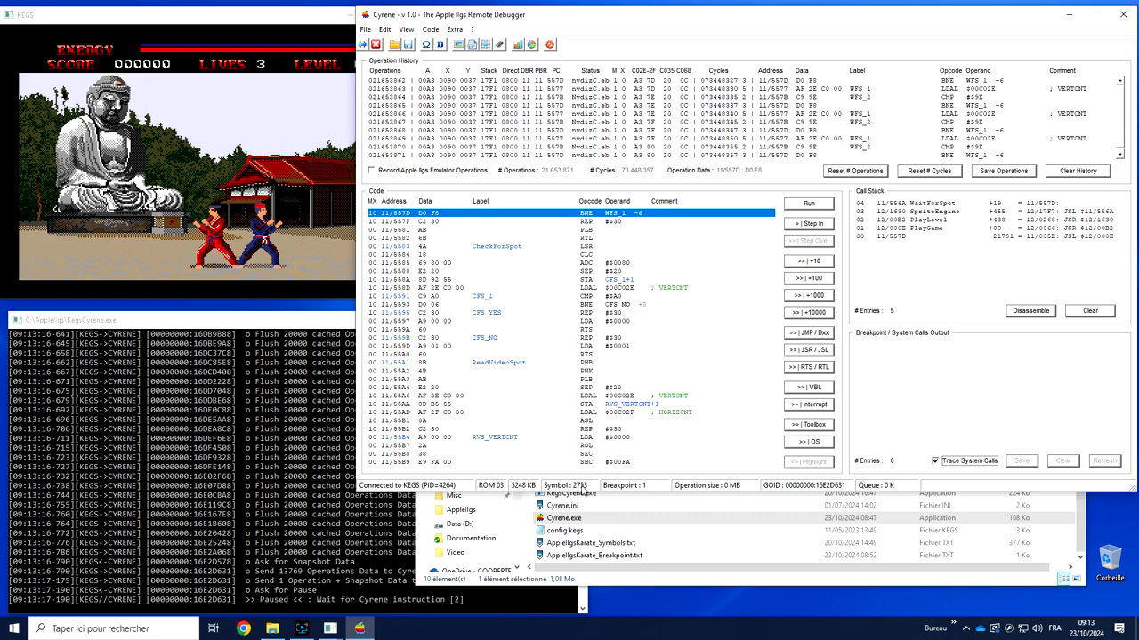
{"action": "left_click", "coordinate": [430, 29]}
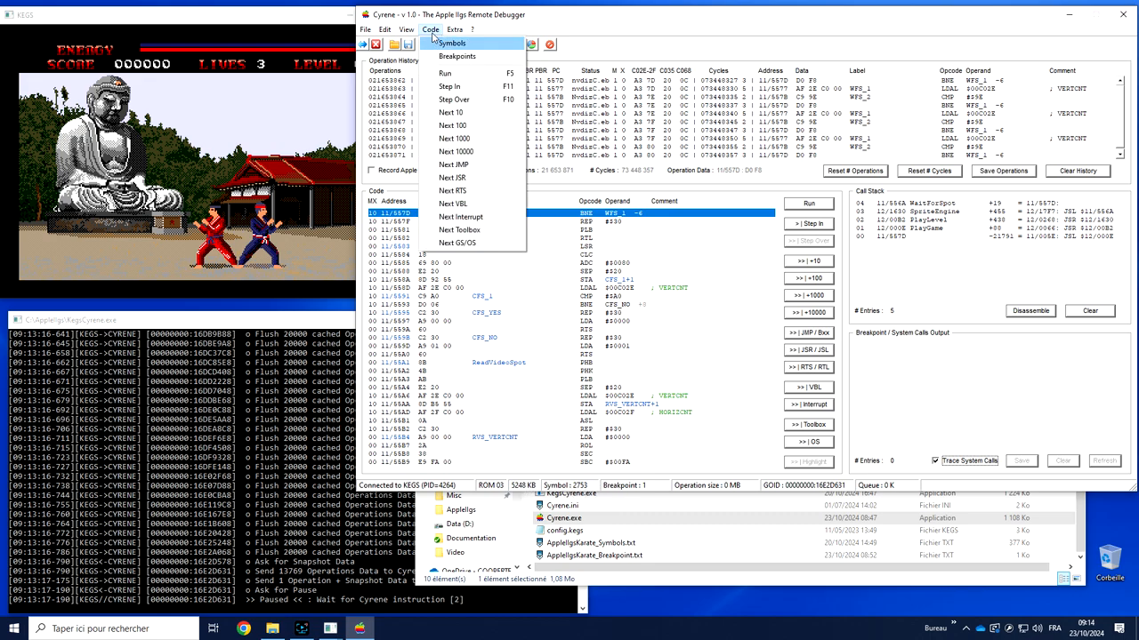
{"action": "left_click", "coordinate": [430, 29]}
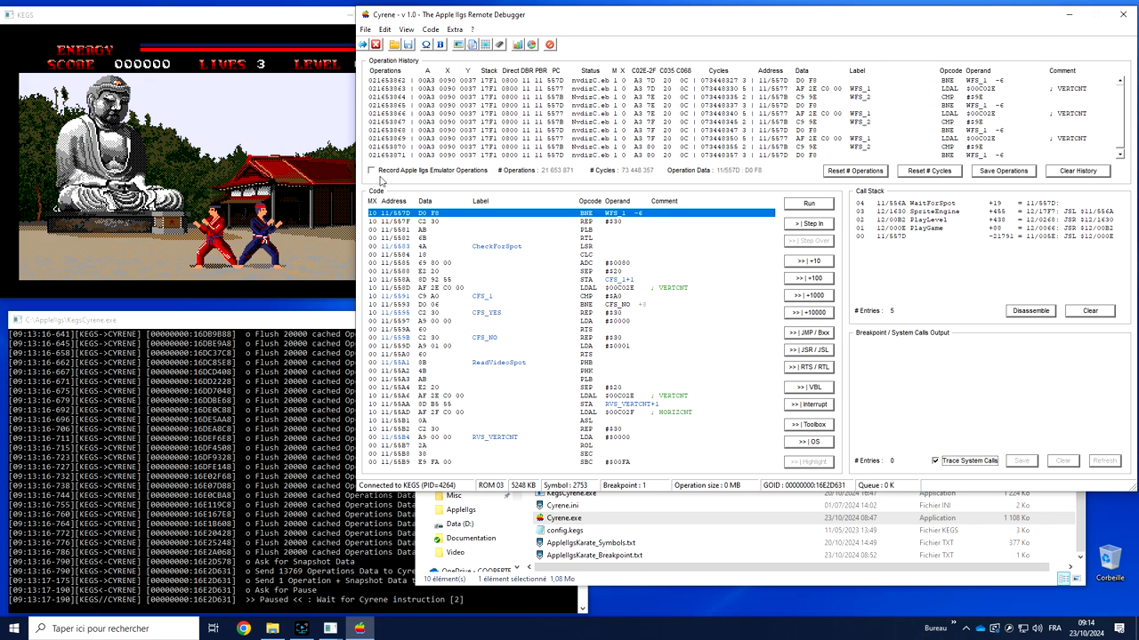
Step: Enable recording of emulator operations and run until paused in CopyData2BankToDOC
{"action": "left_click", "coordinate": [371, 170]}
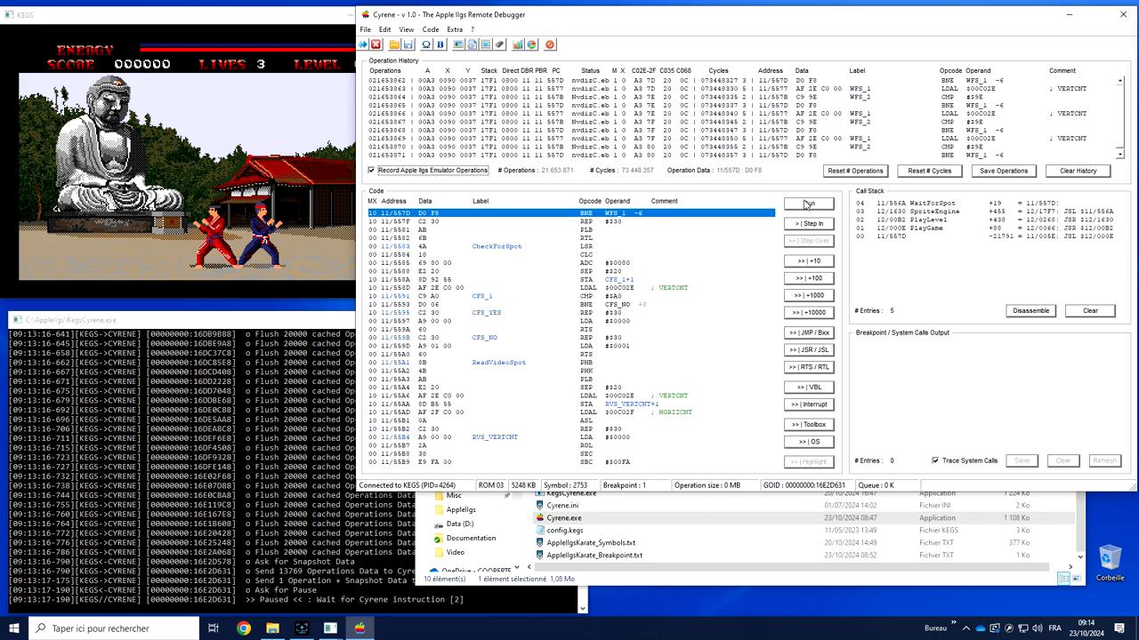
{"action": "left_click", "coordinate": [806, 204]}
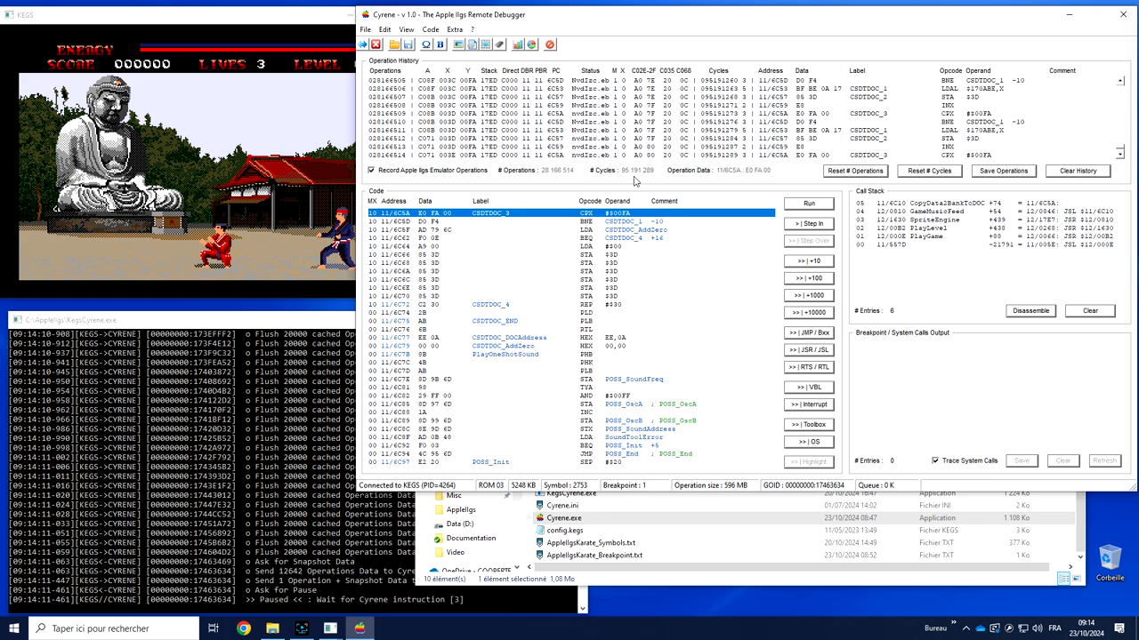
{"action": "mouse_move", "coordinate": [718, 455]}
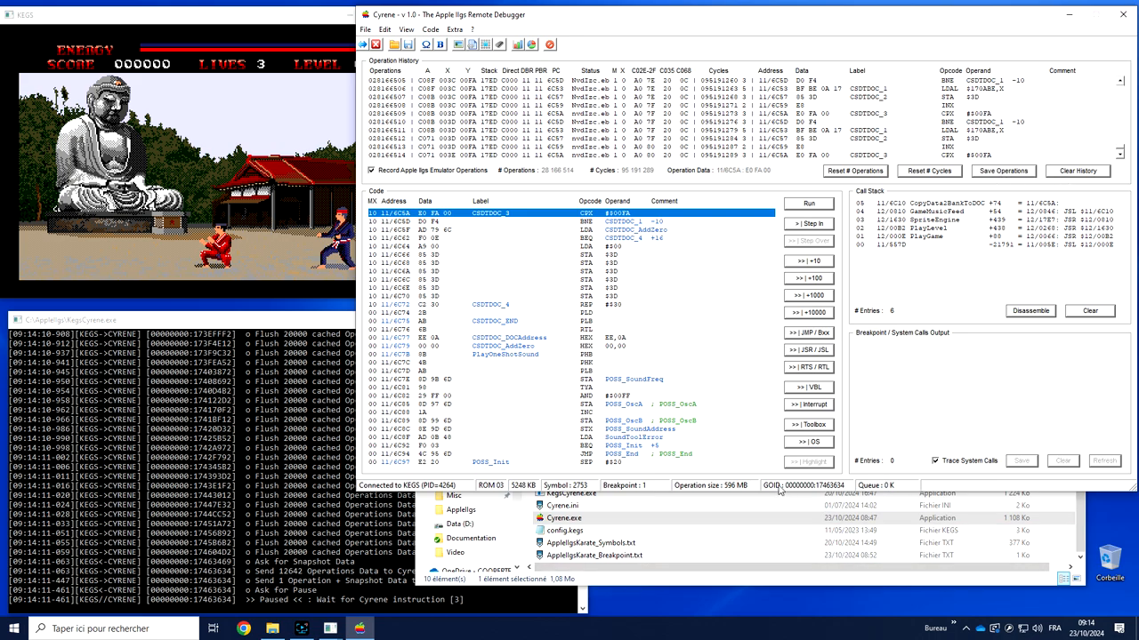
{"action": "mouse_move", "coordinate": [823, 485]}
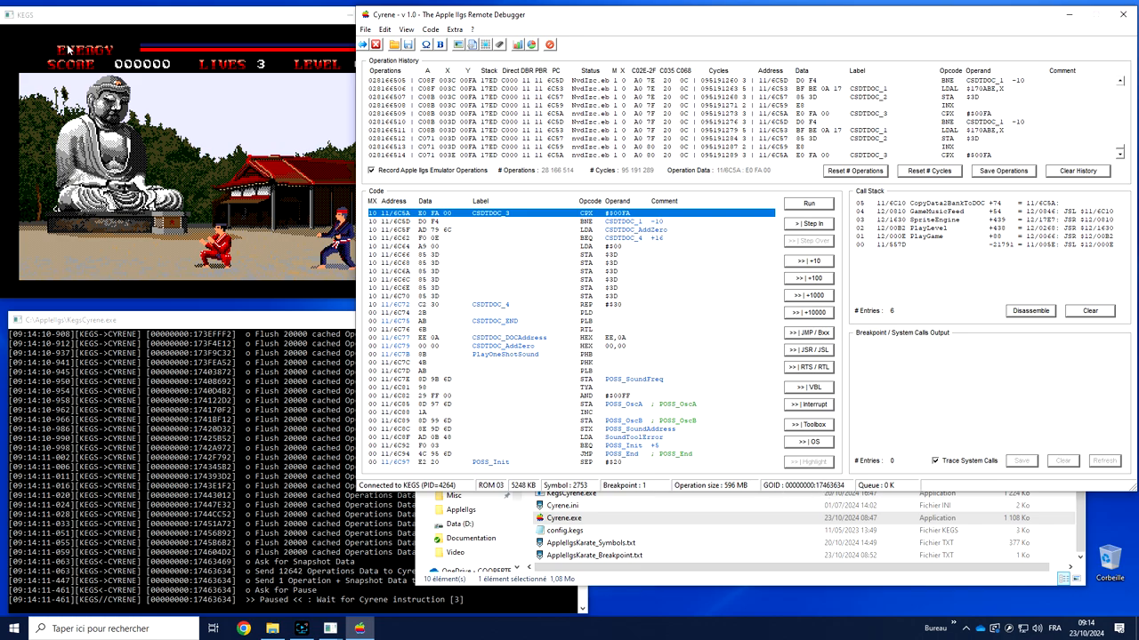
{"action": "mouse_move", "coordinate": [91, 43]}
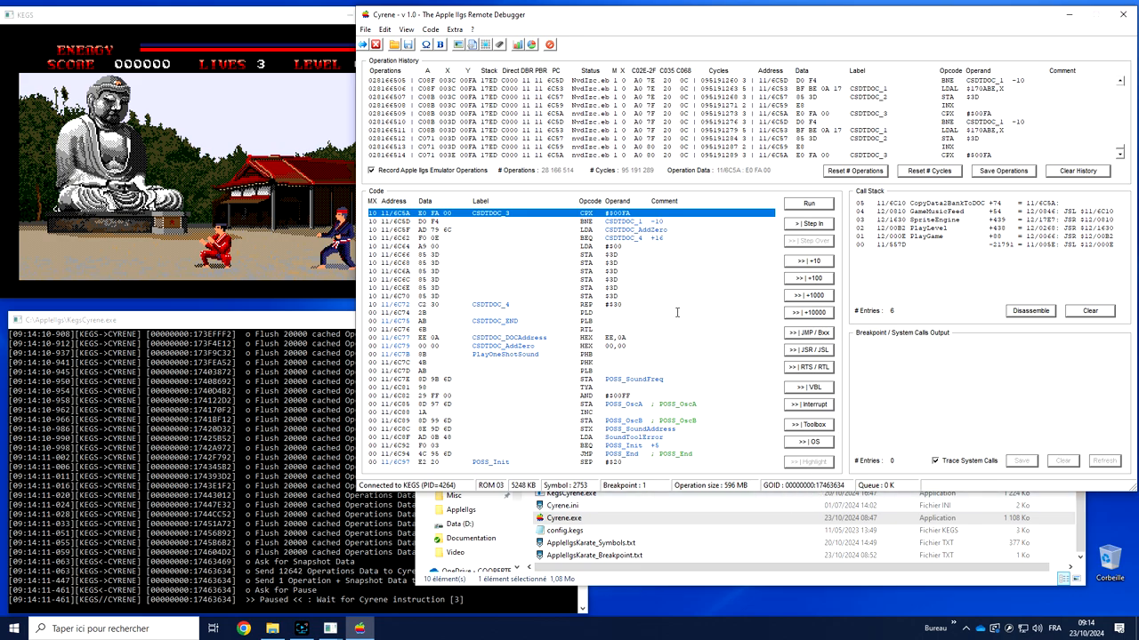
{"action": "mouse_move", "coordinate": [877, 481]}
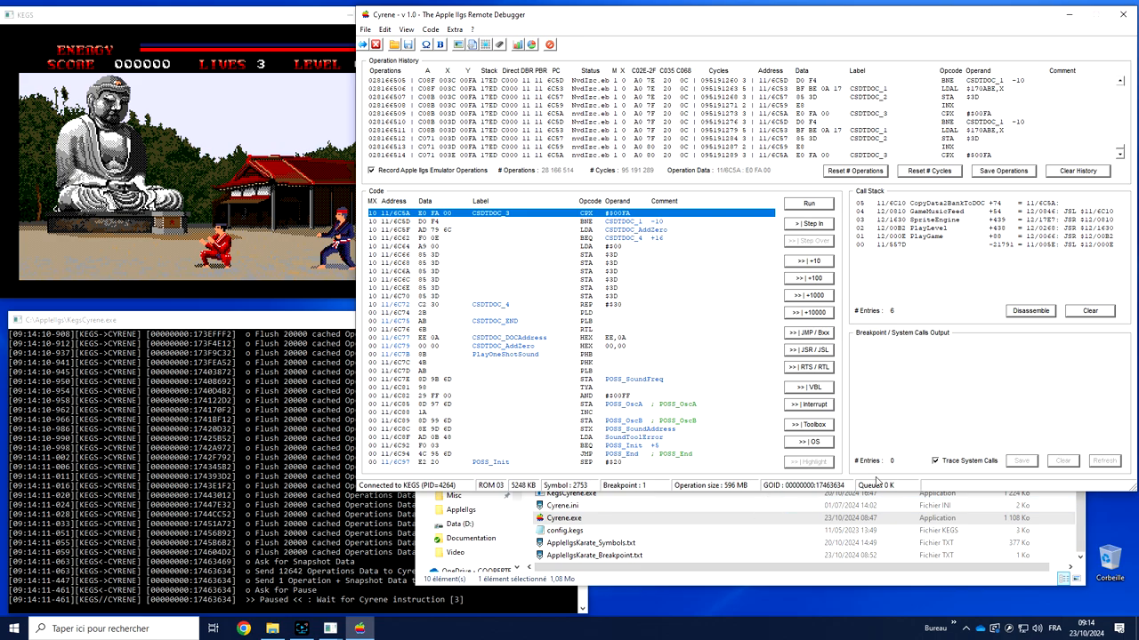
{"action": "mouse_move", "coordinate": [880, 495]}
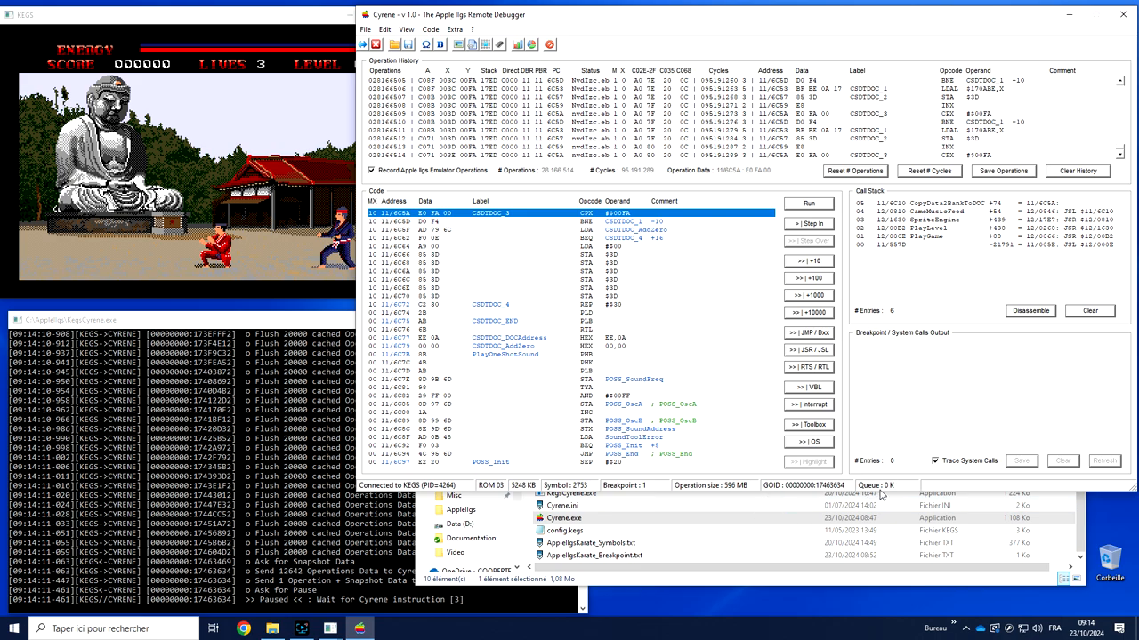
{"action": "mouse_move", "coordinate": [291, 478]}
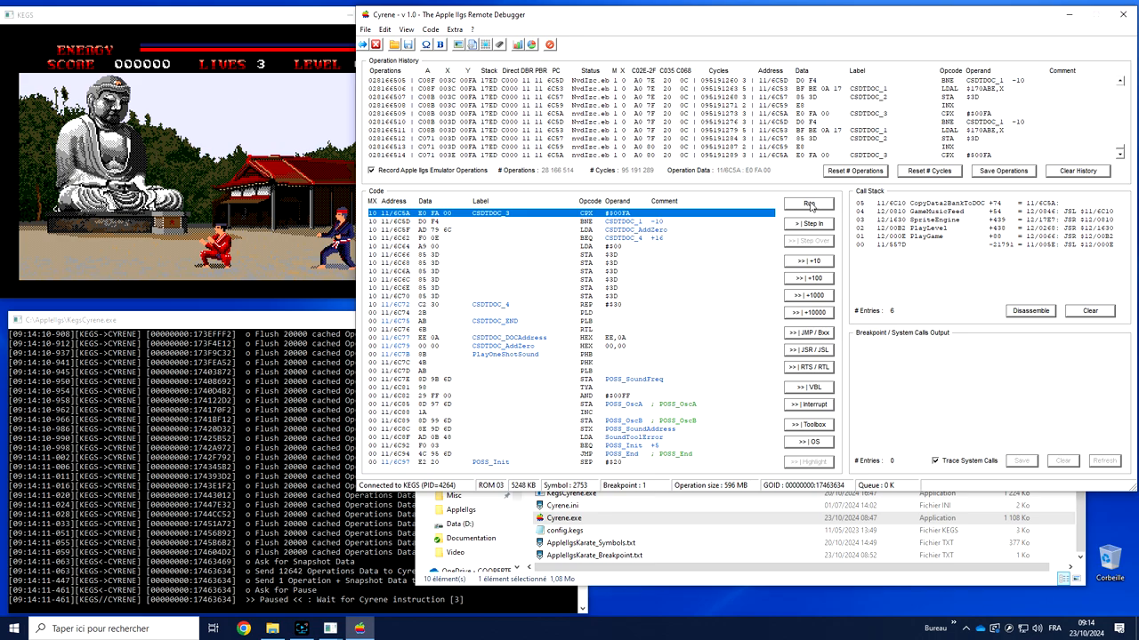
Step: Run and stop the game repeatedly, leaving it halted in WaitForSpot at 11/557D
{"action": "left_click", "coordinate": [808, 204]}
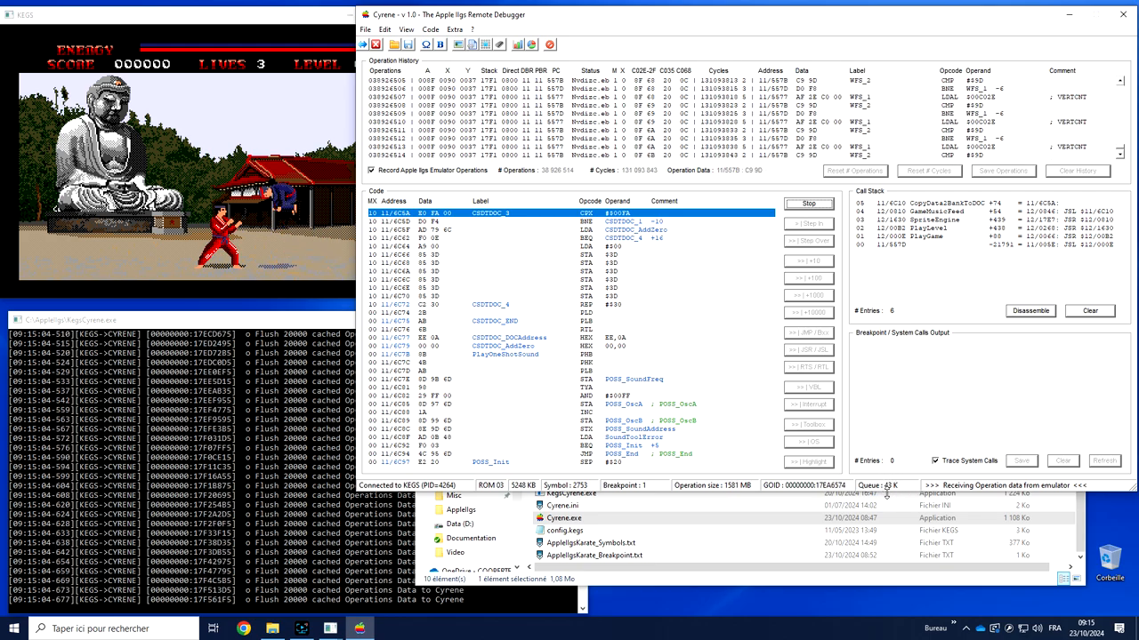
{"action": "left_click", "coordinate": [808, 204]}
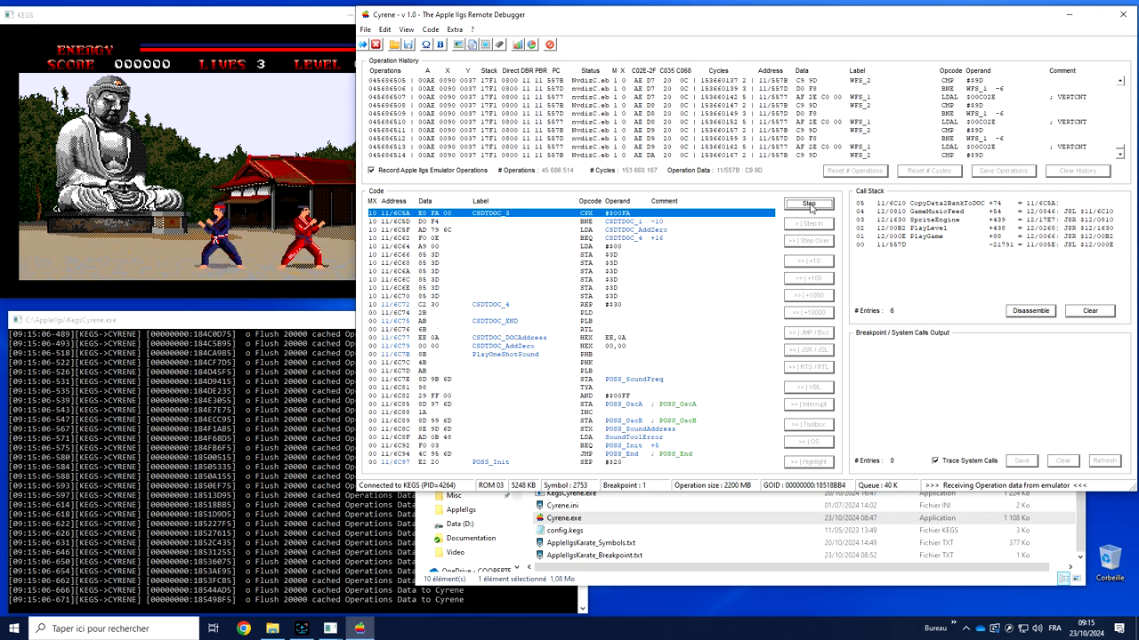
{"action": "left_click", "coordinate": [808, 204]}
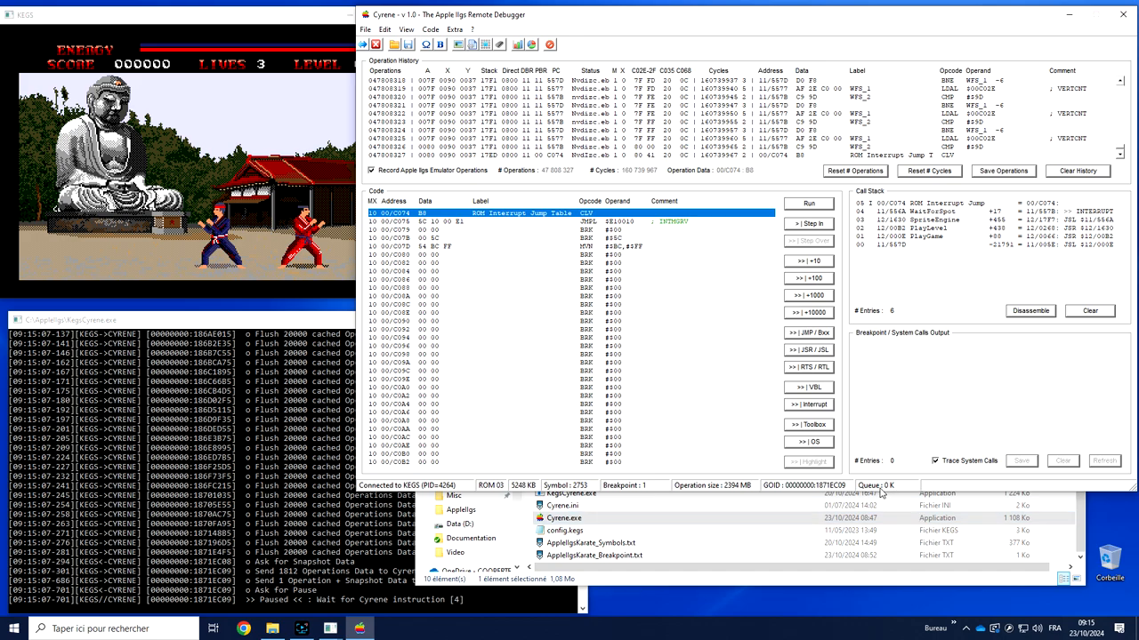
{"action": "mouse_move", "coordinate": [837, 347]}
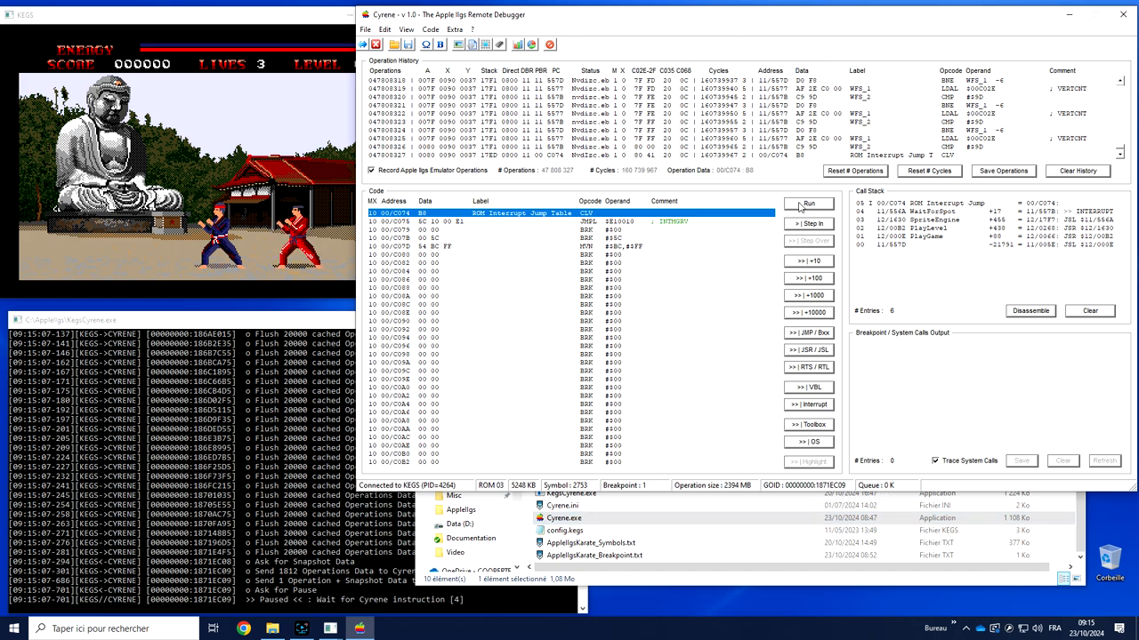
{"action": "left_click", "coordinate": [808, 203]}
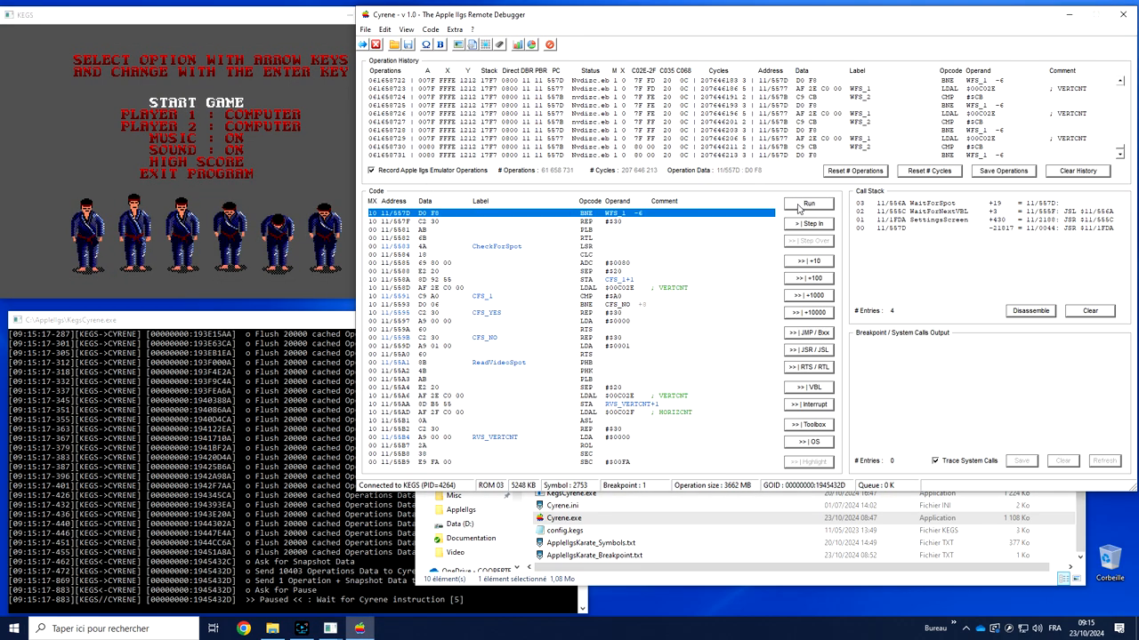
{"action": "mouse_move", "coordinate": [812, 201]}
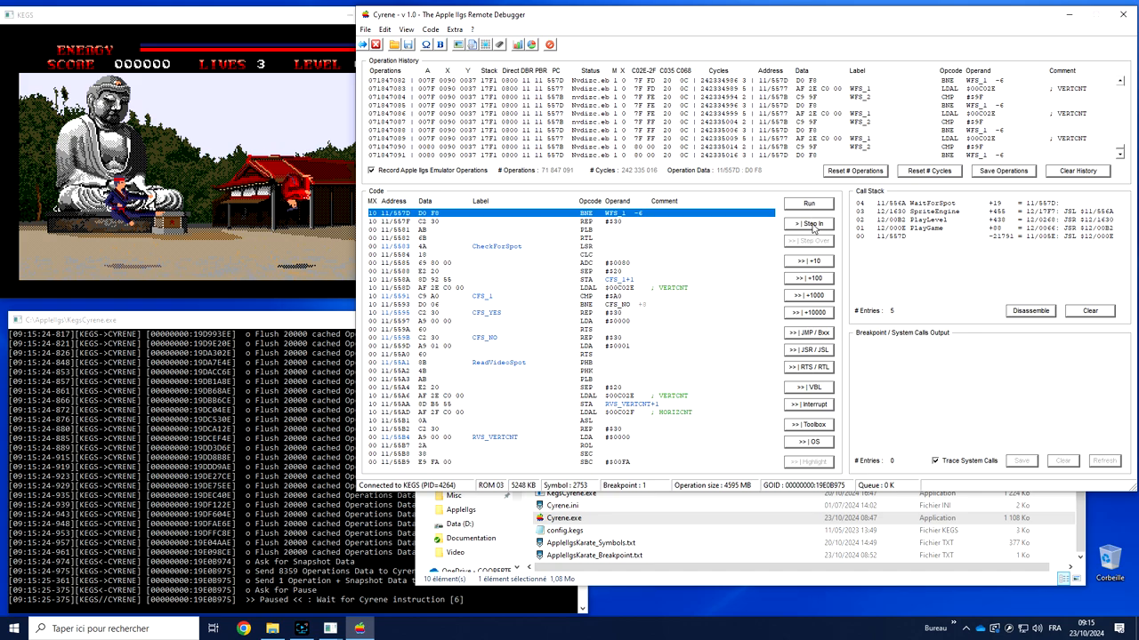
Step: Step twice through WaitForSpot and run to its return, halting at GameMusicFeed 12/17E7
{"action": "left_click", "coordinate": [807, 203]}
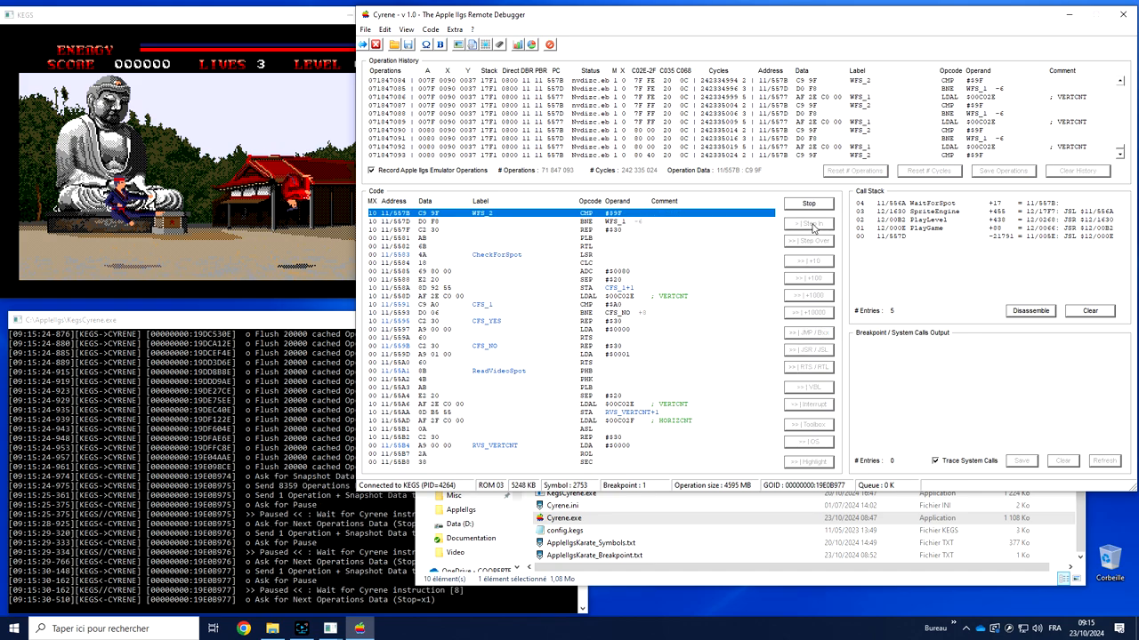
{"action": "left_click", "coordinate": [808, 260]}
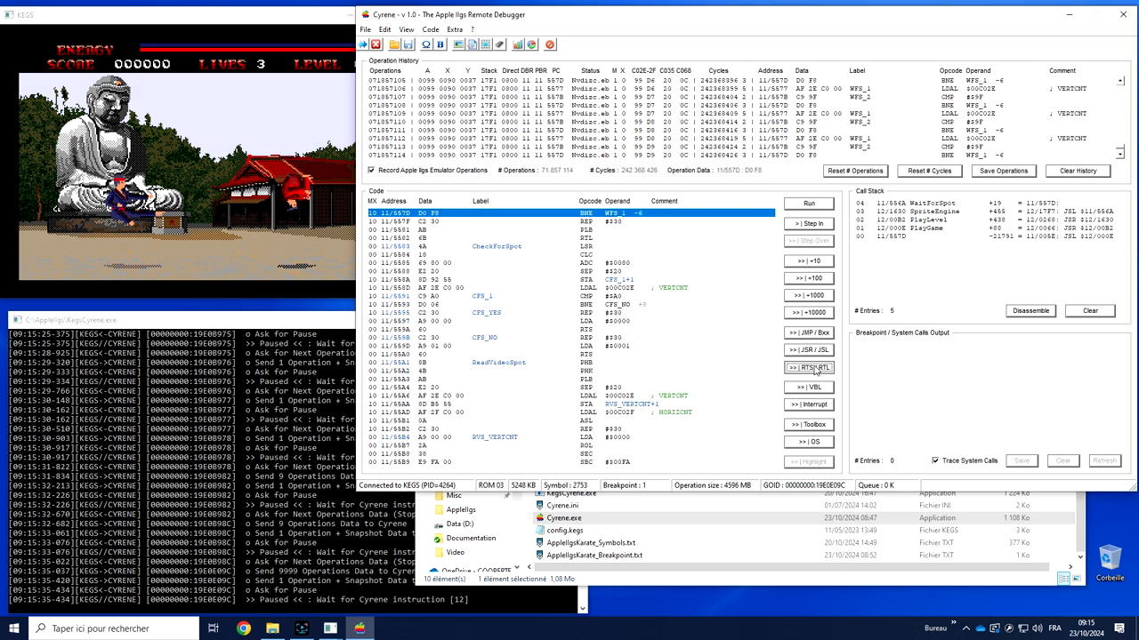
{"action": "left_click", "coordinate": [808, 203]}
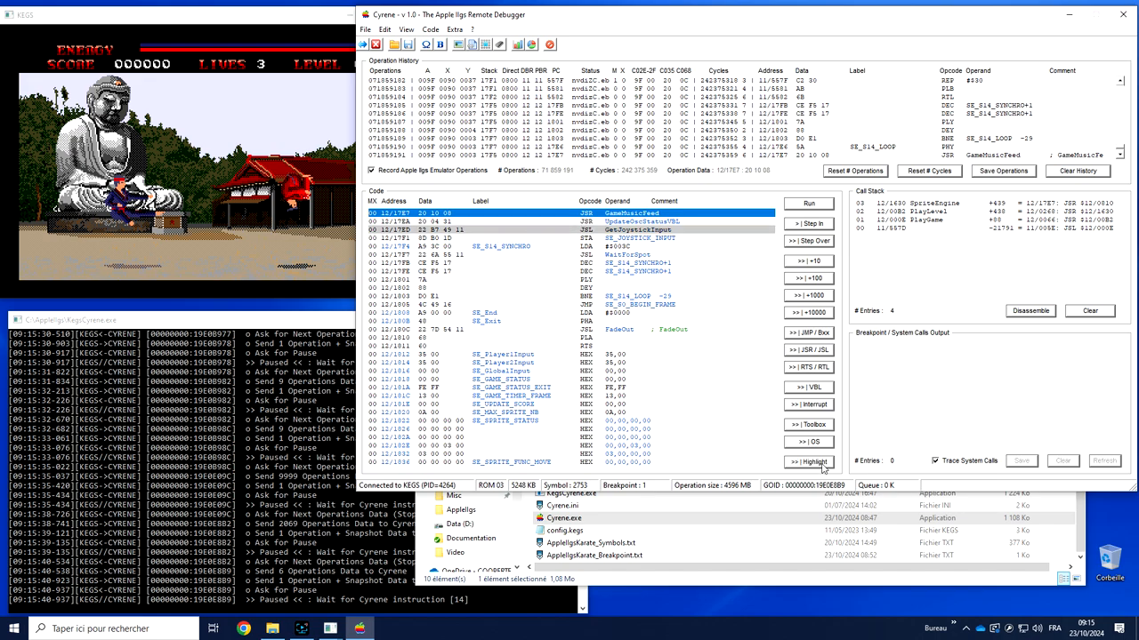
Step: Step over the music and status calls to halt at GetJoystickInput 12/17ED
{"action": "left_click", "coordinate": [807, 223]}
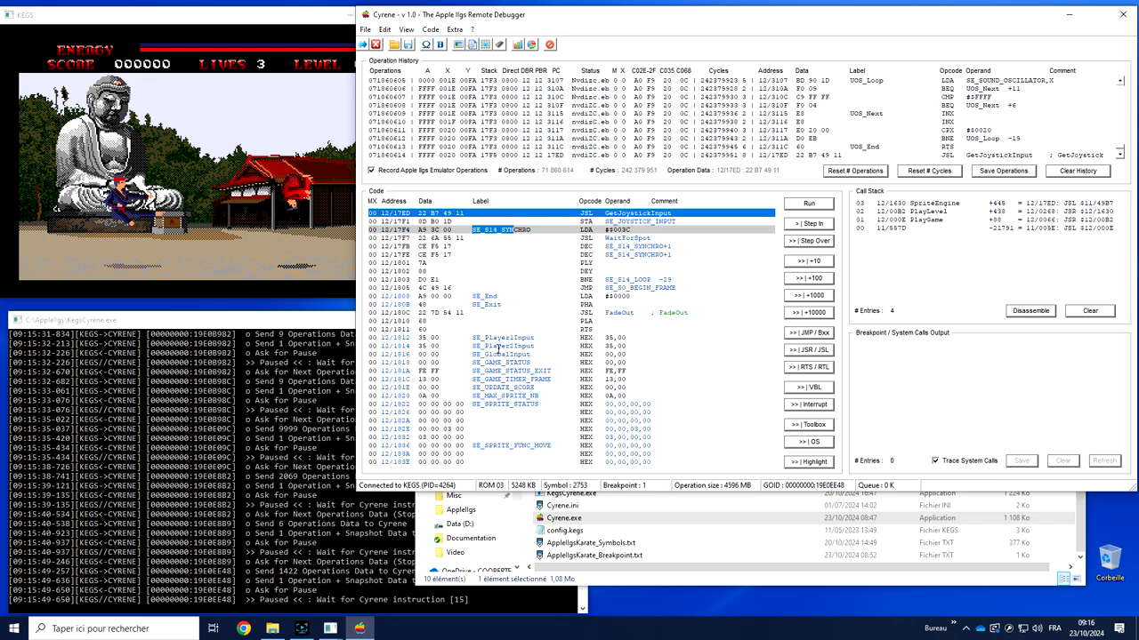
{"action": "left_click", "coordinate": [808, 224]}
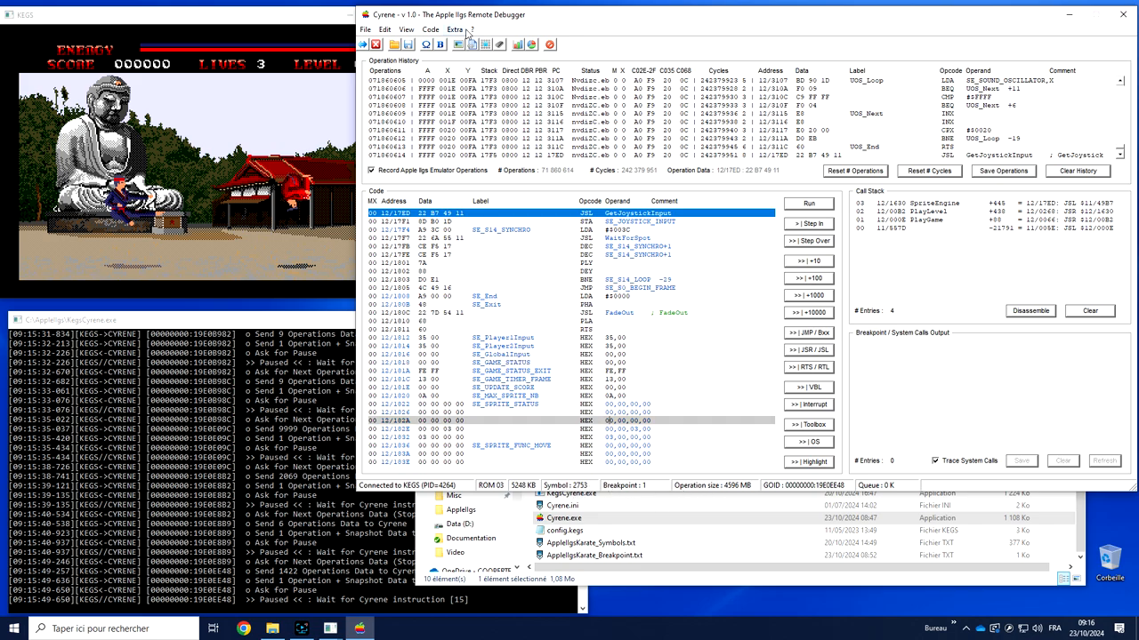
{"action": "left_click", "coordinate": [384, 29]}
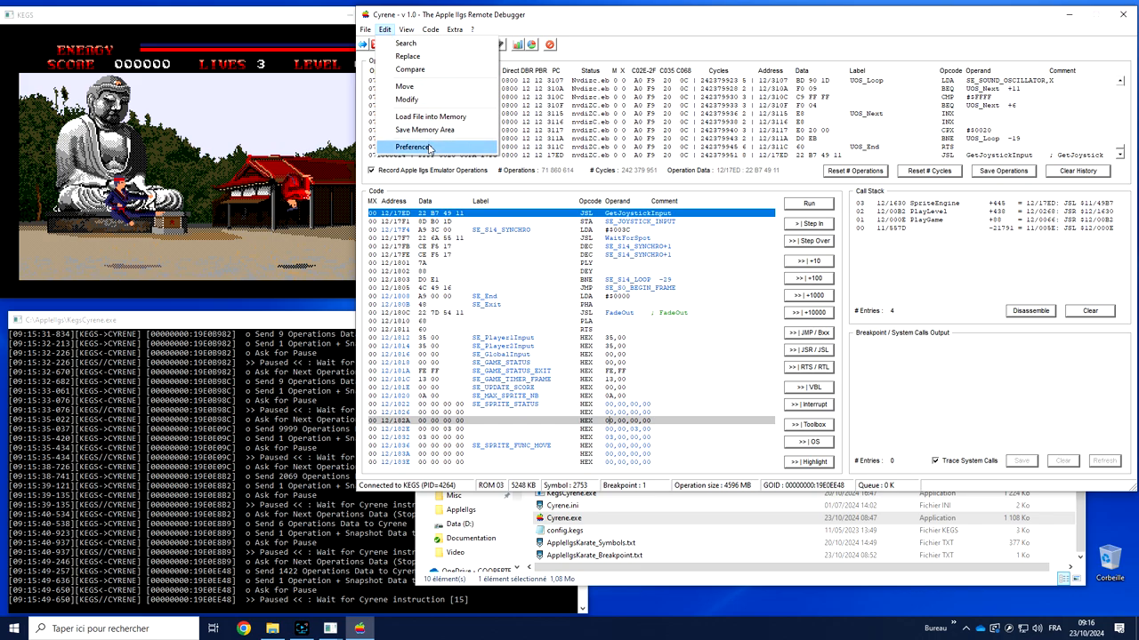
{"action": "left_click", "coordinate": [418, 147]}
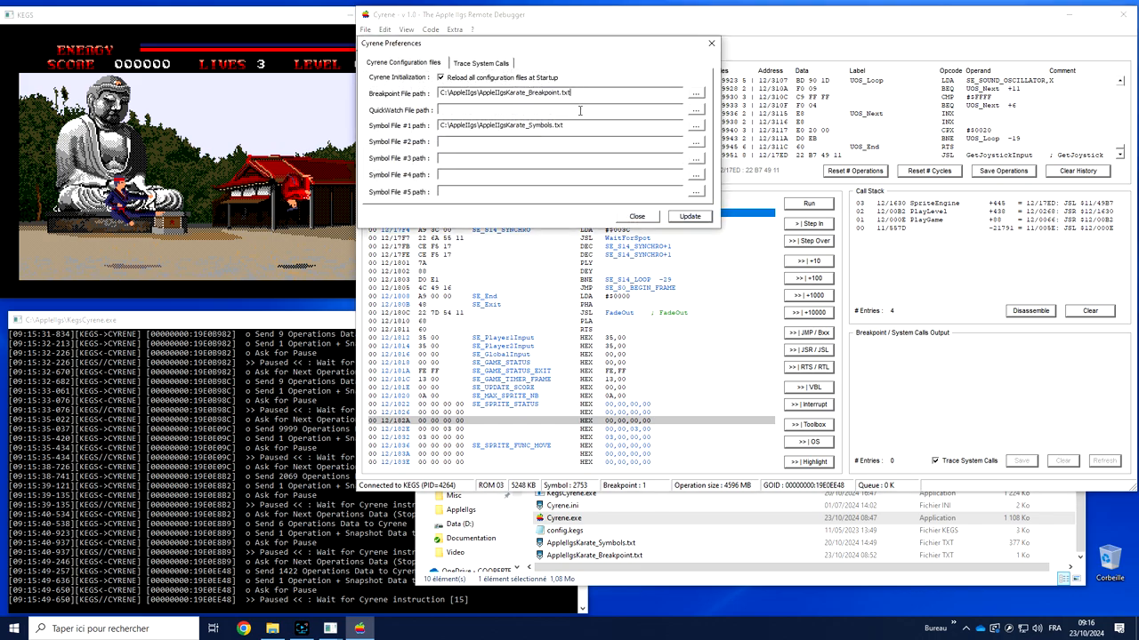
{"action": "double_click", "coordinate": [534, 125]}
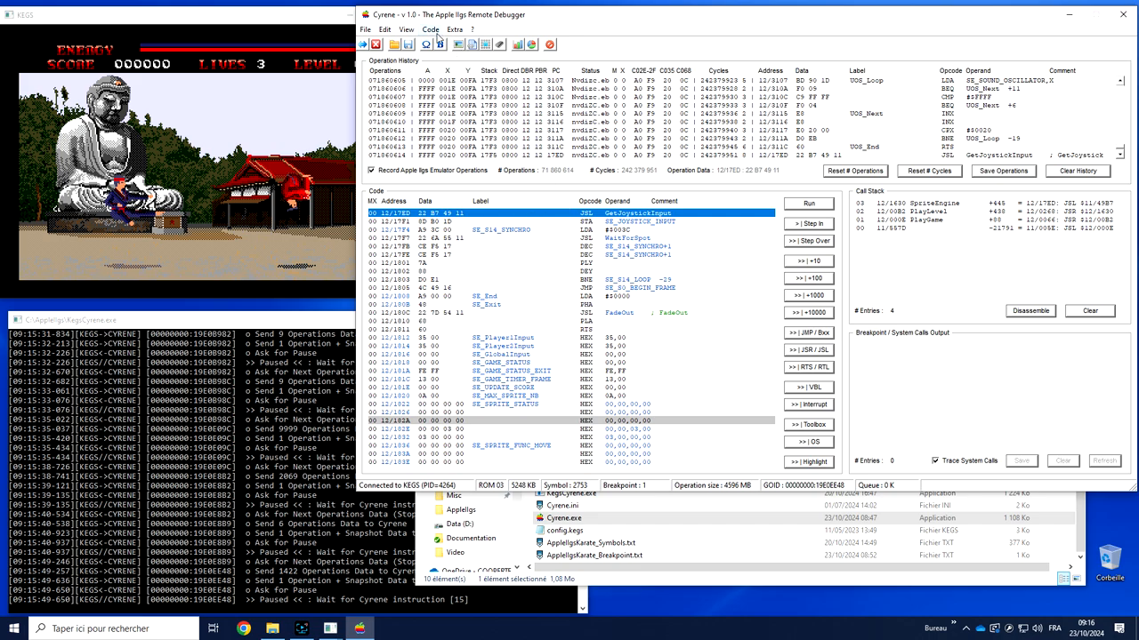
Step: Show the Super Hi-Res screen viewer enlarged to x2 zoom
{"action": "left_click", "coordinate": [406, 30]}
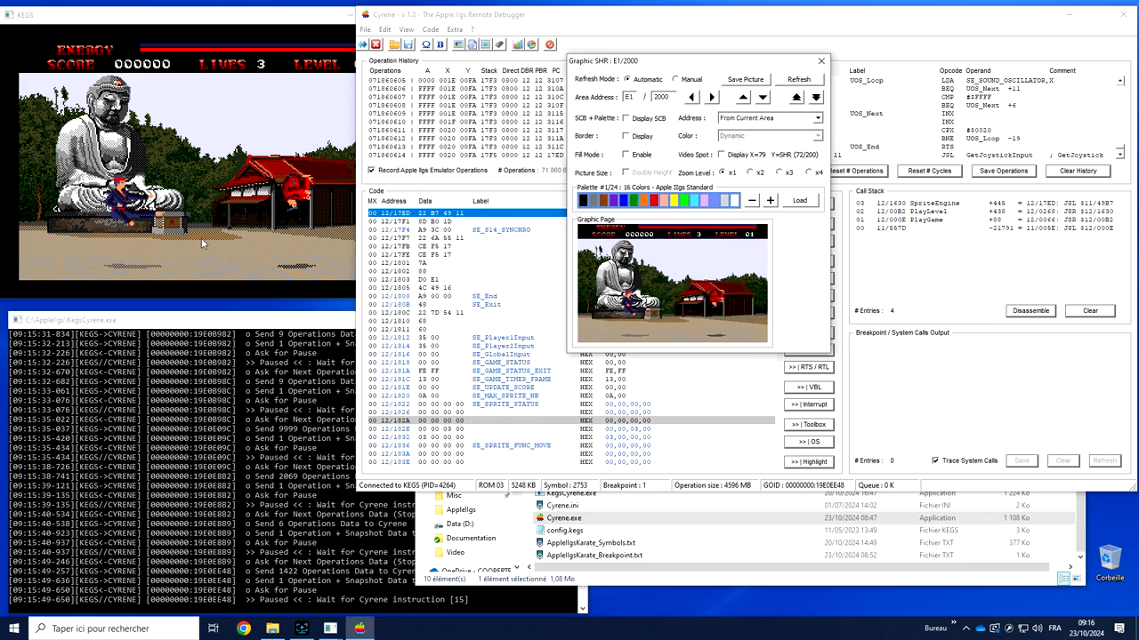
{"action": "left_click", "coordinate": [406, 30]}
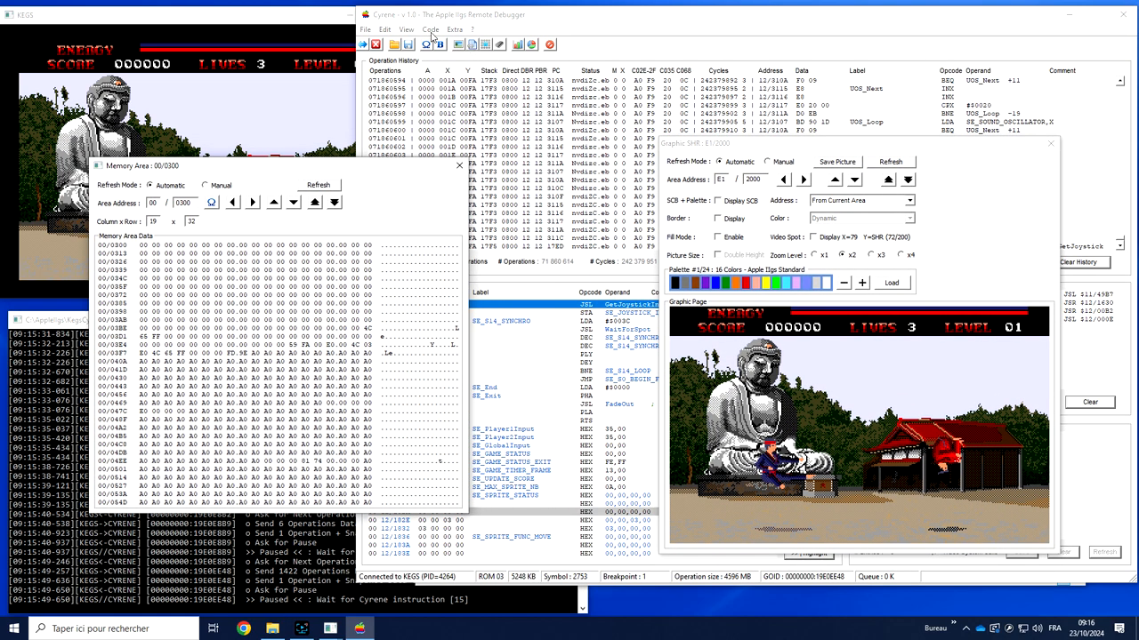
{"action": "left_click", "coordinate": [406, 30]}
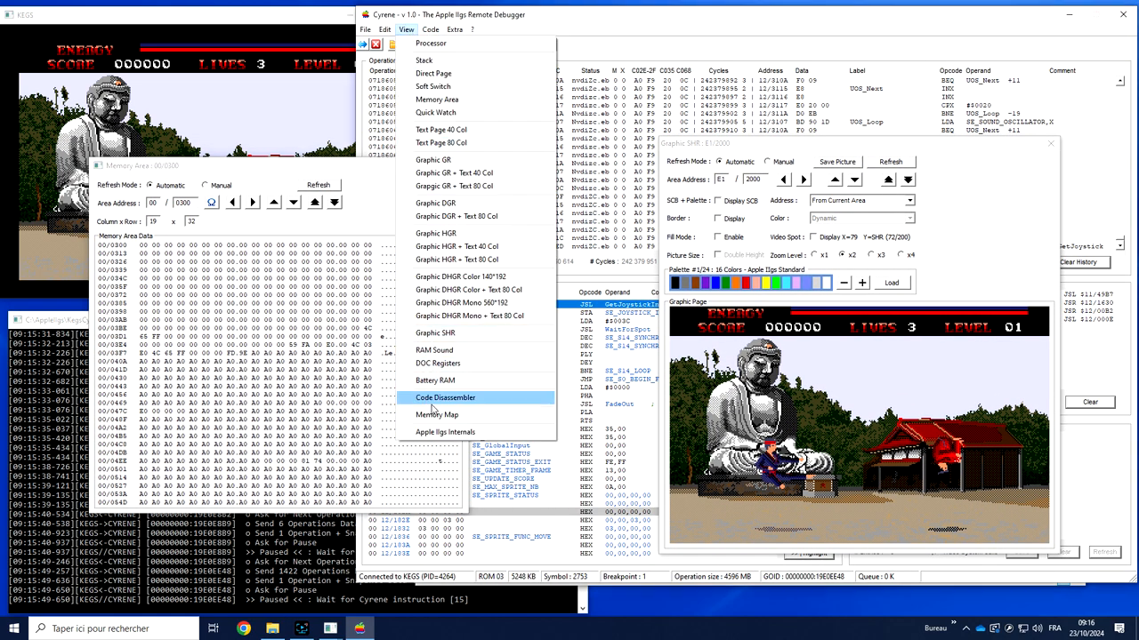
{"action": "left_click", "coordinate": [445, 398]}
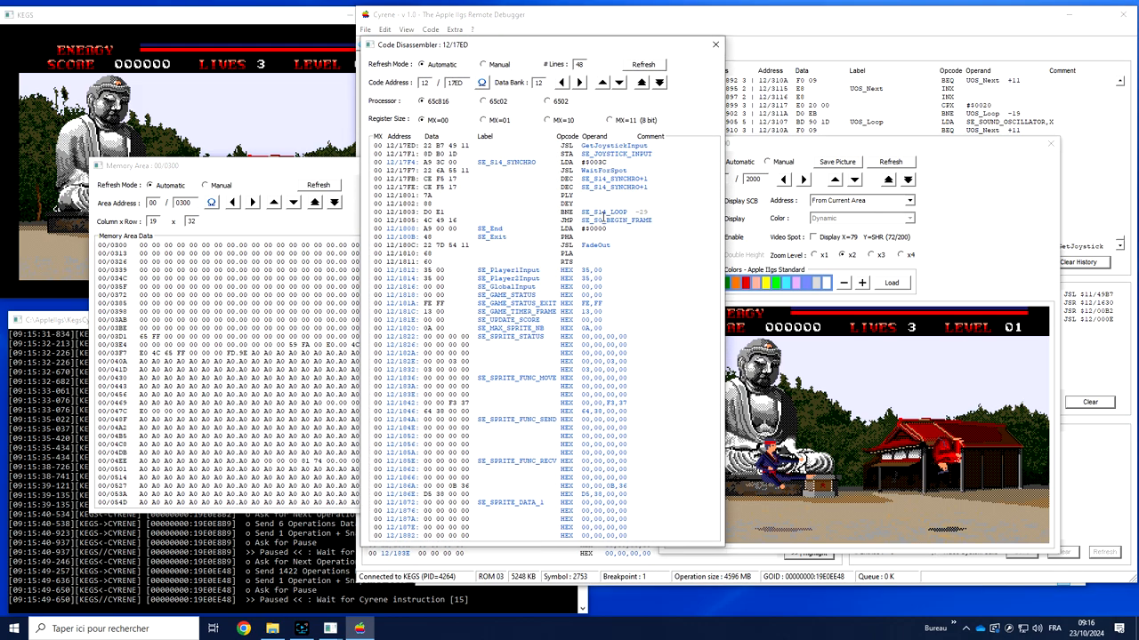
{"action": "left_click", "coordinate": [641, 82]}
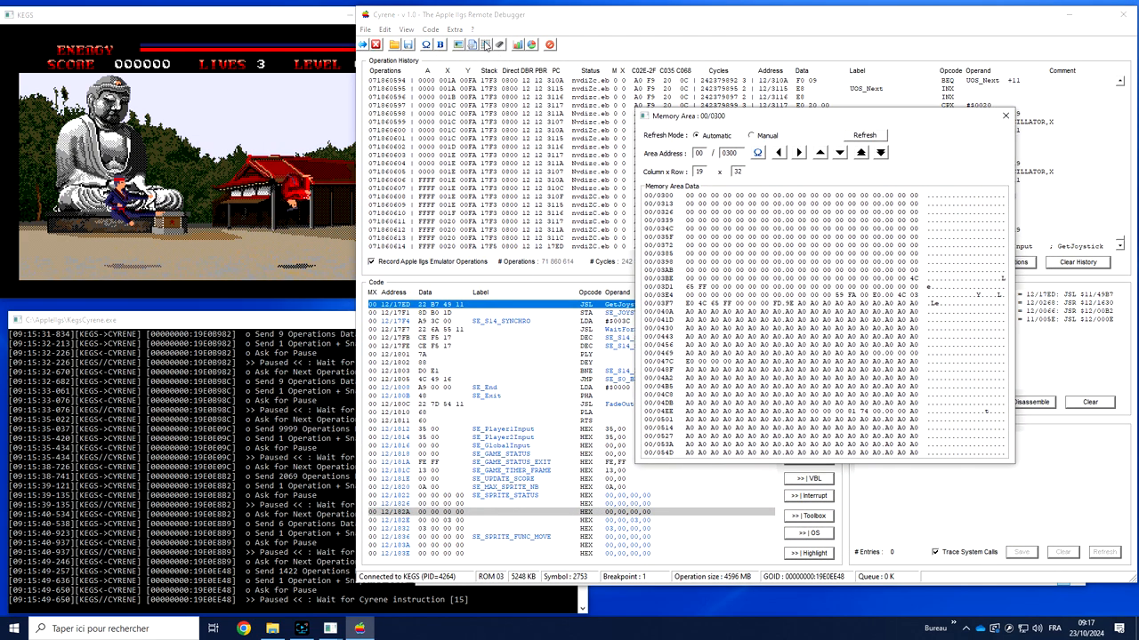
Step: Check the memory usage map, then resume the emulated karate game
{"action": "left_click", "coordinate": [406, 29]}
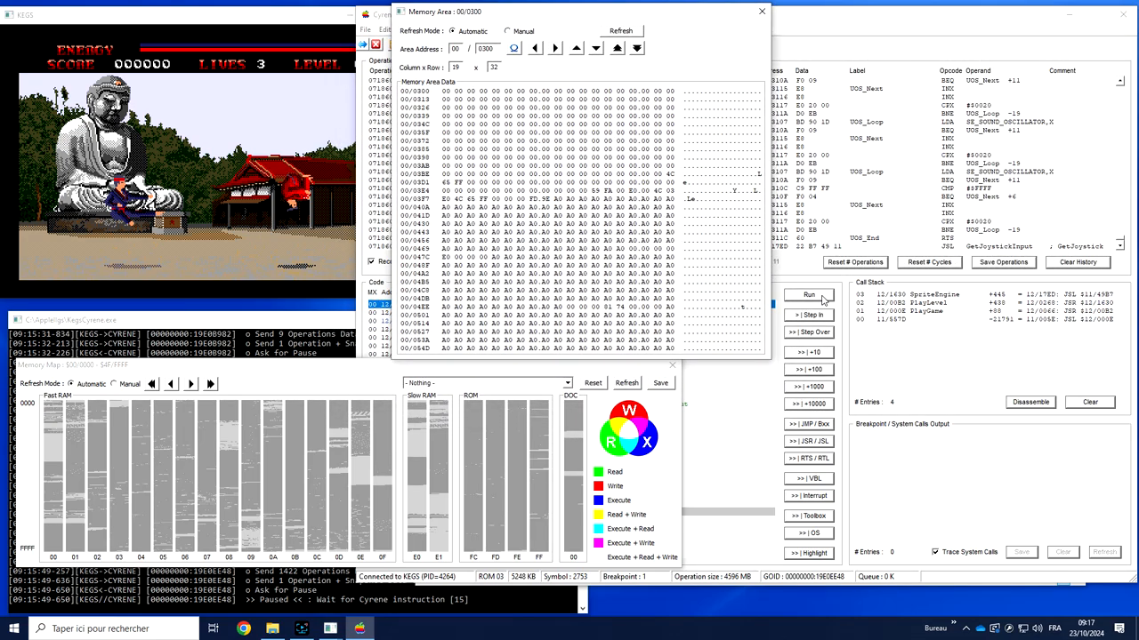
{"action": "left_click", "coordinate": [809, 294]}
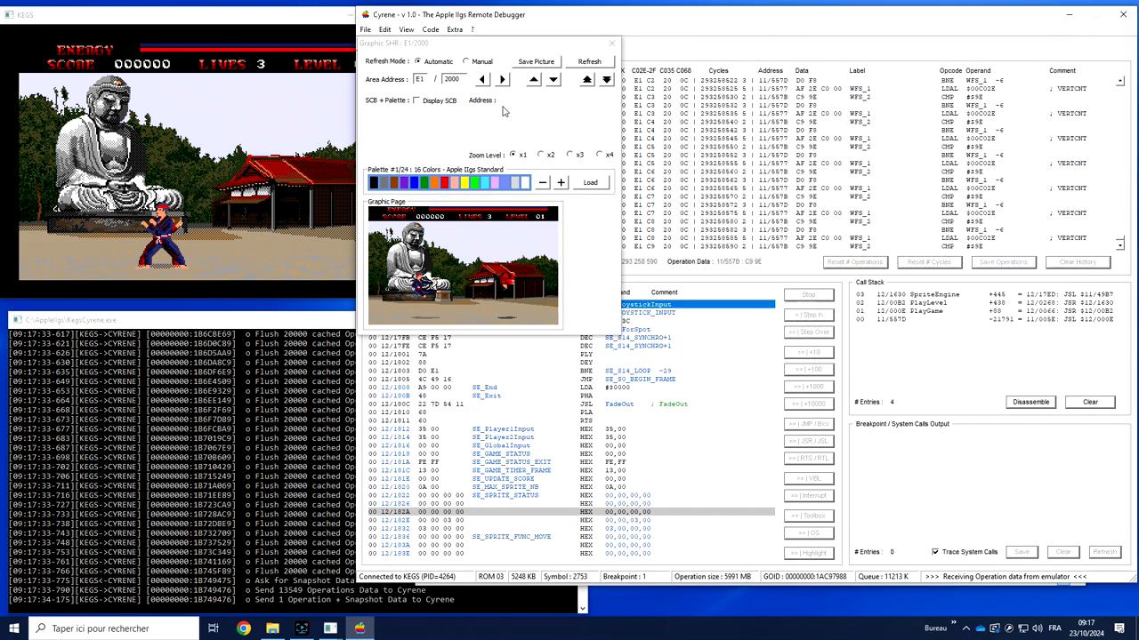
Step: Halt the game in the WaitForSpot loop and close the Super Hi-Res viewer
{"action": "left_click", "coordinate": [540, 154]}
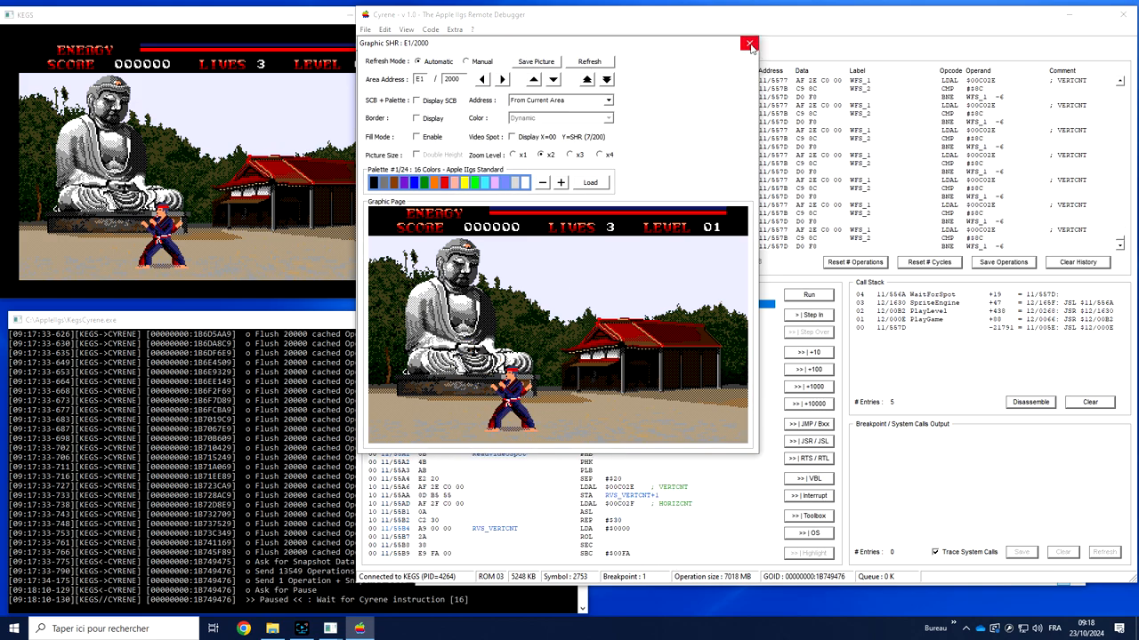
{"action": "left_click", "coordinate": [749, 44]}
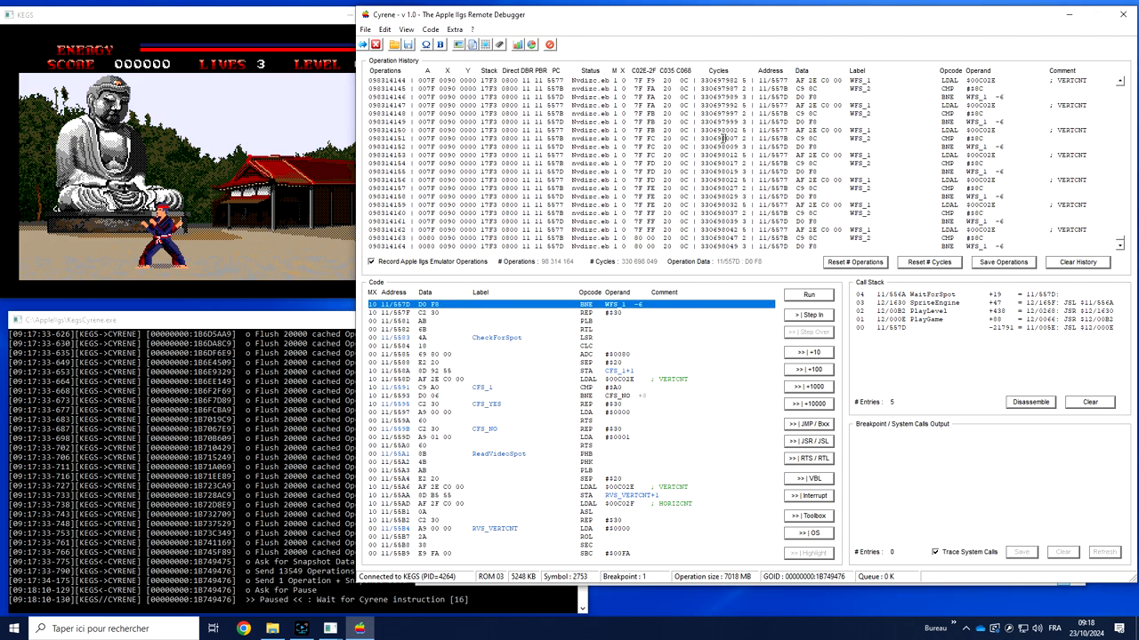
{"action": "mouse_move", "coordinate": [265, 589]}
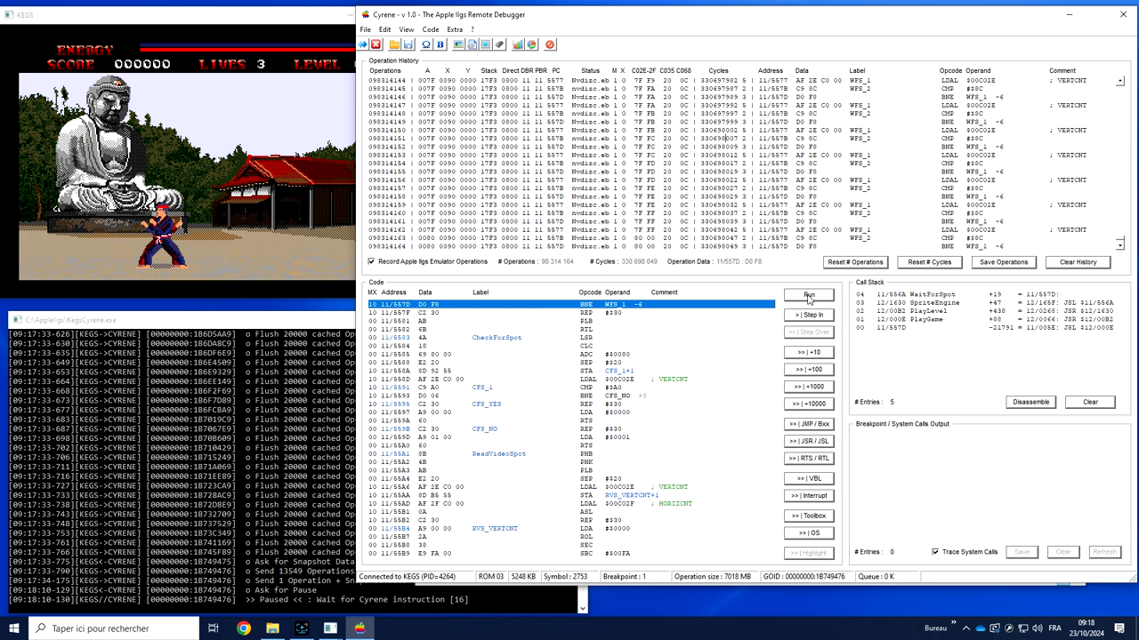
Step: Resume the game, turn off Record Apple IIgs Emulator Operations, then halt in WaitForSpot with both fighters shown
{"action": "left_click", "coordinate": [807, 294]}
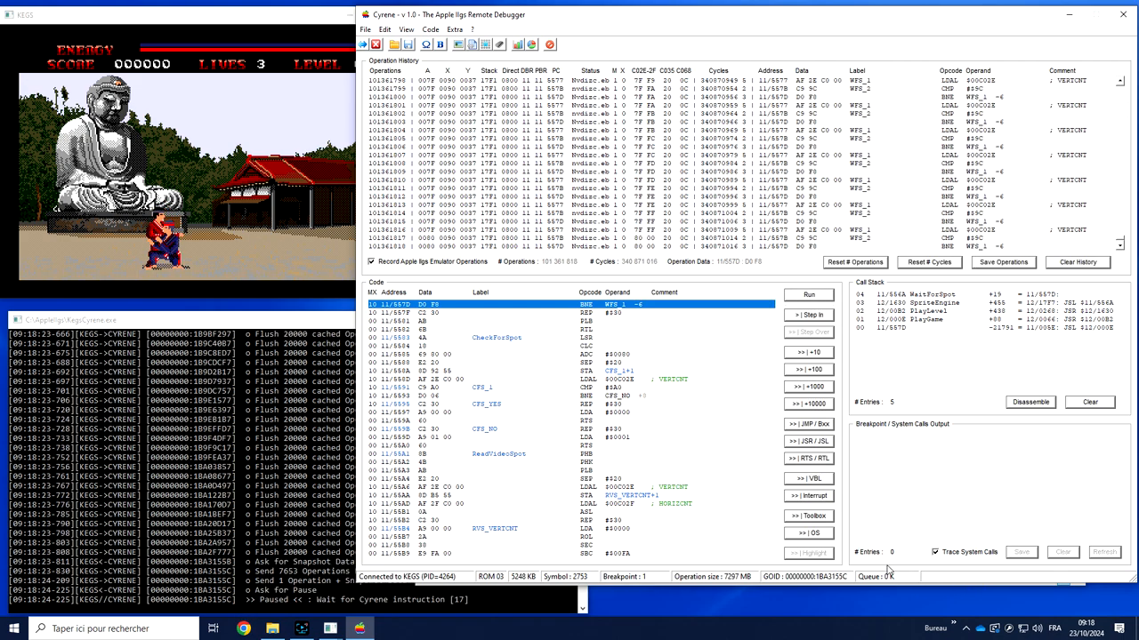
{"action": "mouse_move", "coordinate": [900, 583]}
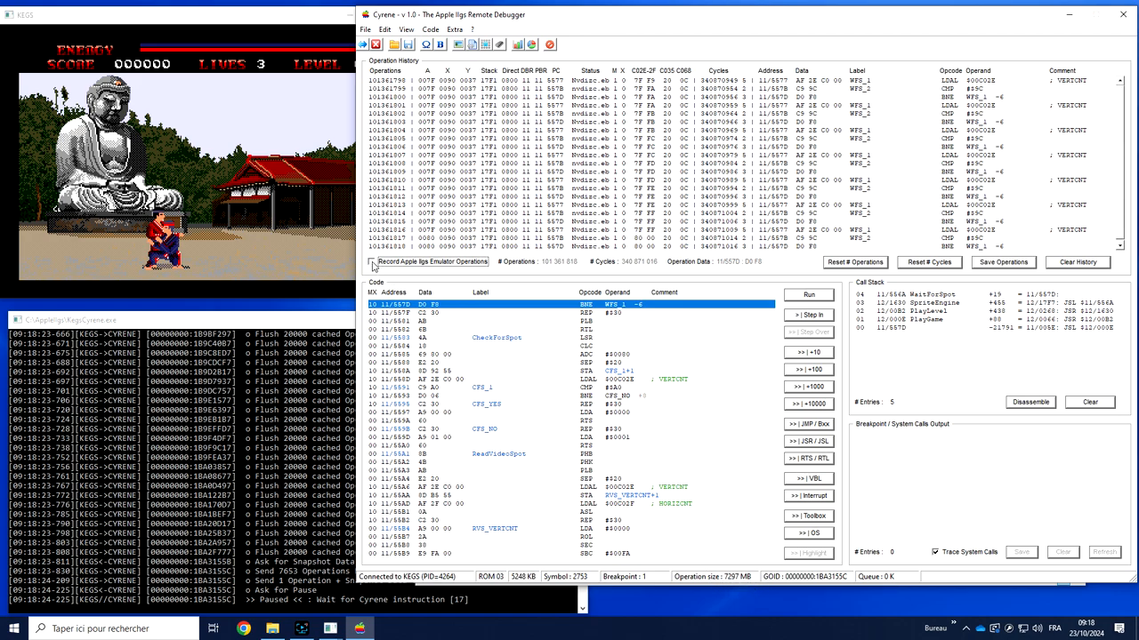
{"action": "left_click", "coordinate": [808, 295]}
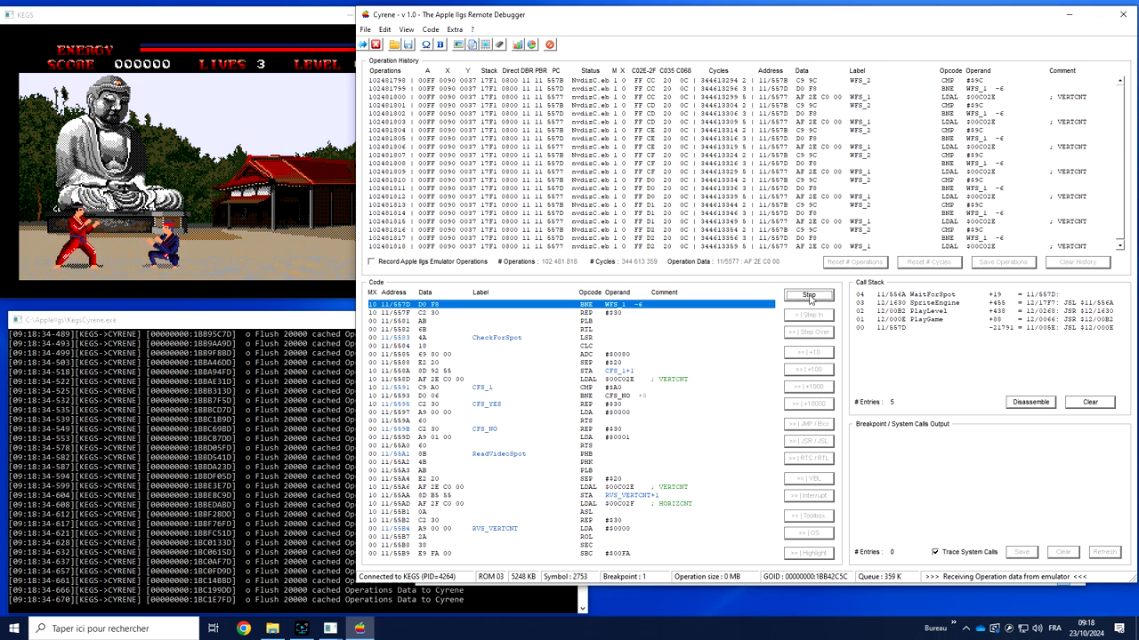
{"action": "left_click", "coordinate": [808, 295]}
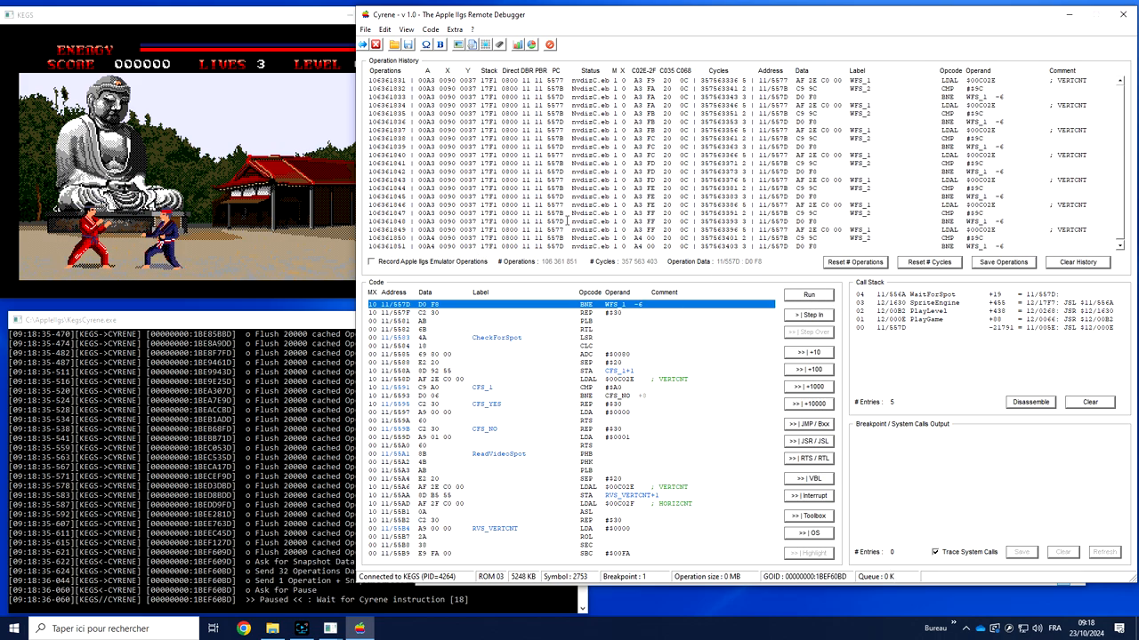
Step: Browse the View and Edit menus, then leave the Edit command list open
{"action": "left_click", "coordinate": [407, 29]}
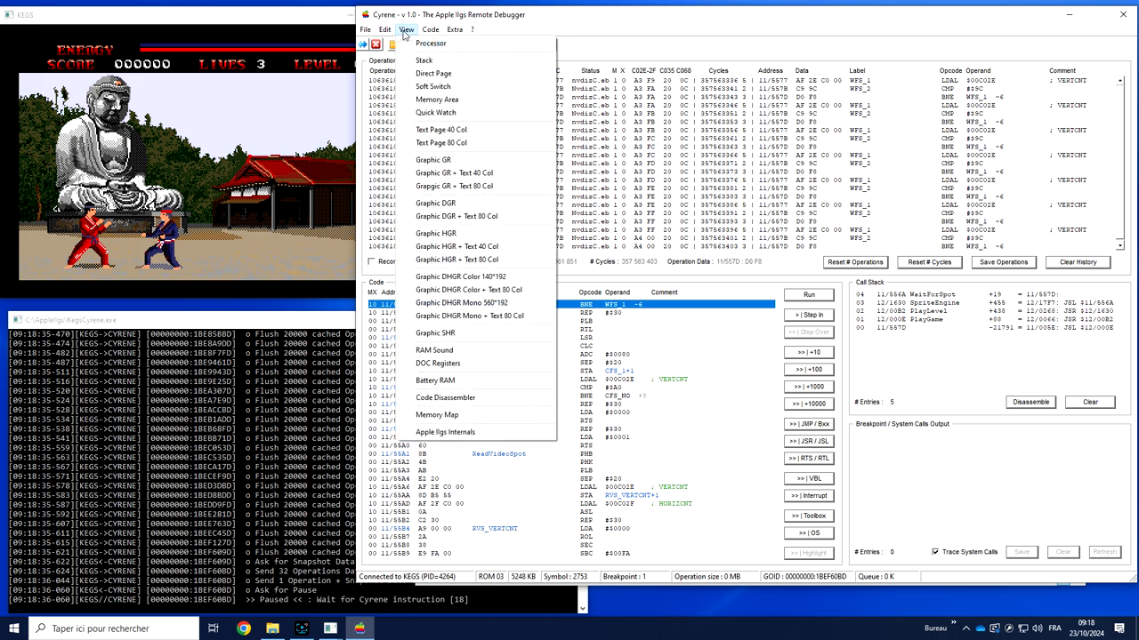
{"action": "left_click", "coordinate": [384, 29]}
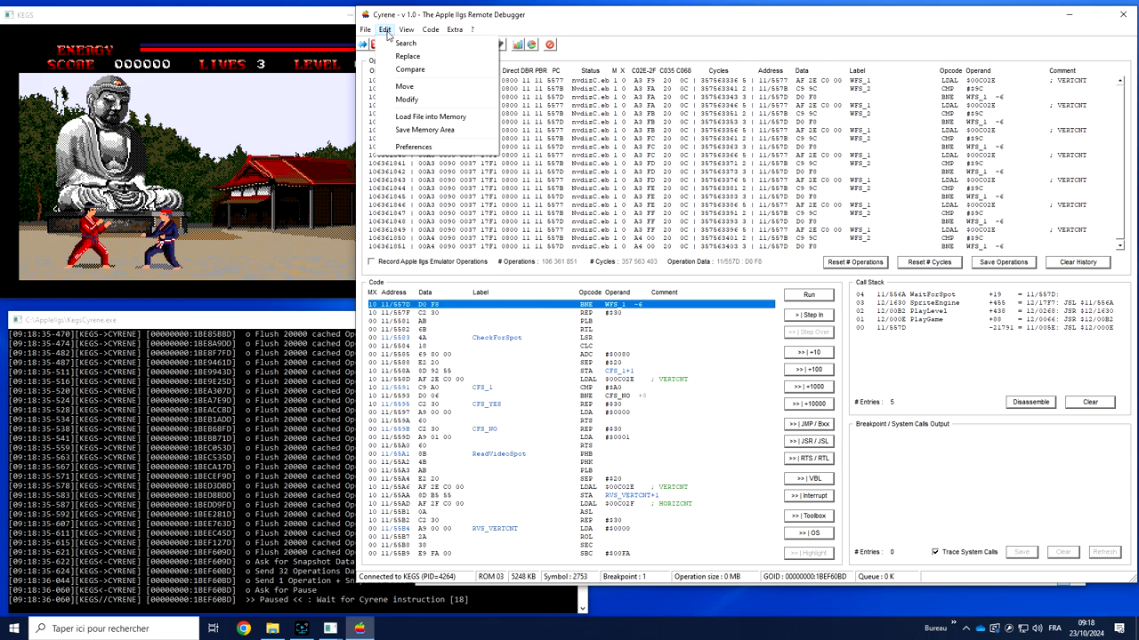
{"action": "left_click", "coordinate": [454, 30]}
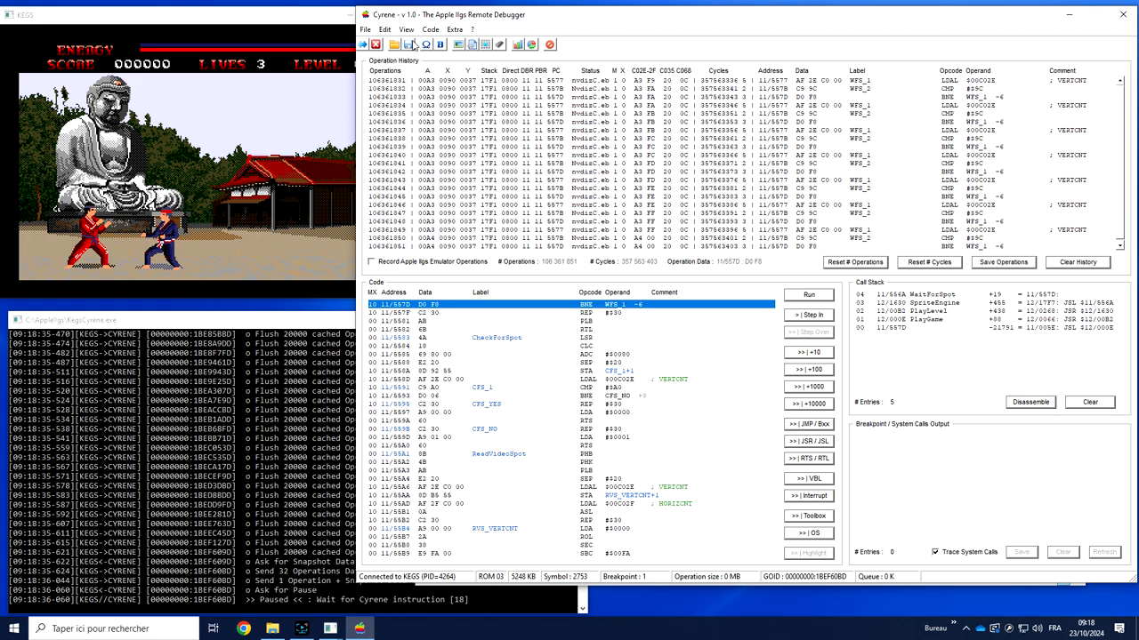
{"action": "left_click", "coordinate": [385, 29]}
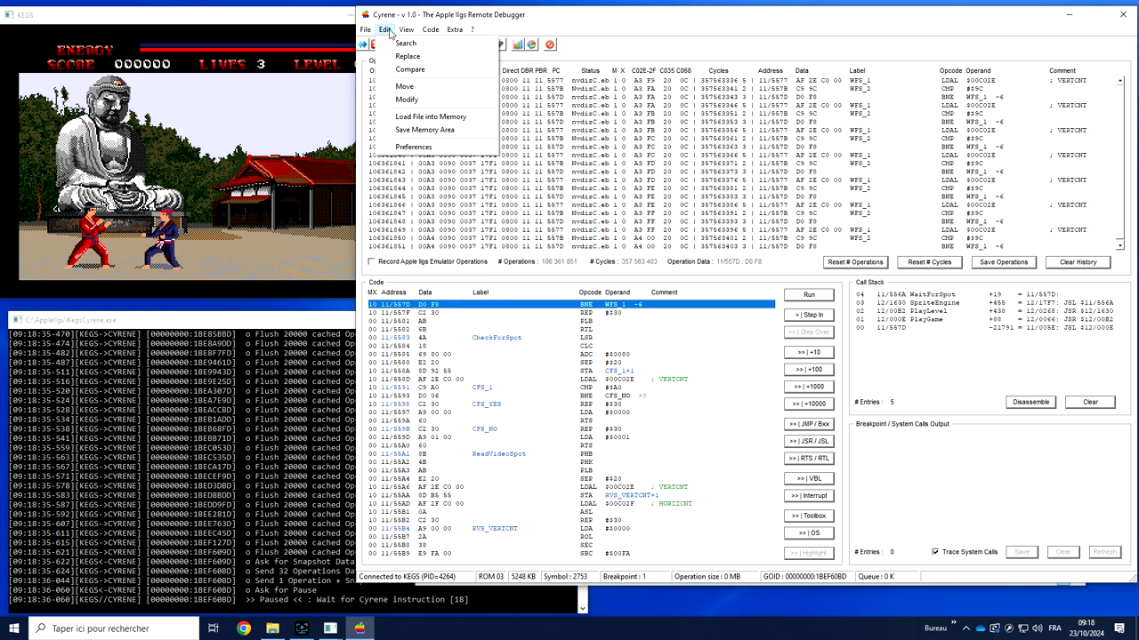
{"action": "mouse_move", "coordinate": [426, 130]}
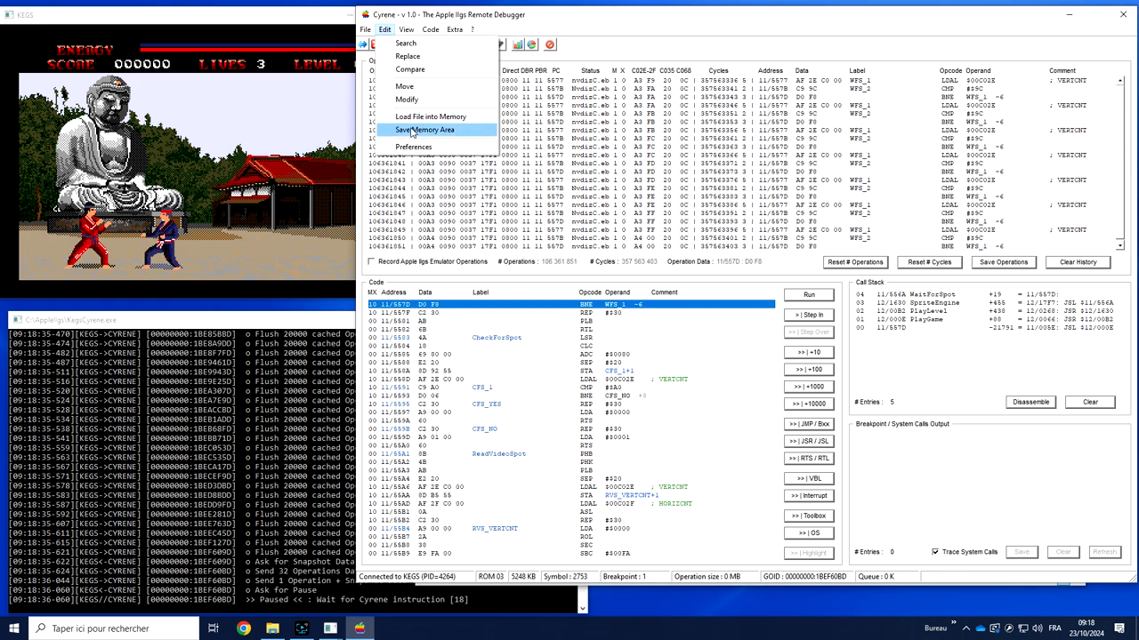
Step: Save 0x8000 bytes from 01/2000 to file.bin in the AppleIIgs folder via Save Memory Area
{"action": "left_click", "coordinate": [427, 130]}
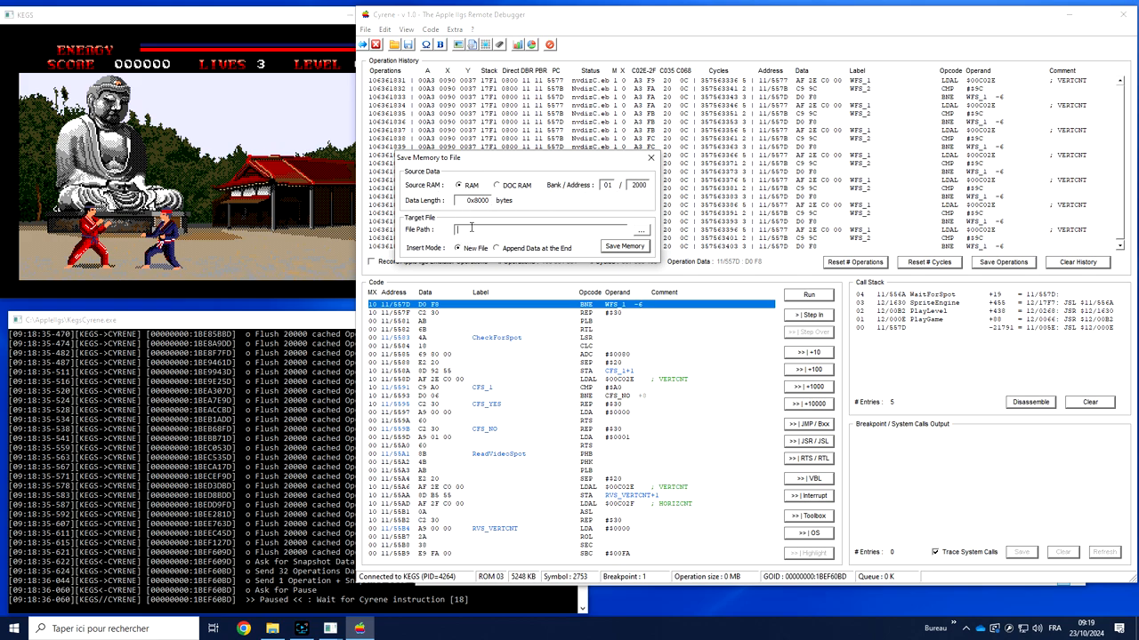
{"action": "type", "text": "c:\\AppleIIgs\\"}
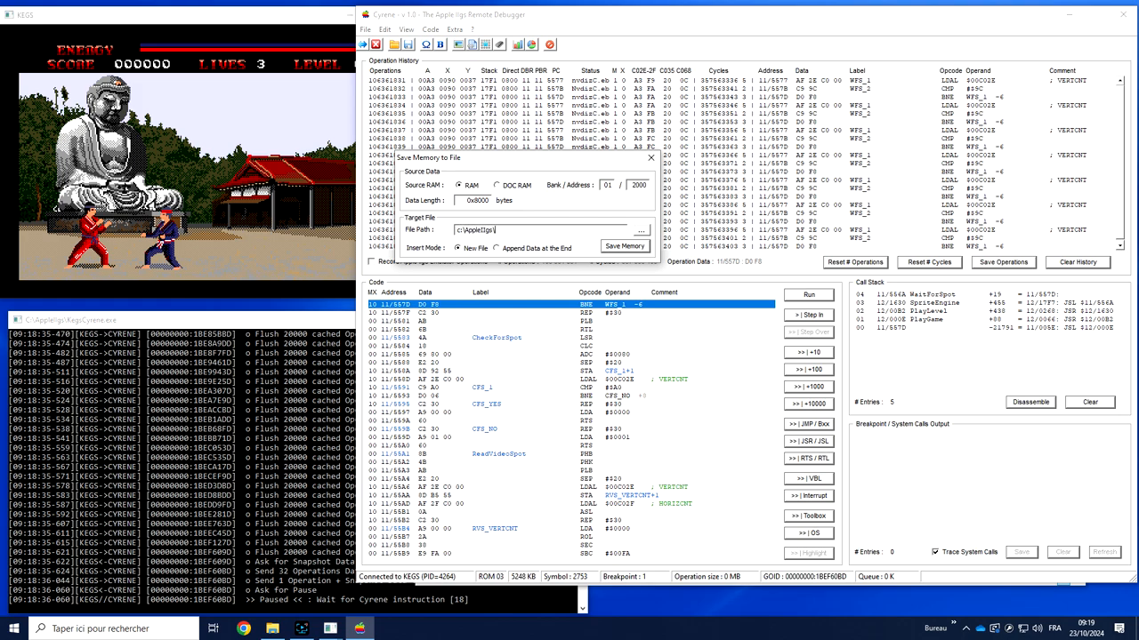
{"action": "type", "text": "file.bin"}
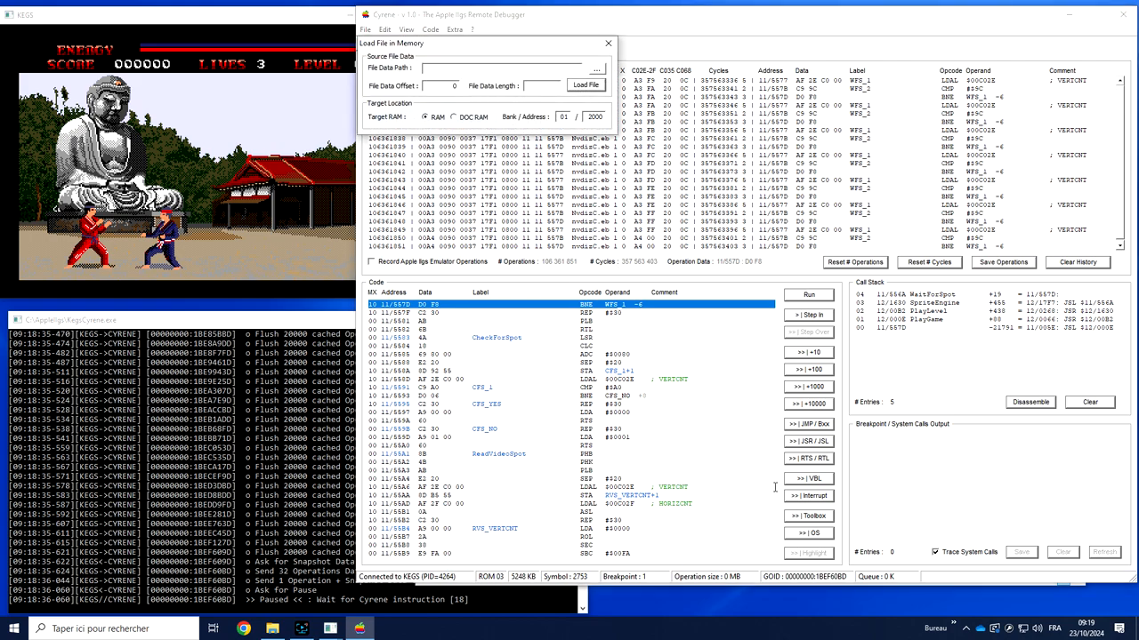
{"action": "mouse_move", "coordinate": [586, 108]}
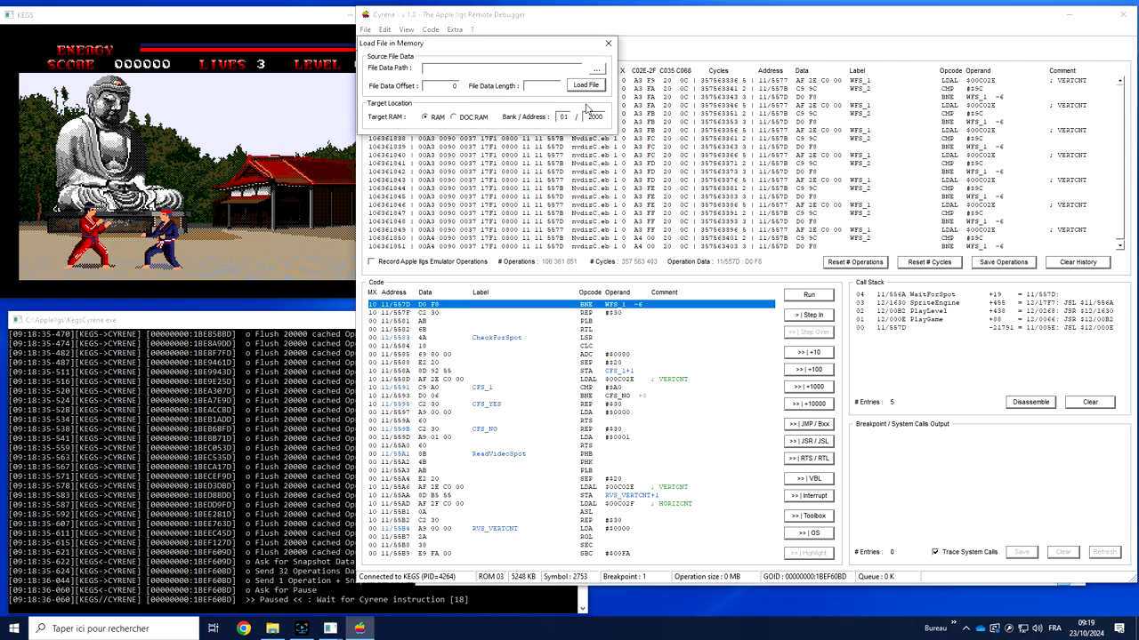
Step: Close the Load File in Memory dialog so the memory Search window opens instead
{"action": "left_click", "coordinate": [608, 43]}
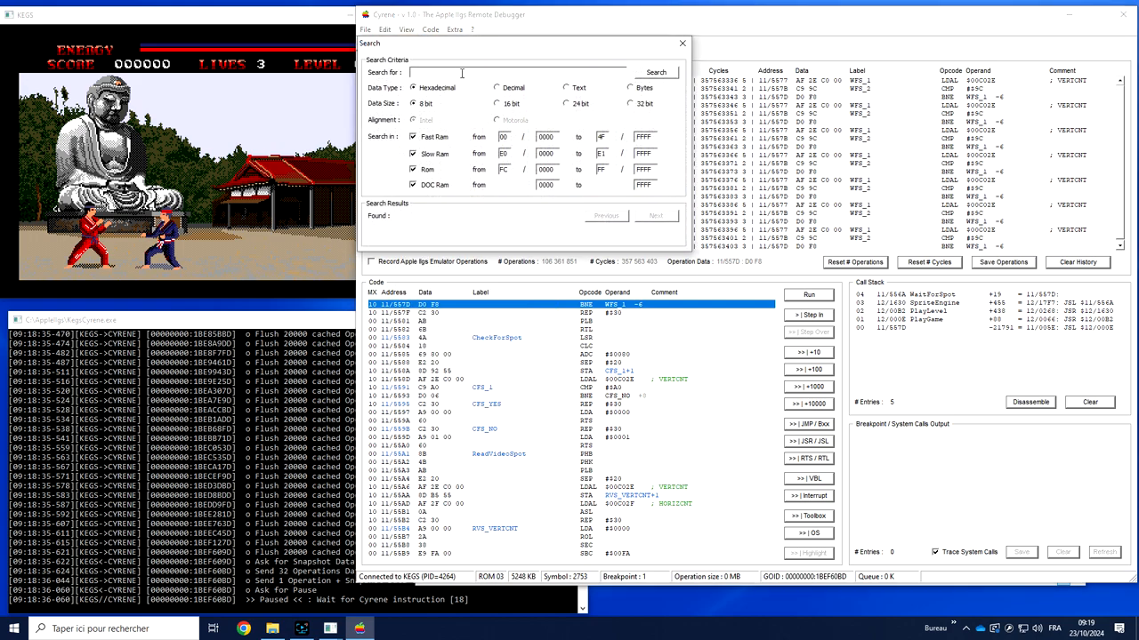
Step: Search memory for the text 'Apple IIgs' (14 matches found), then close the Search window
{"action": "type", "text": "Apple"}
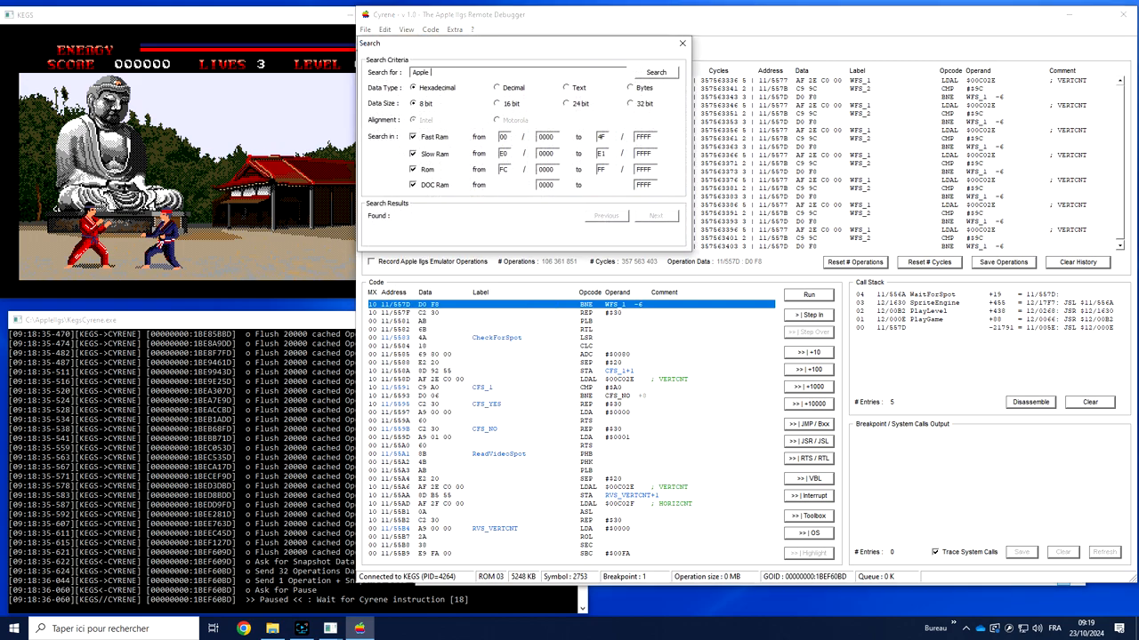
{"action": "left_click", "coordinate": [566, 87]}
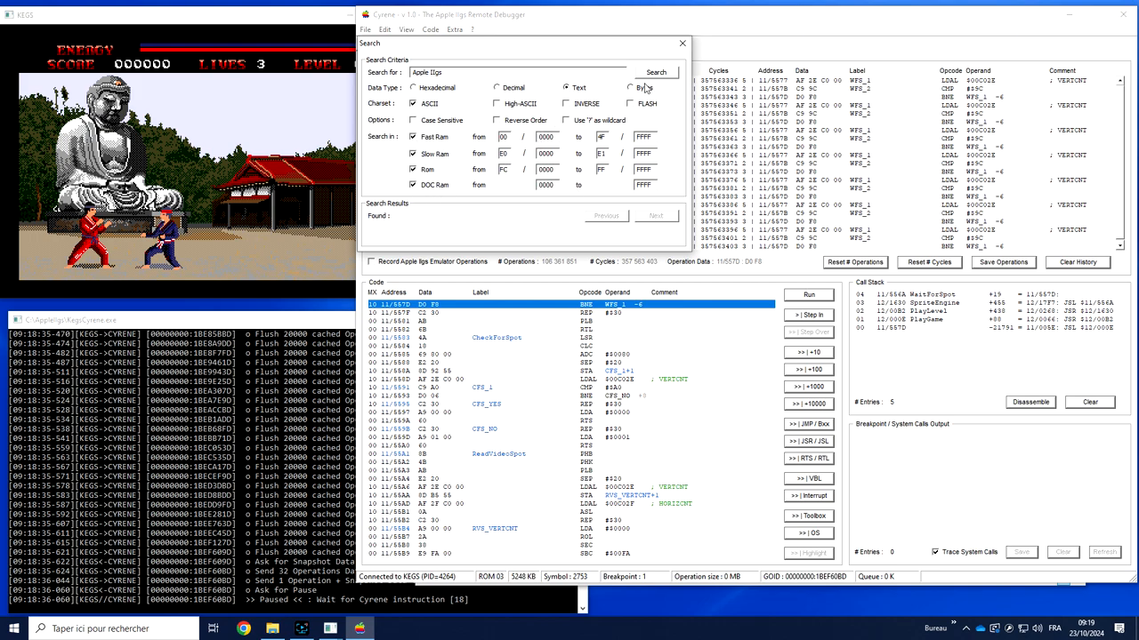
{"action": "left_click", "coordinate": [656, 72]}
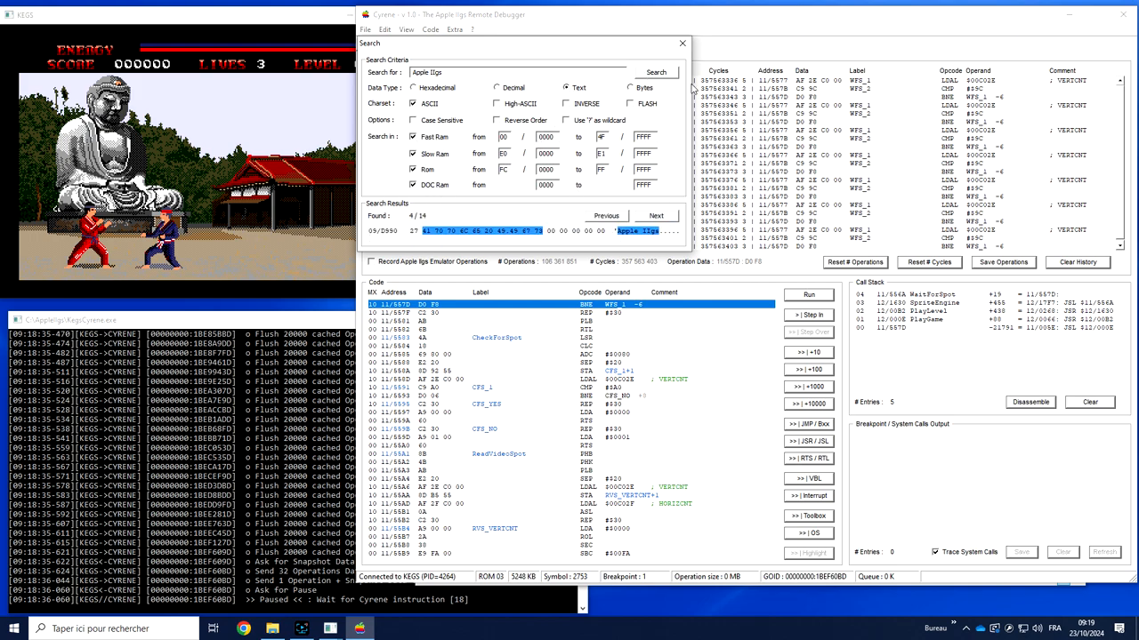
{"action": "left_click", "coordinate": [682, 43]}
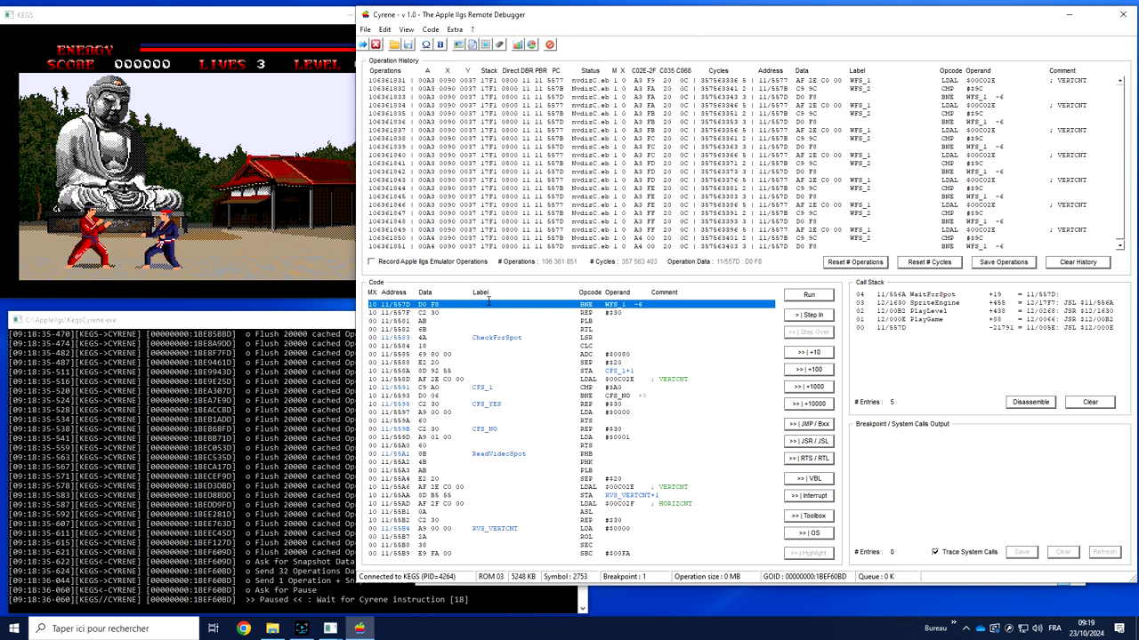
{"action": "mouse_move", "coordinate": [699, 398]}
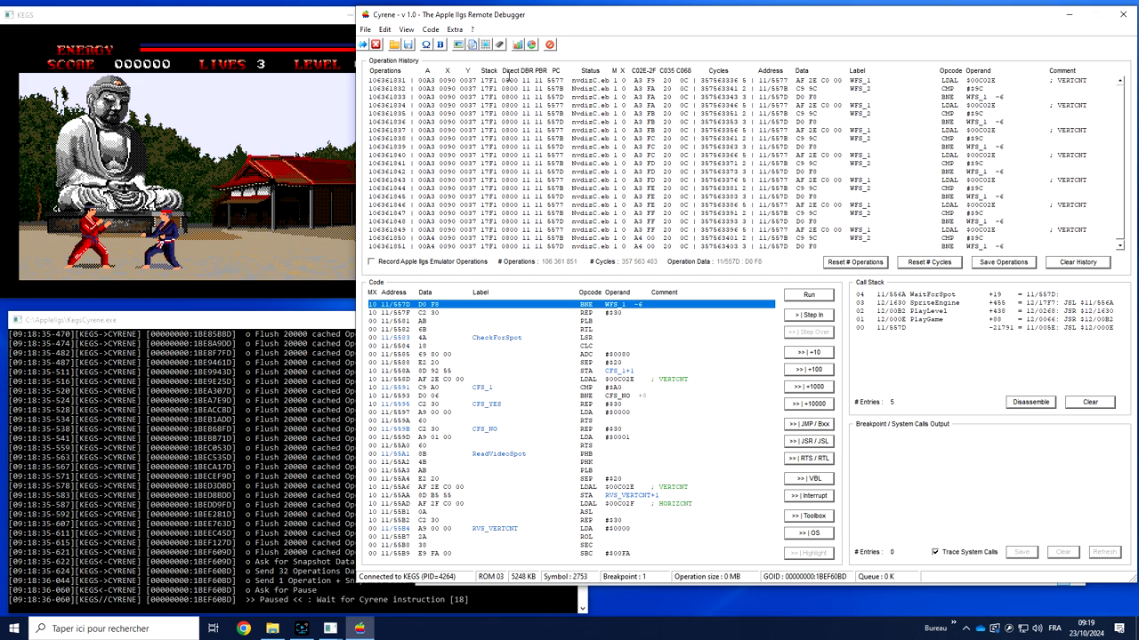
{"action": "mouse_move", "coordinate": [443, 145]}
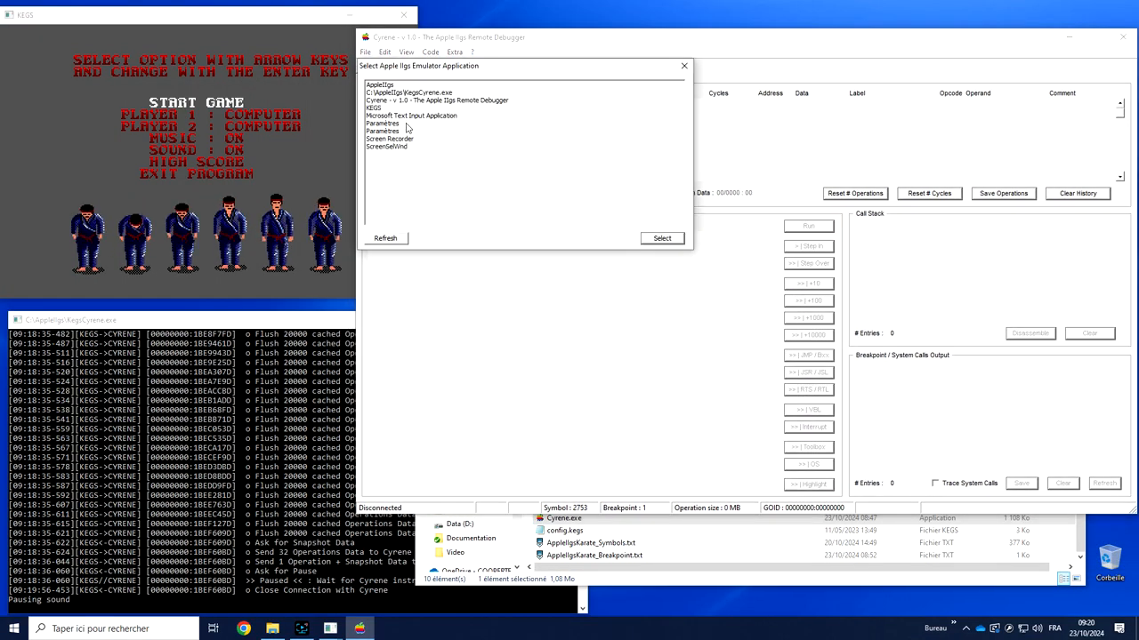
Step: Attach to KEGS, step in two instructions, then detach from the emulator again
{"action": "left_click", "coordinate": [661, 238]}
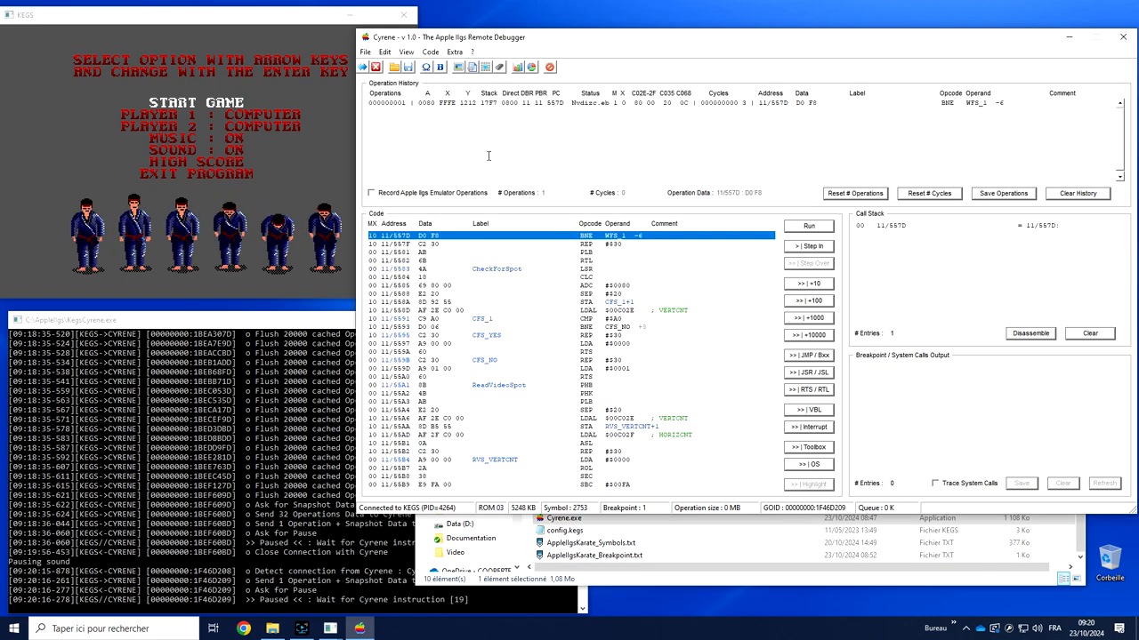
{"action": "left_click", "coordinate": [808, 246]}
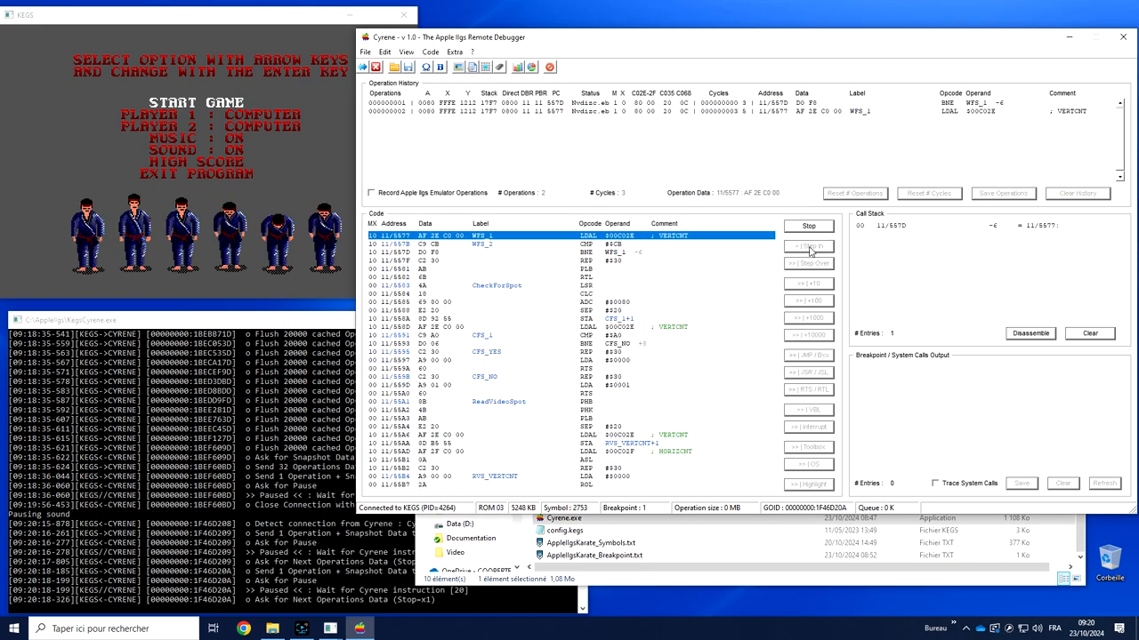
{"action": "left_click", "coordinate": [806, 246]}
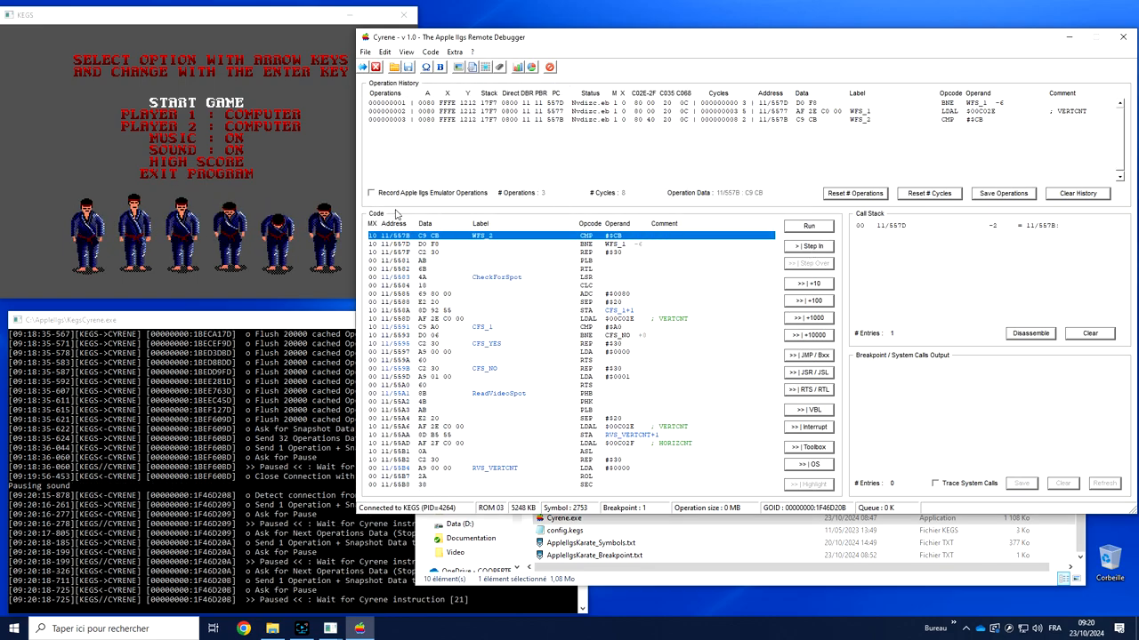
{"action": "mouse_move", "coordinate": [549, 67]}
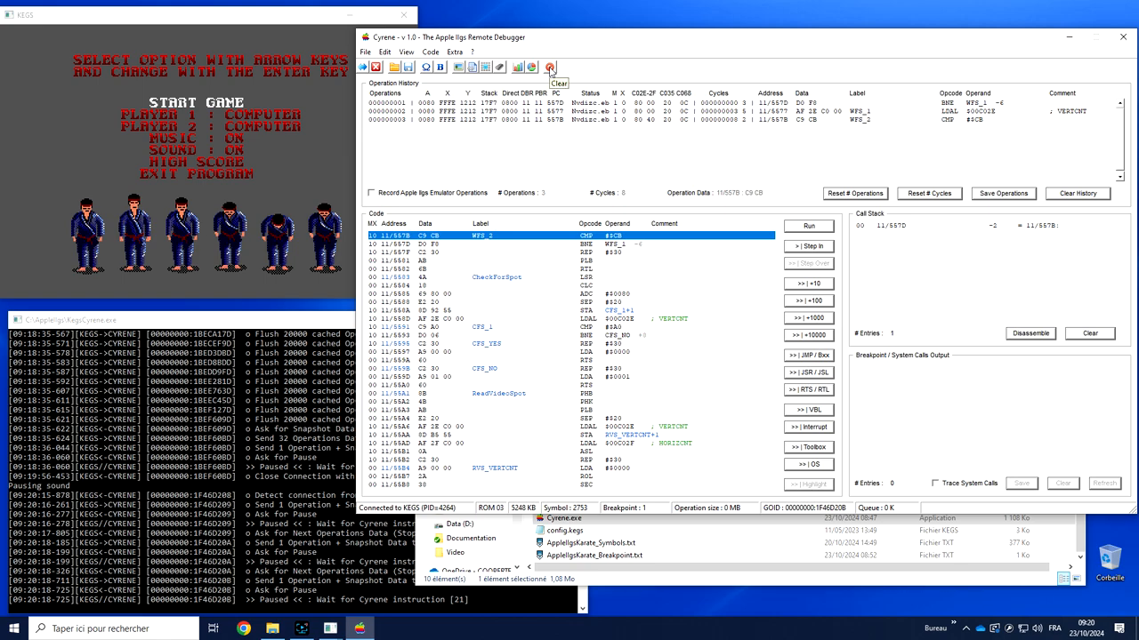
{"action": "left_click", "coordinate": [550, 67]}
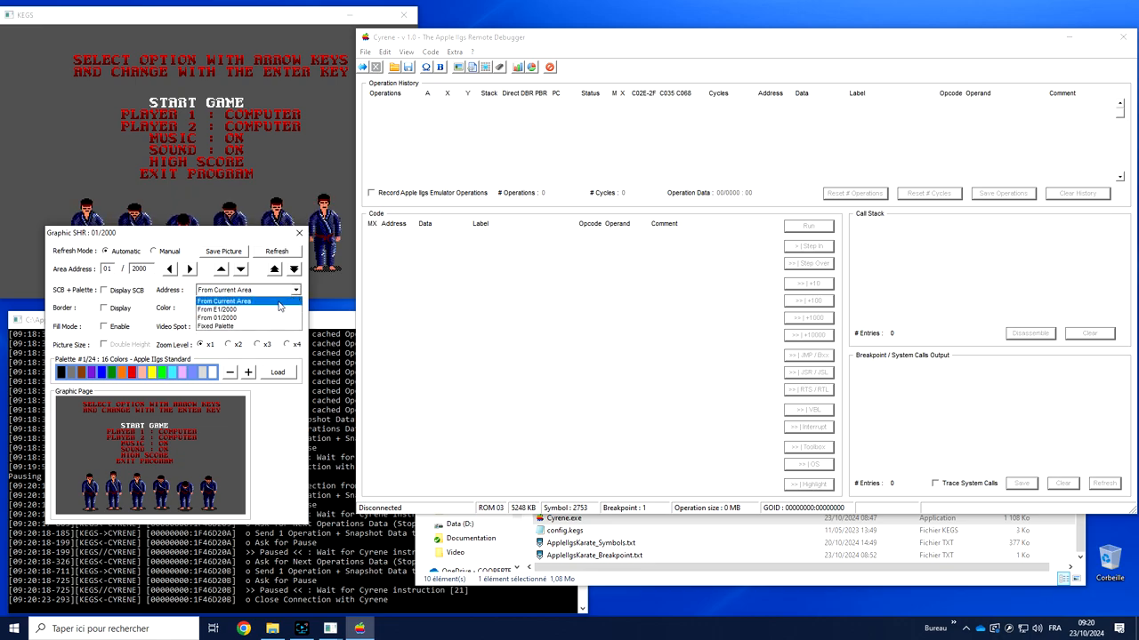
Step: Set the SHR viewer palette address to From 01/2000 with SCBs shown, then reattach to KEGS
{"action": "left_click", "coordinate": [225, 300]}
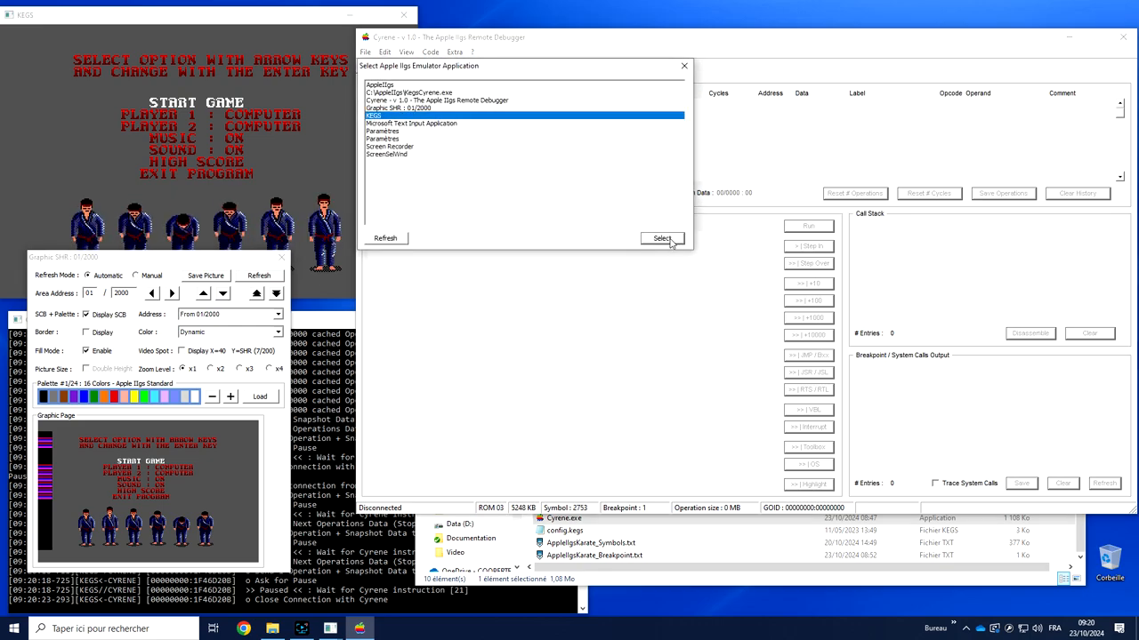
{"action": "left_click", "coordinate": [661, 238]}
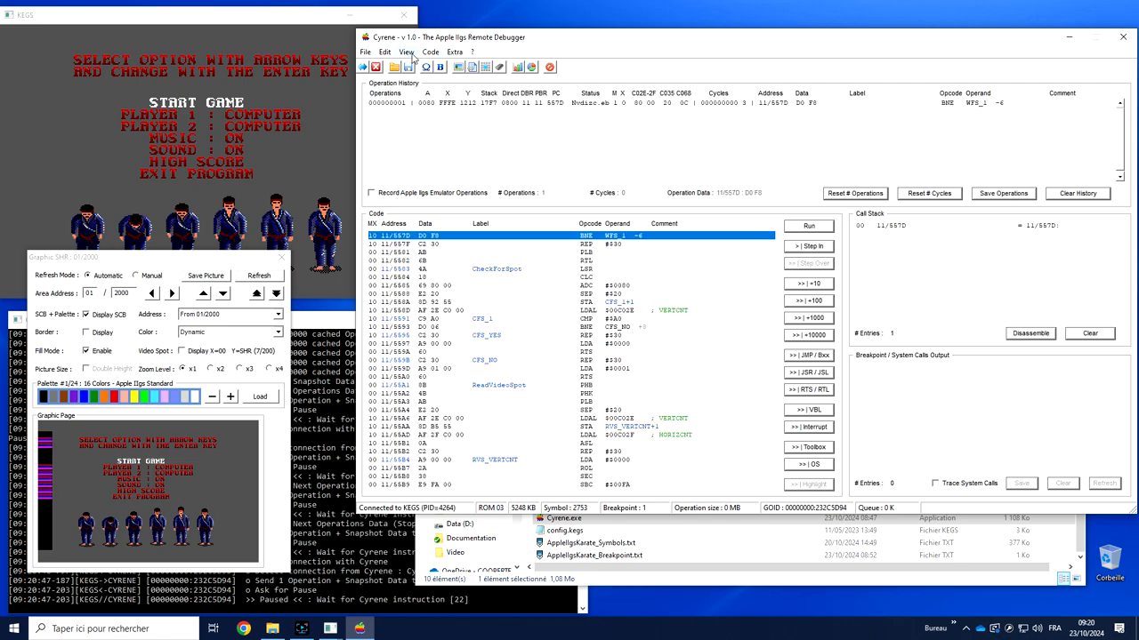
{"action": "mouse_move", "coordinate": [189, 98]}
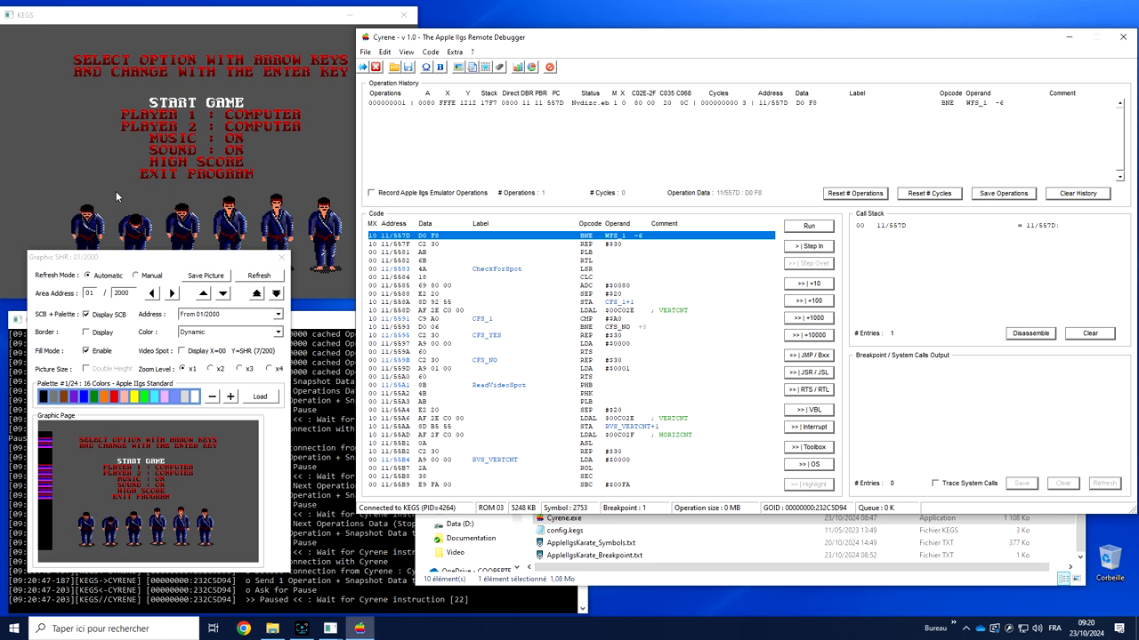
{"action": "mouse_move", "coordinate": [1117, 268]}
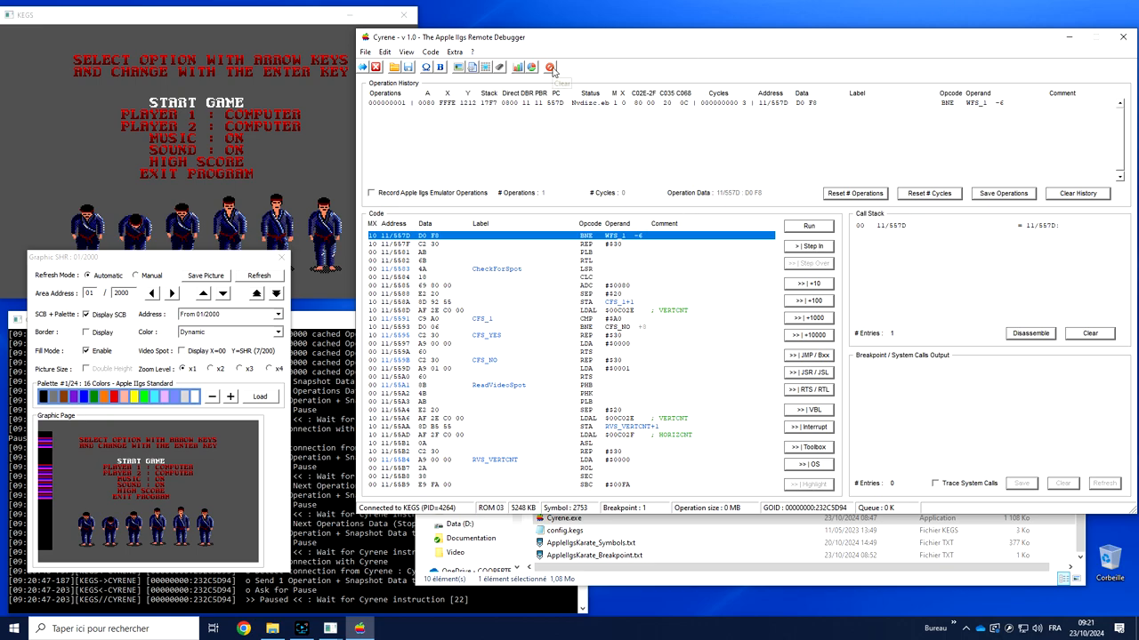
Step: Detach from KEGS and attach to it again, now paused at 11/5567 in WFNVBL_1
{"action": "left_click", "coordinate": [549, 67]}
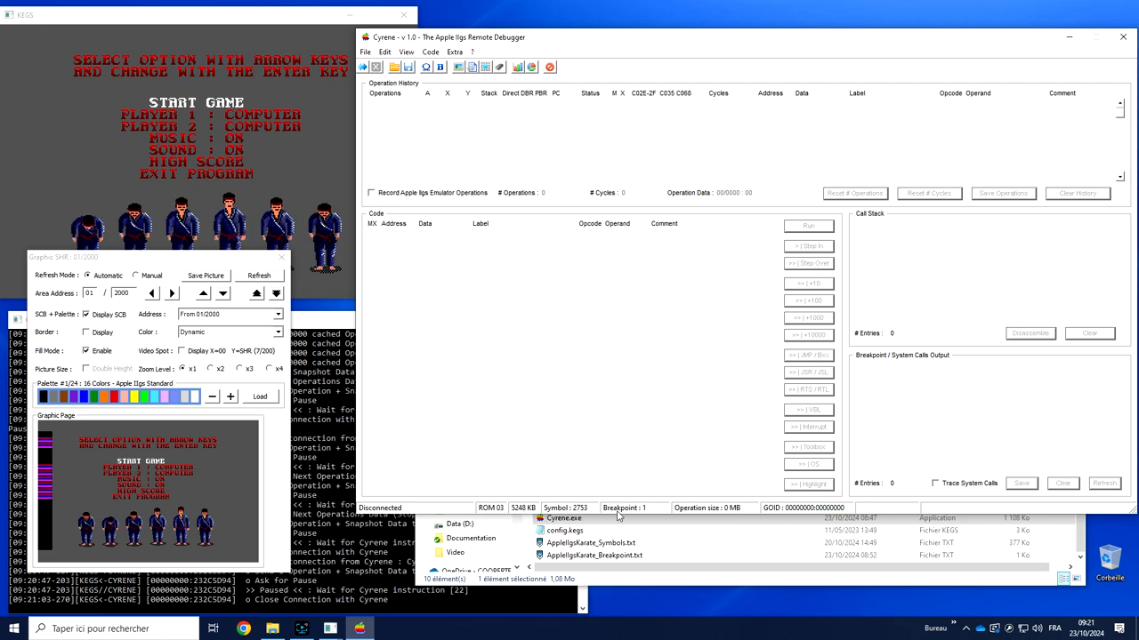
{"action": "left_click", "coordinate": [365, 67]}
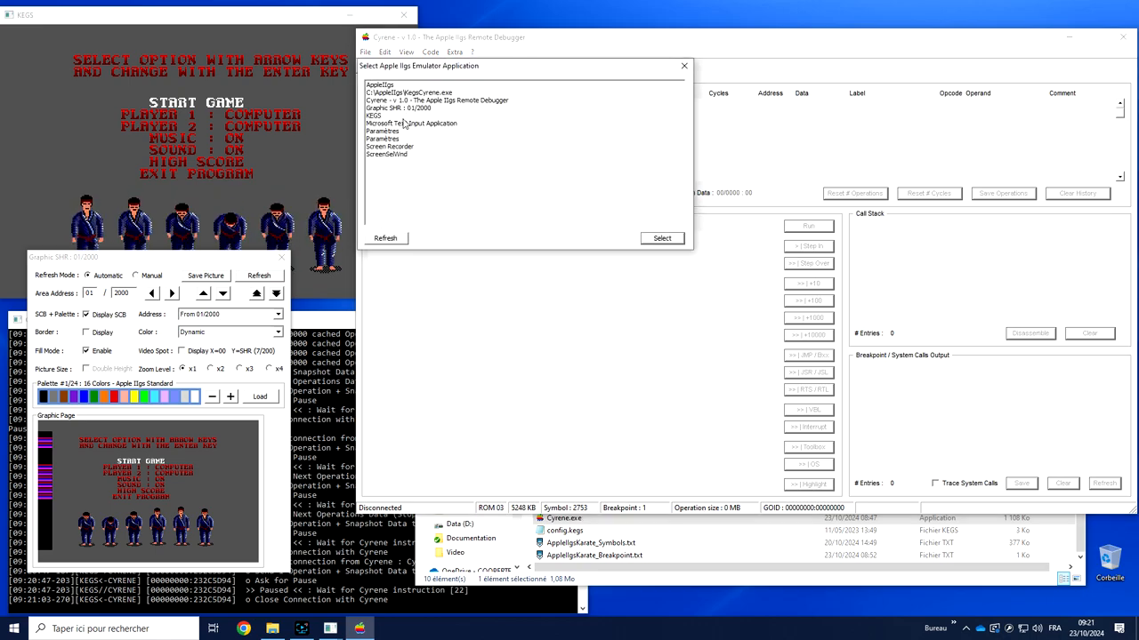
{"action": "left_click", "coordinate": [661, 237]}
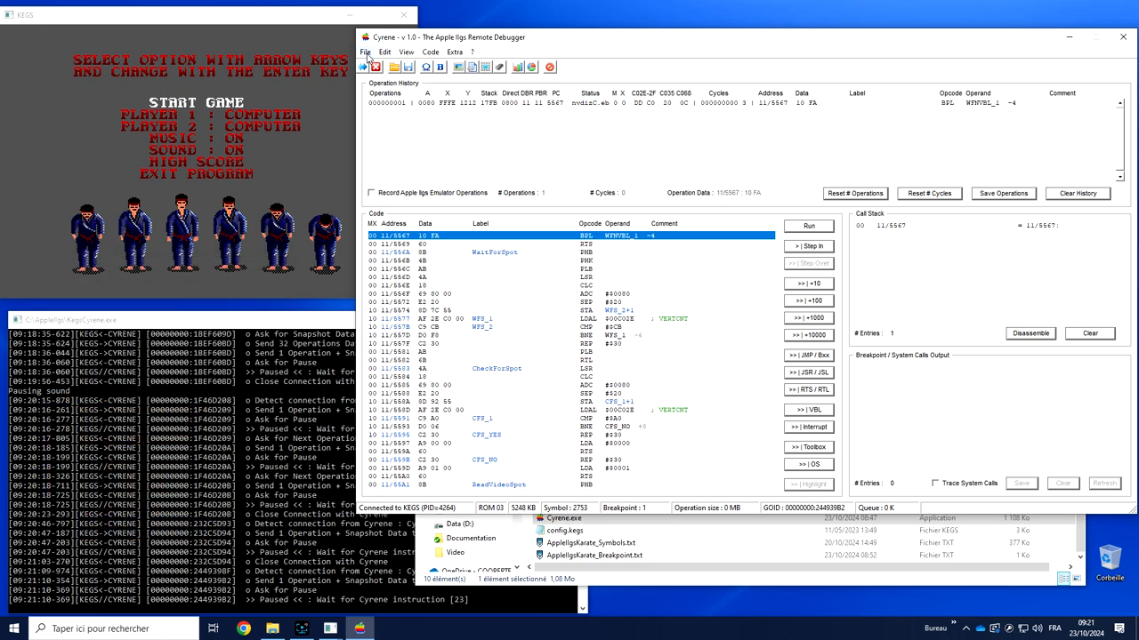
Step: Glance through the File menu, then save an Apple IIgs memory snapshot from the toolbar
{"action": "left_click", "coordinate": [366, 52]}
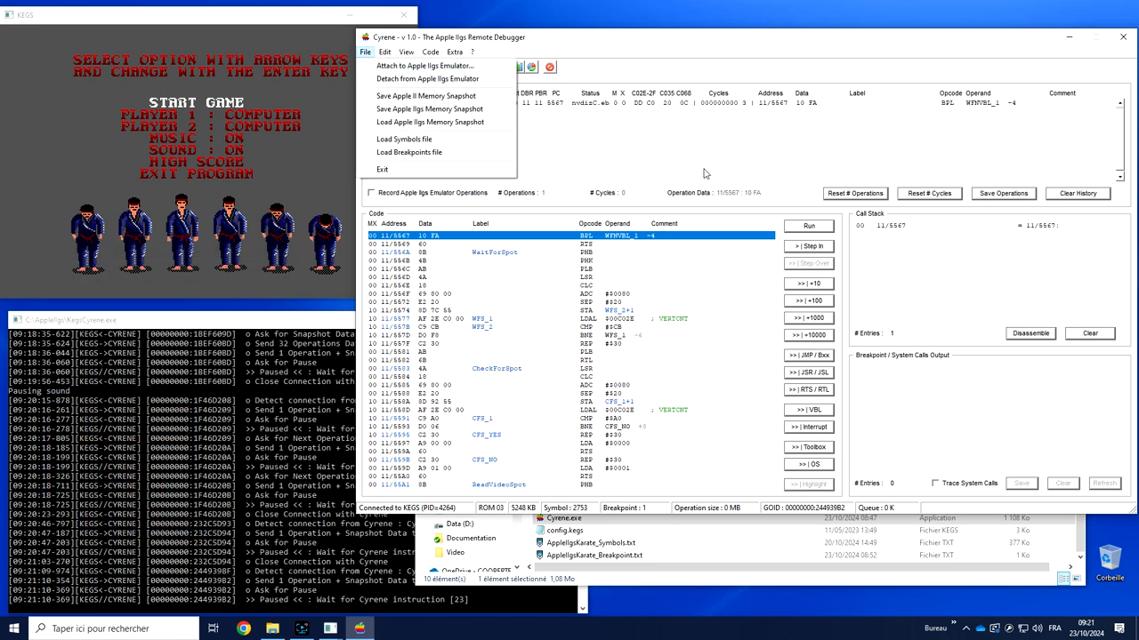
{"action": "left_click", "coordinate": [365, 51]}
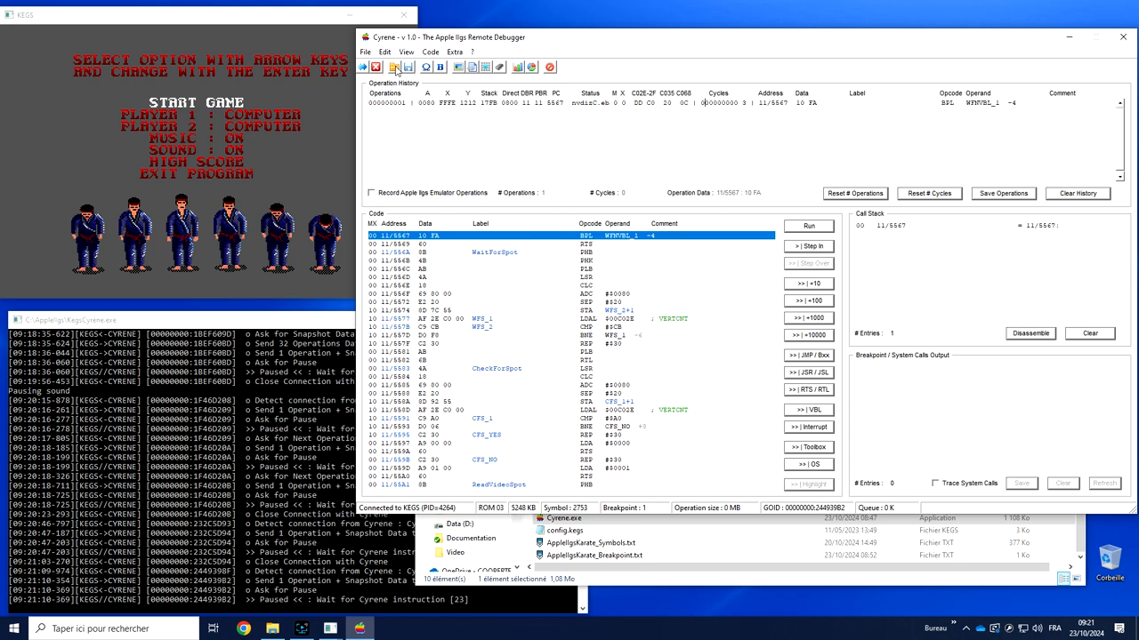
{"action": "mouse_move", "coordinate": [408, 67]}
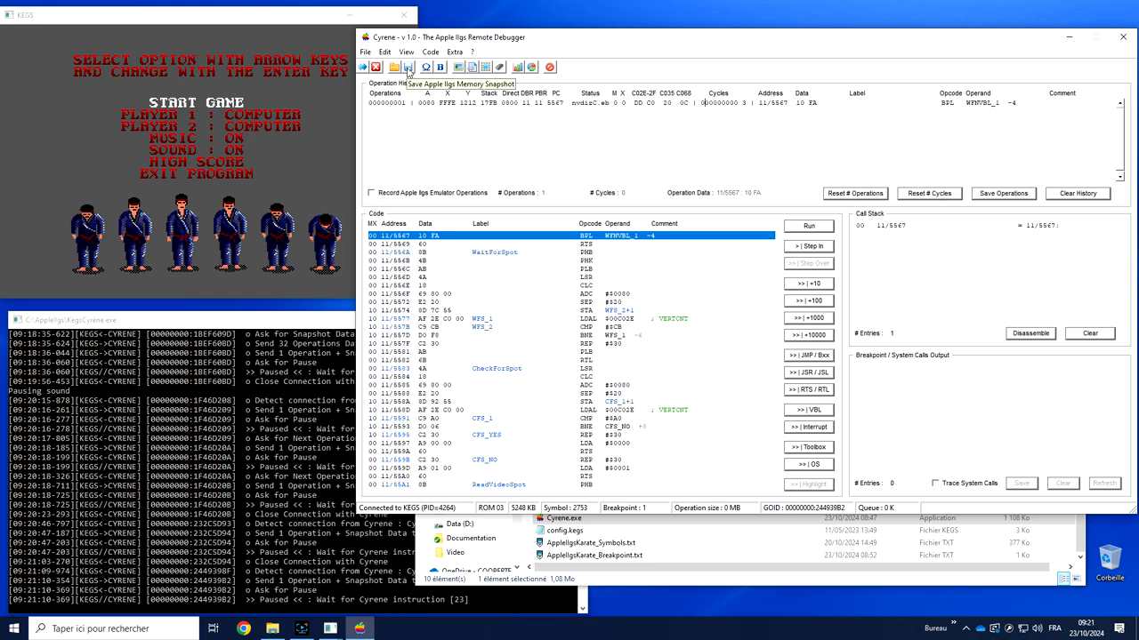
{"action": "left_click", "coordinate": [407, 67]}
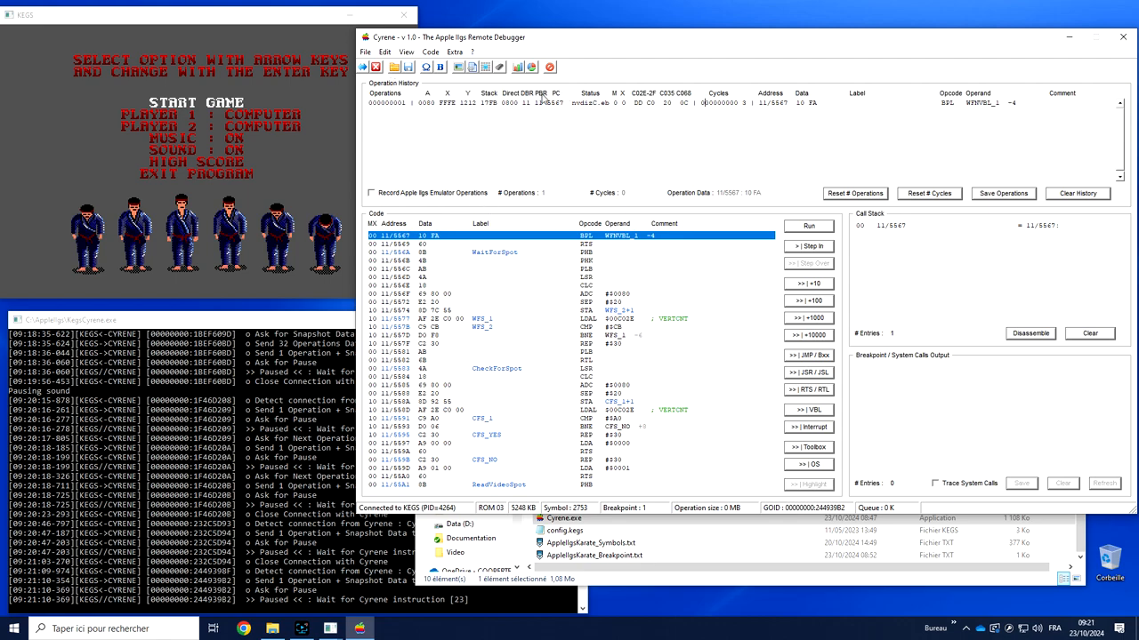
{"action": "mouse_move", "coordinate": [465, 134]}
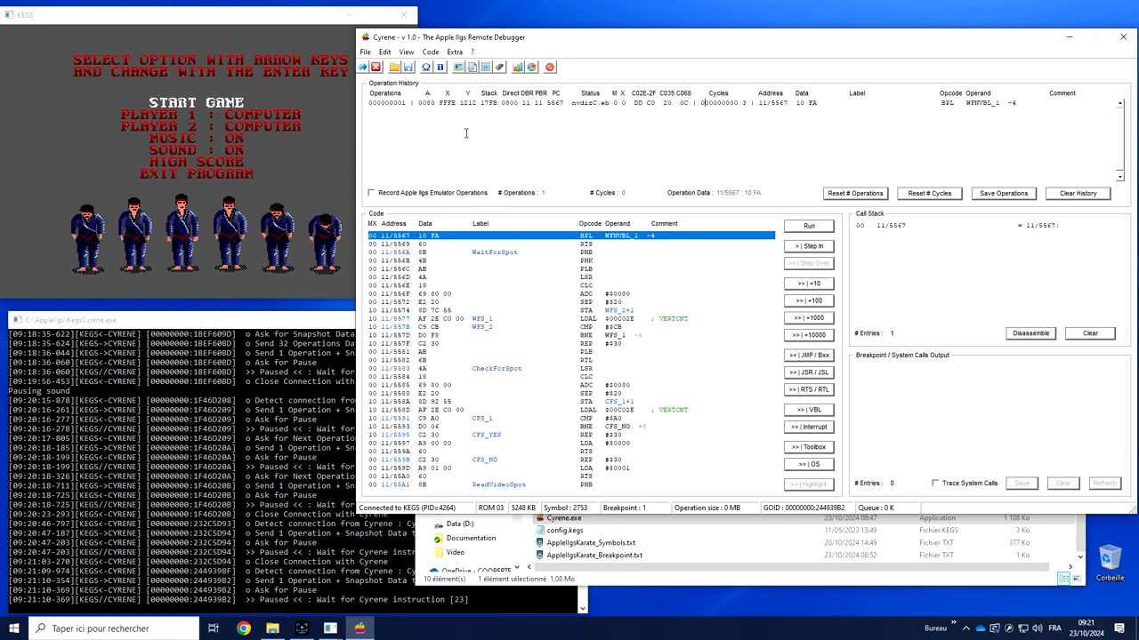
{"action": "mouse_move", "coordinate": [901, 296]}
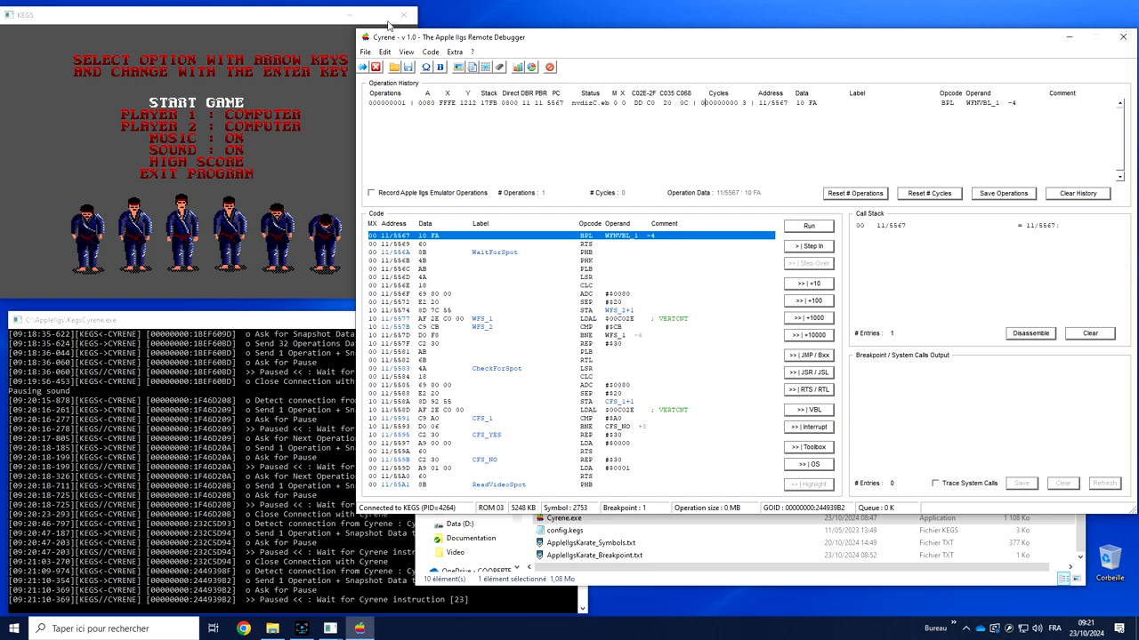
{"action": "mouse_move", "coordinate": [496, 271]}
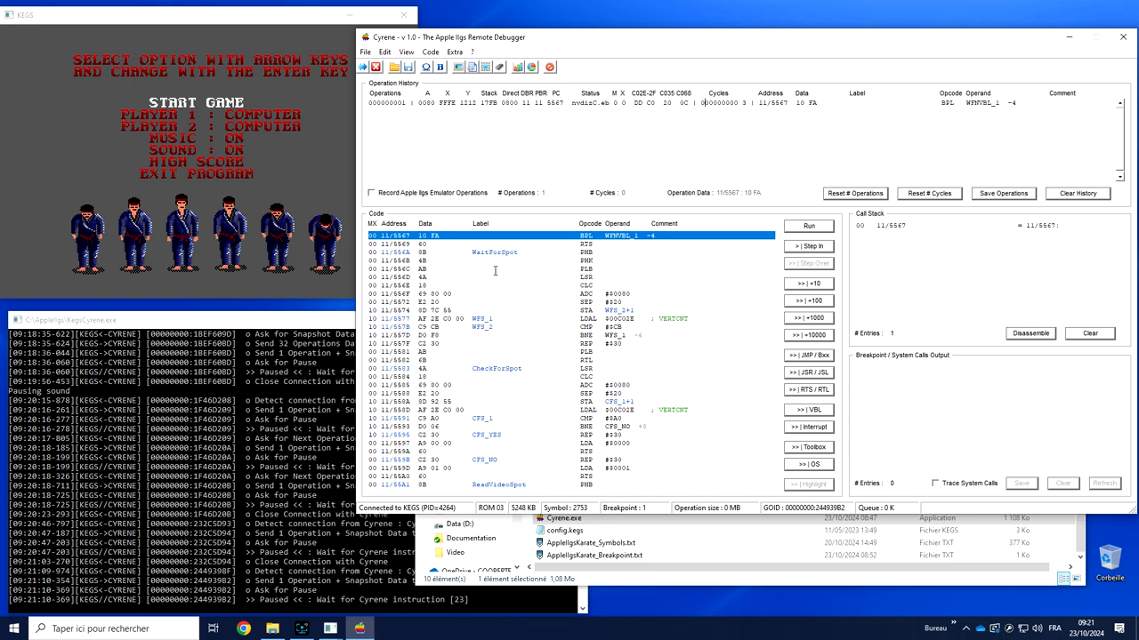